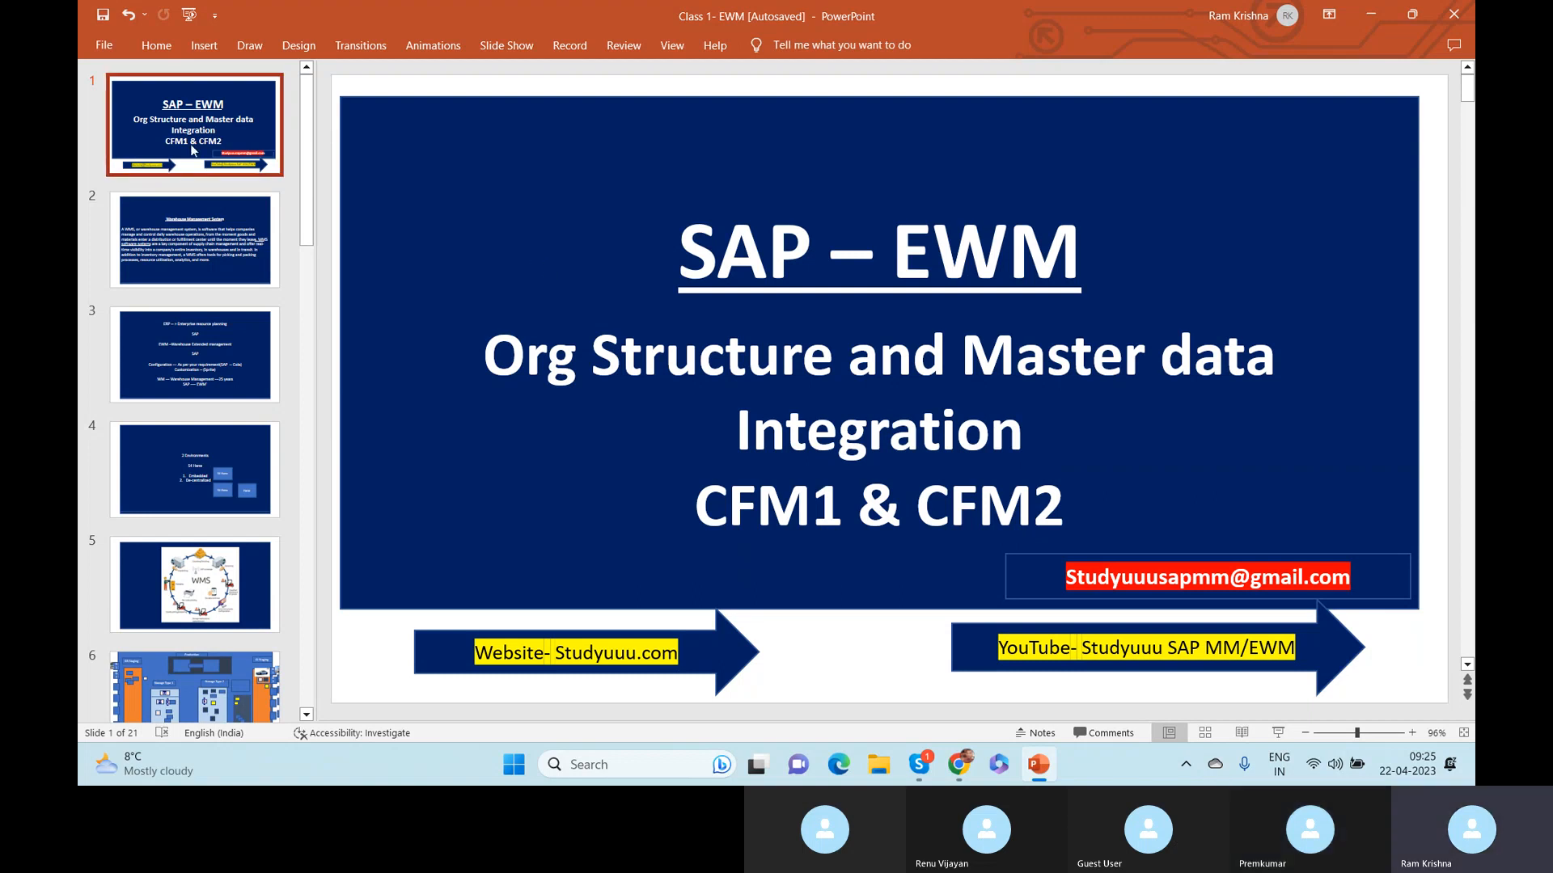
Go to slide 2 and clear its paragraph text, leaving the empty blue box.
click(194, 240)
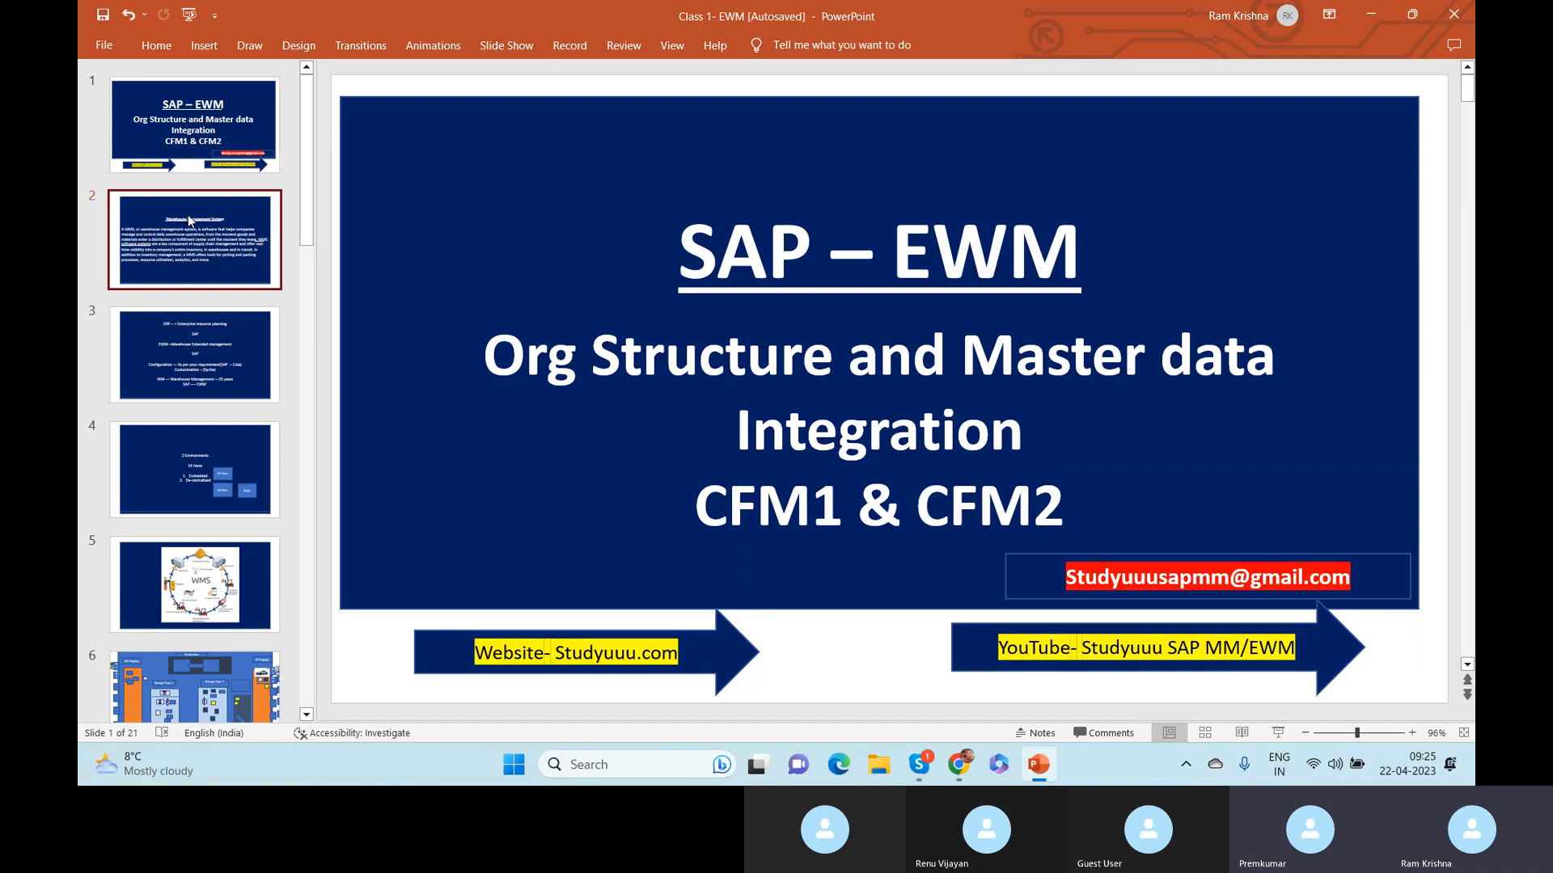
click(194, 237)
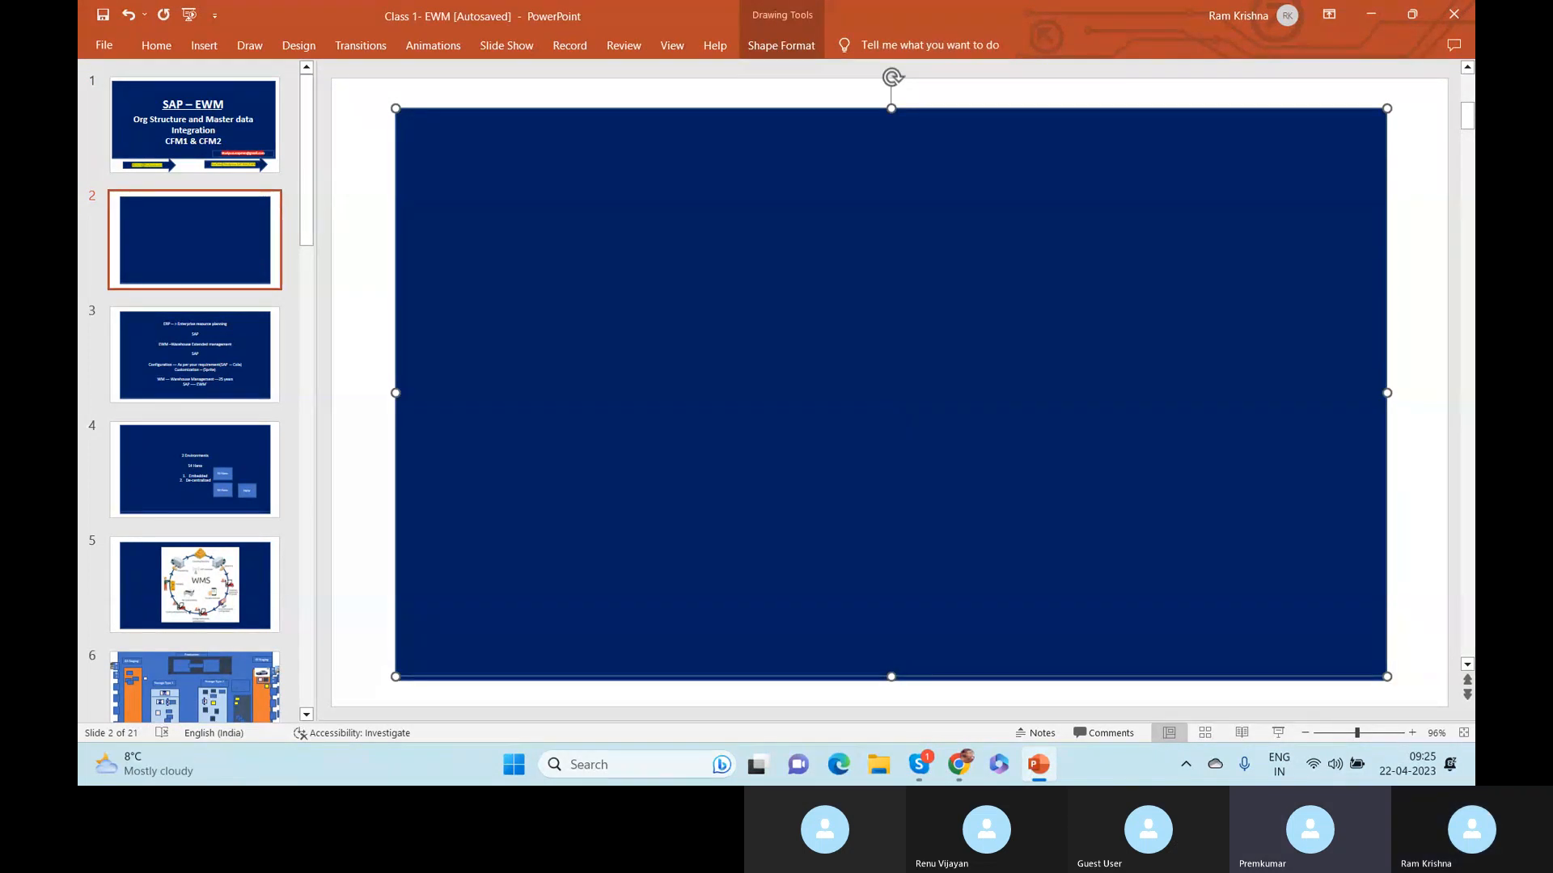
Write 'Material --- ECC' in the blank slide 2 placeholder.
text(Mater)
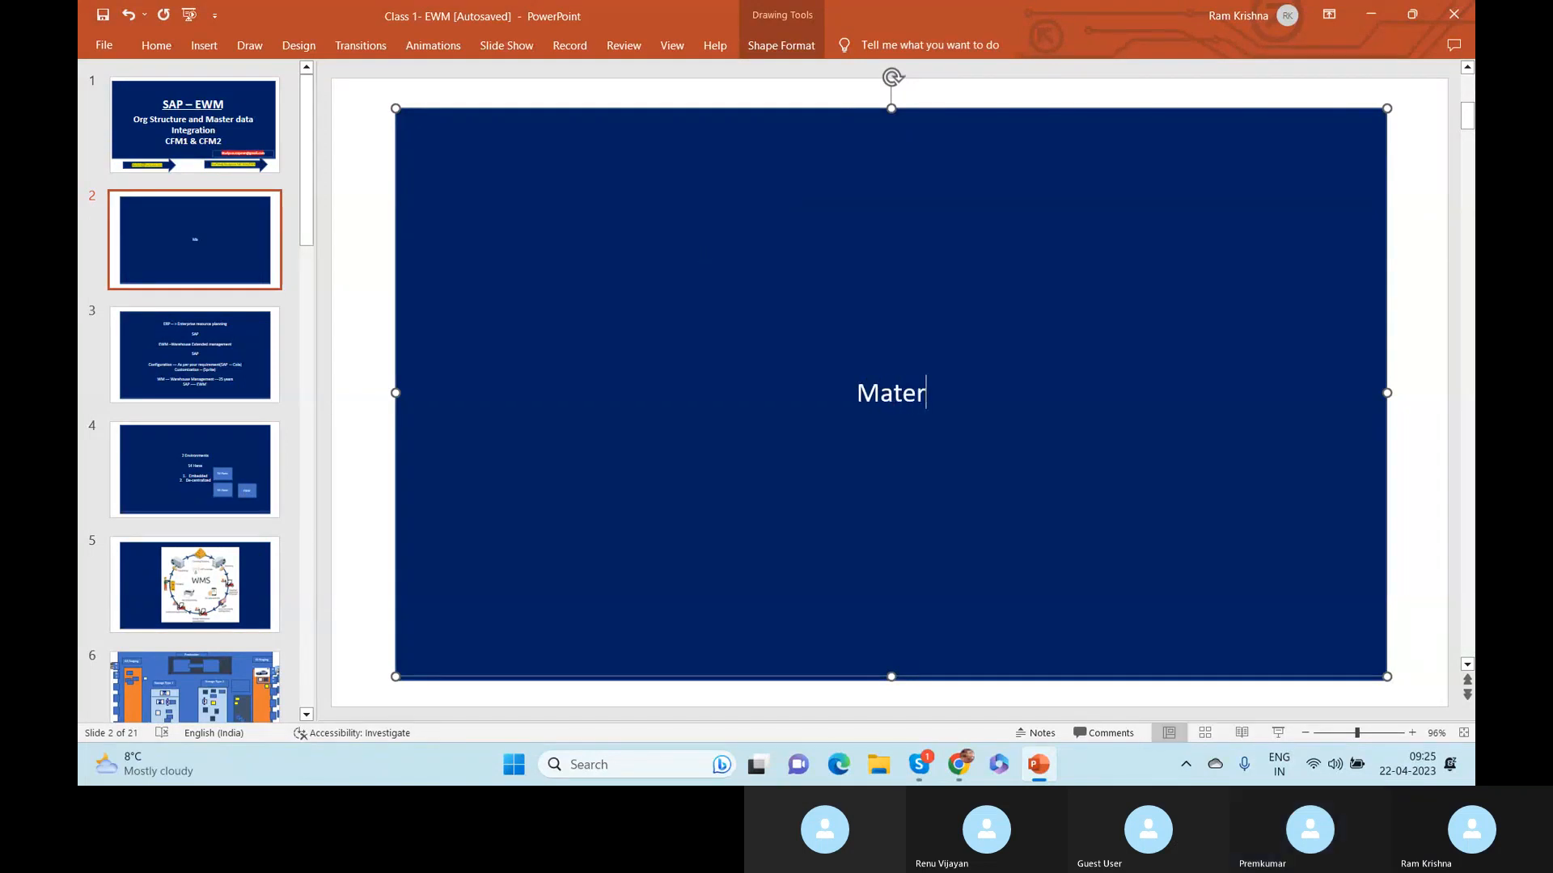
text(ial)
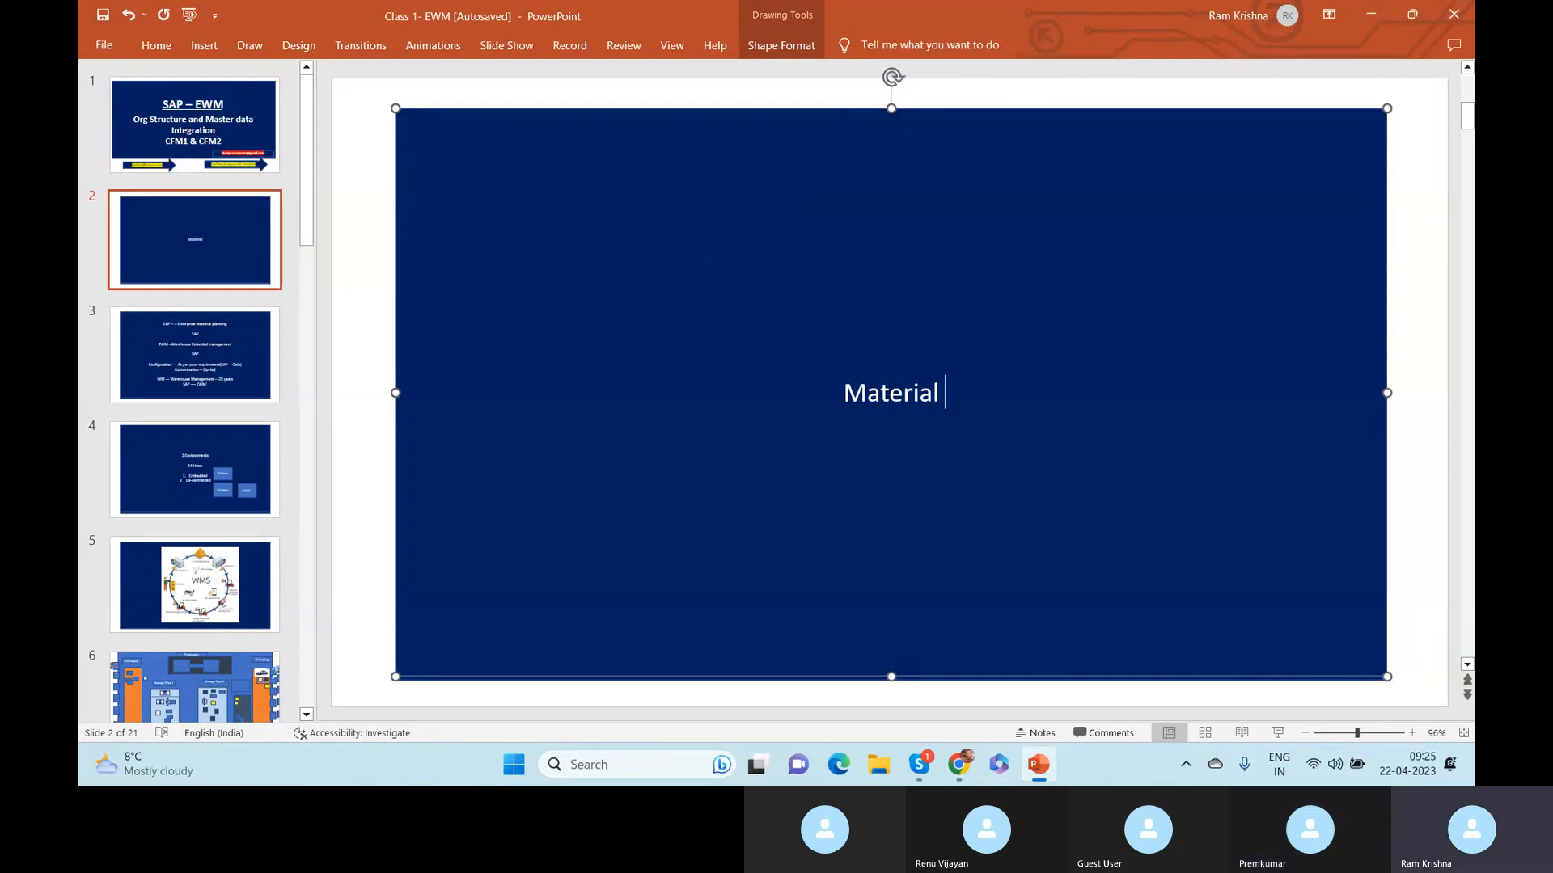
text(---)
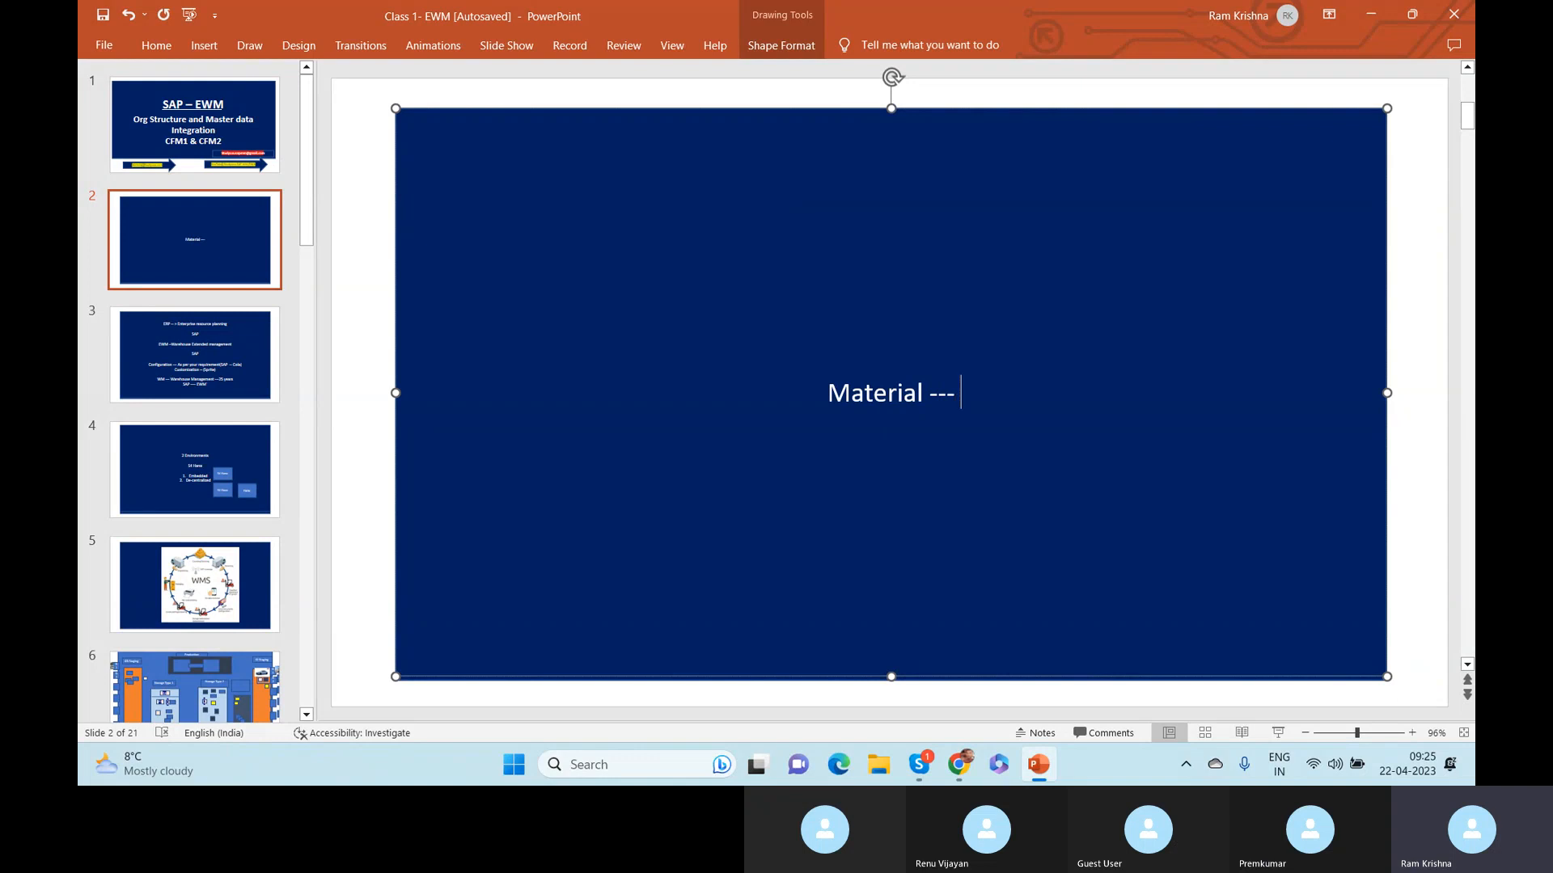
text(ECC)
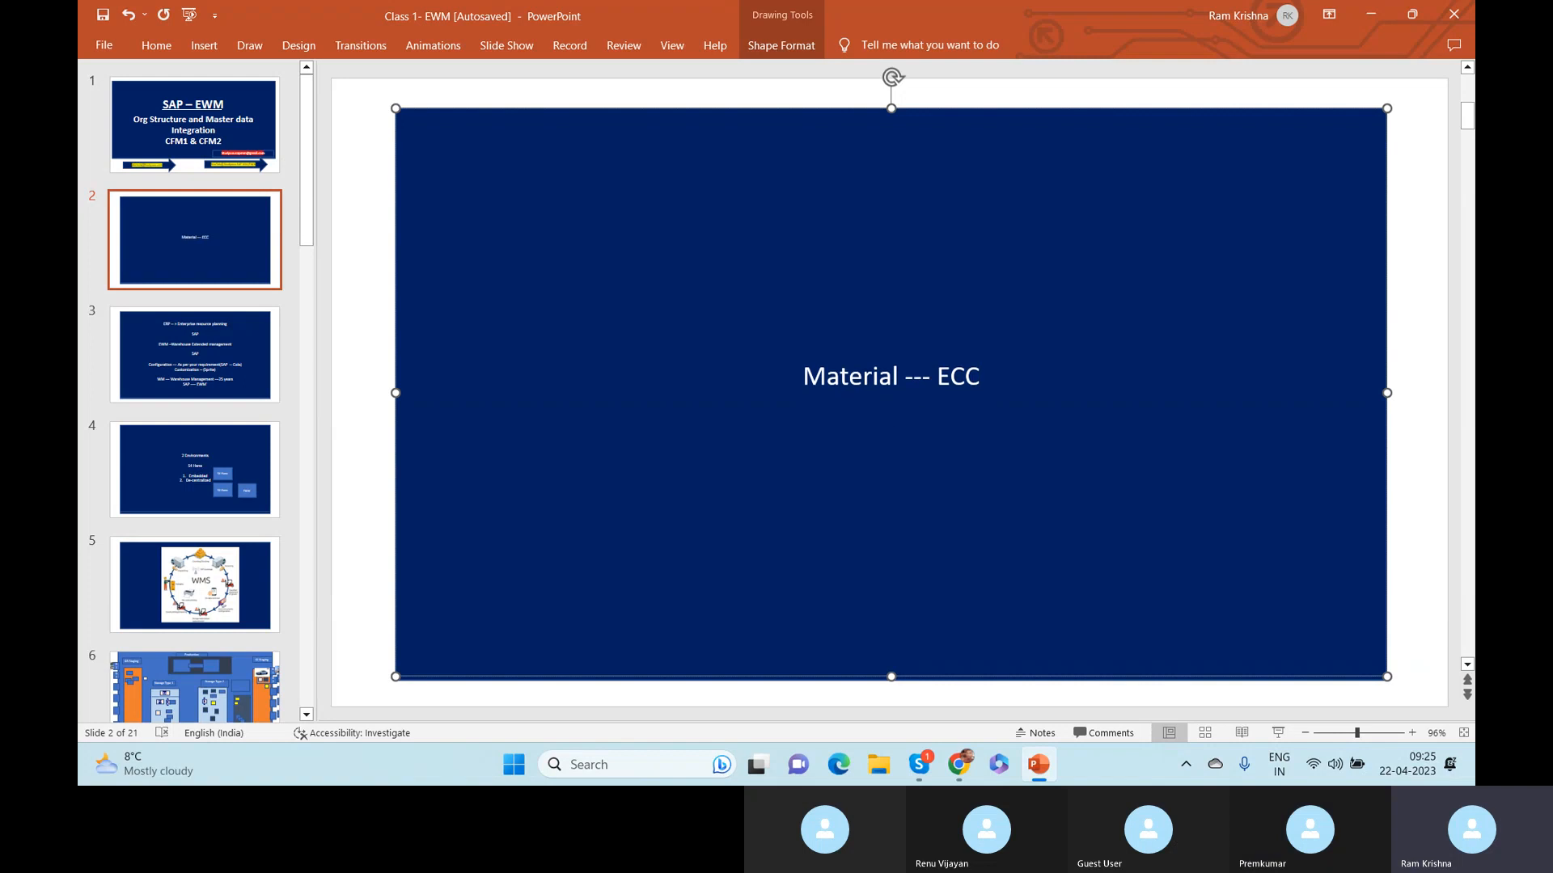
Complete the heading line as 'Material --- ECC → EWM' with the AutoCorrect arrow.
click(890, 410)
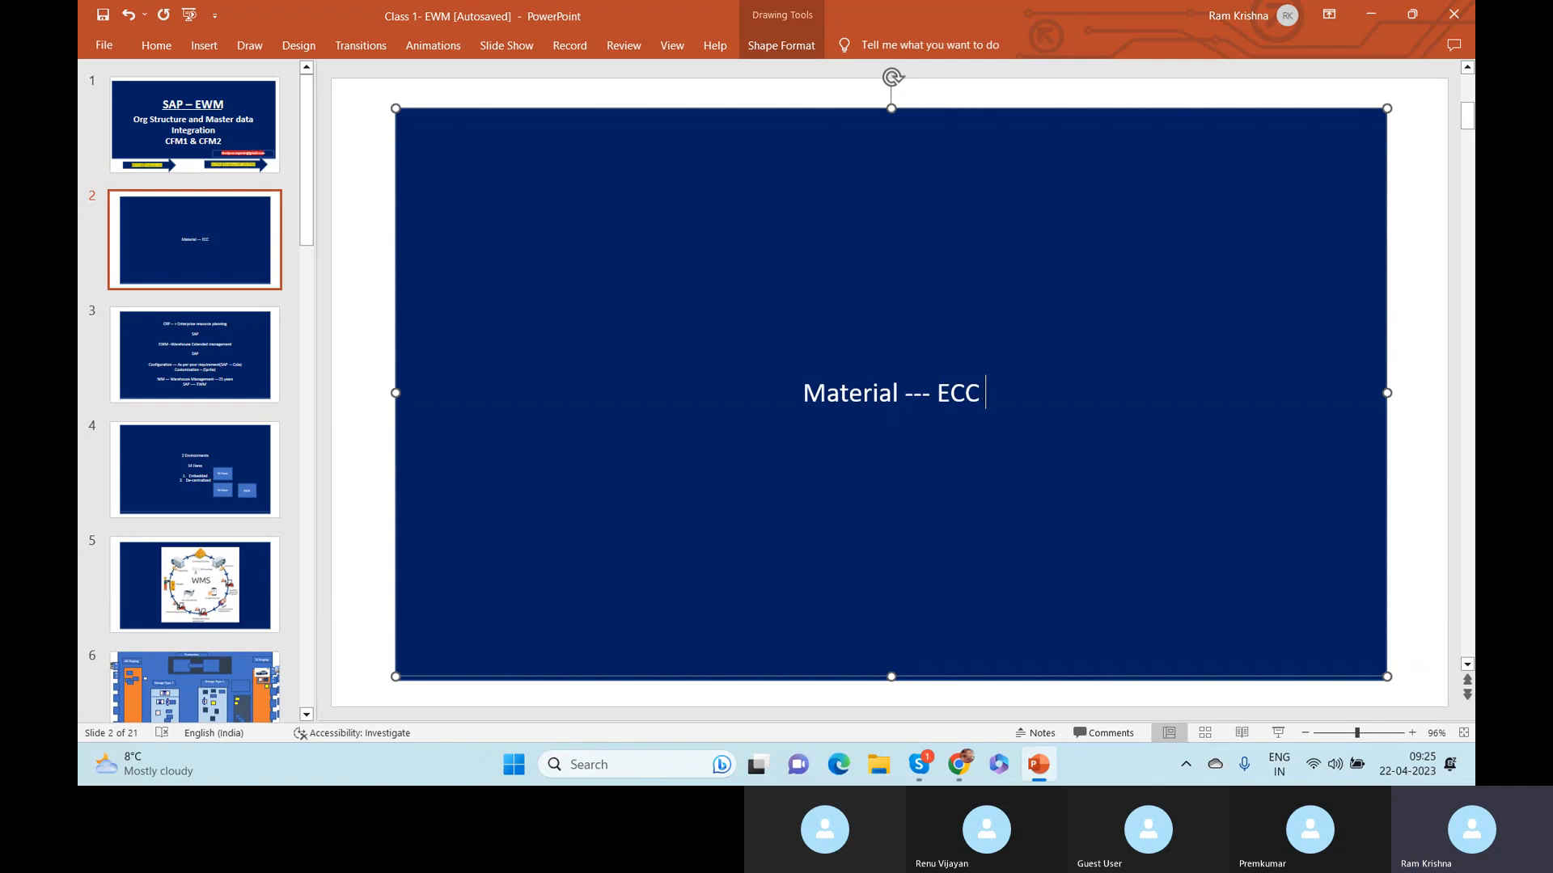
text(-)
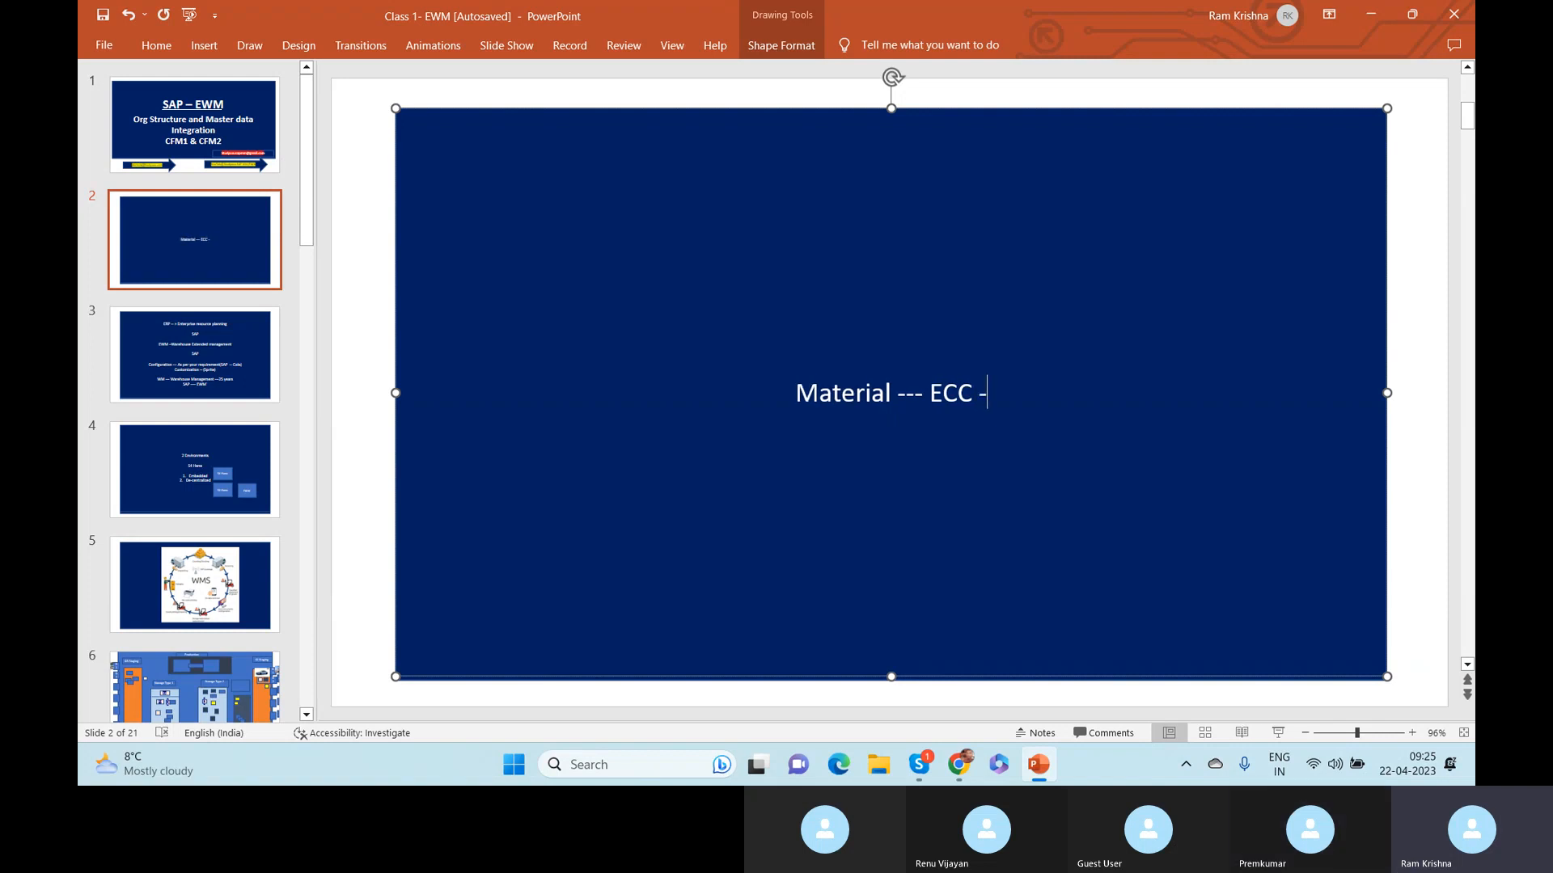
text(→)
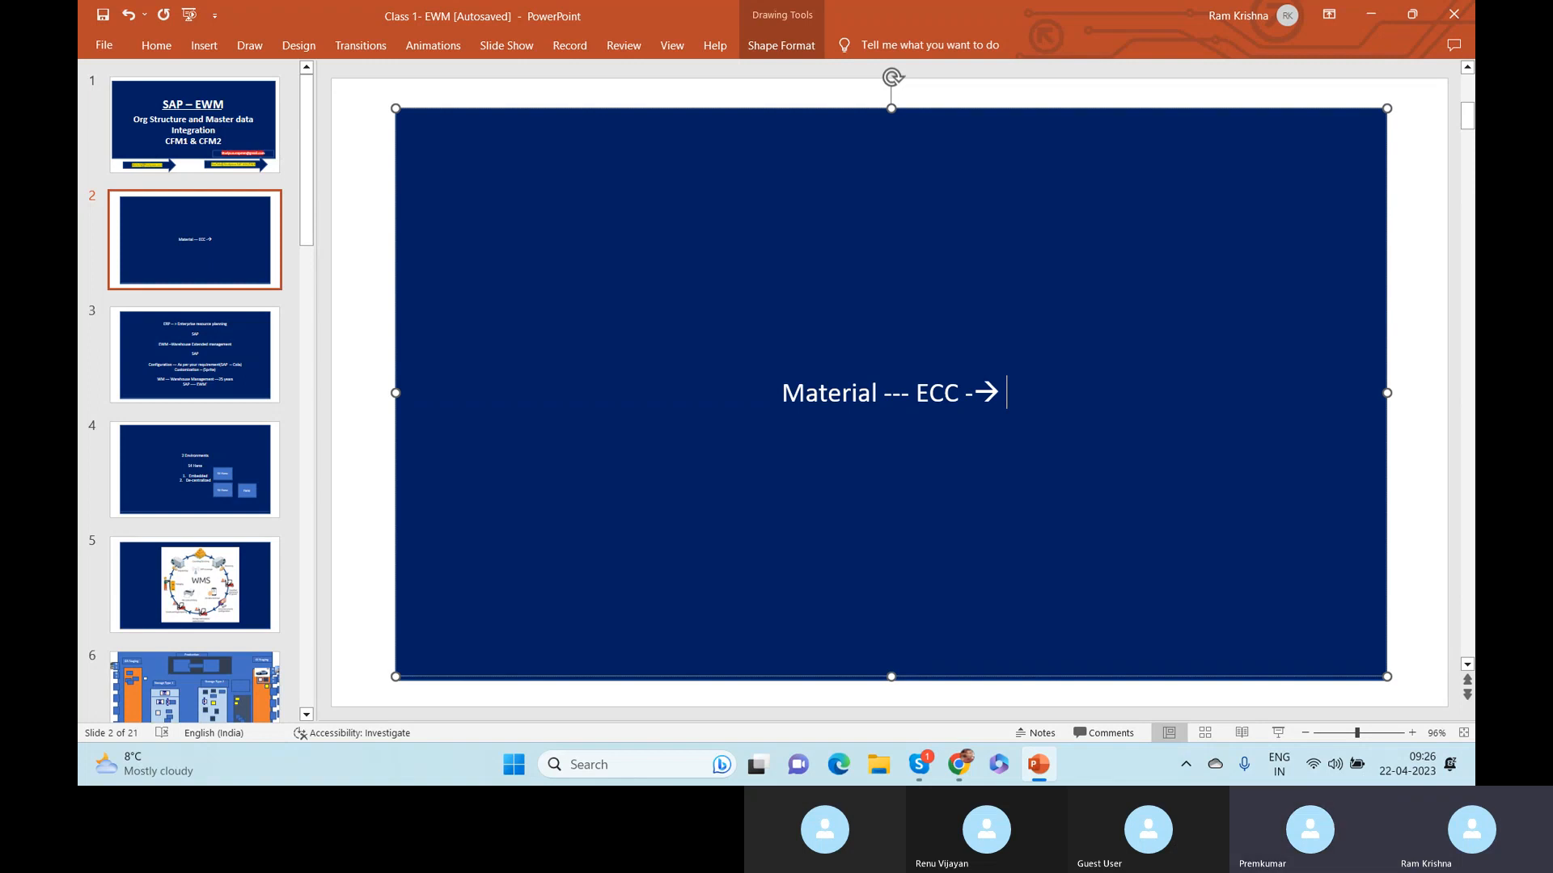
text(E)
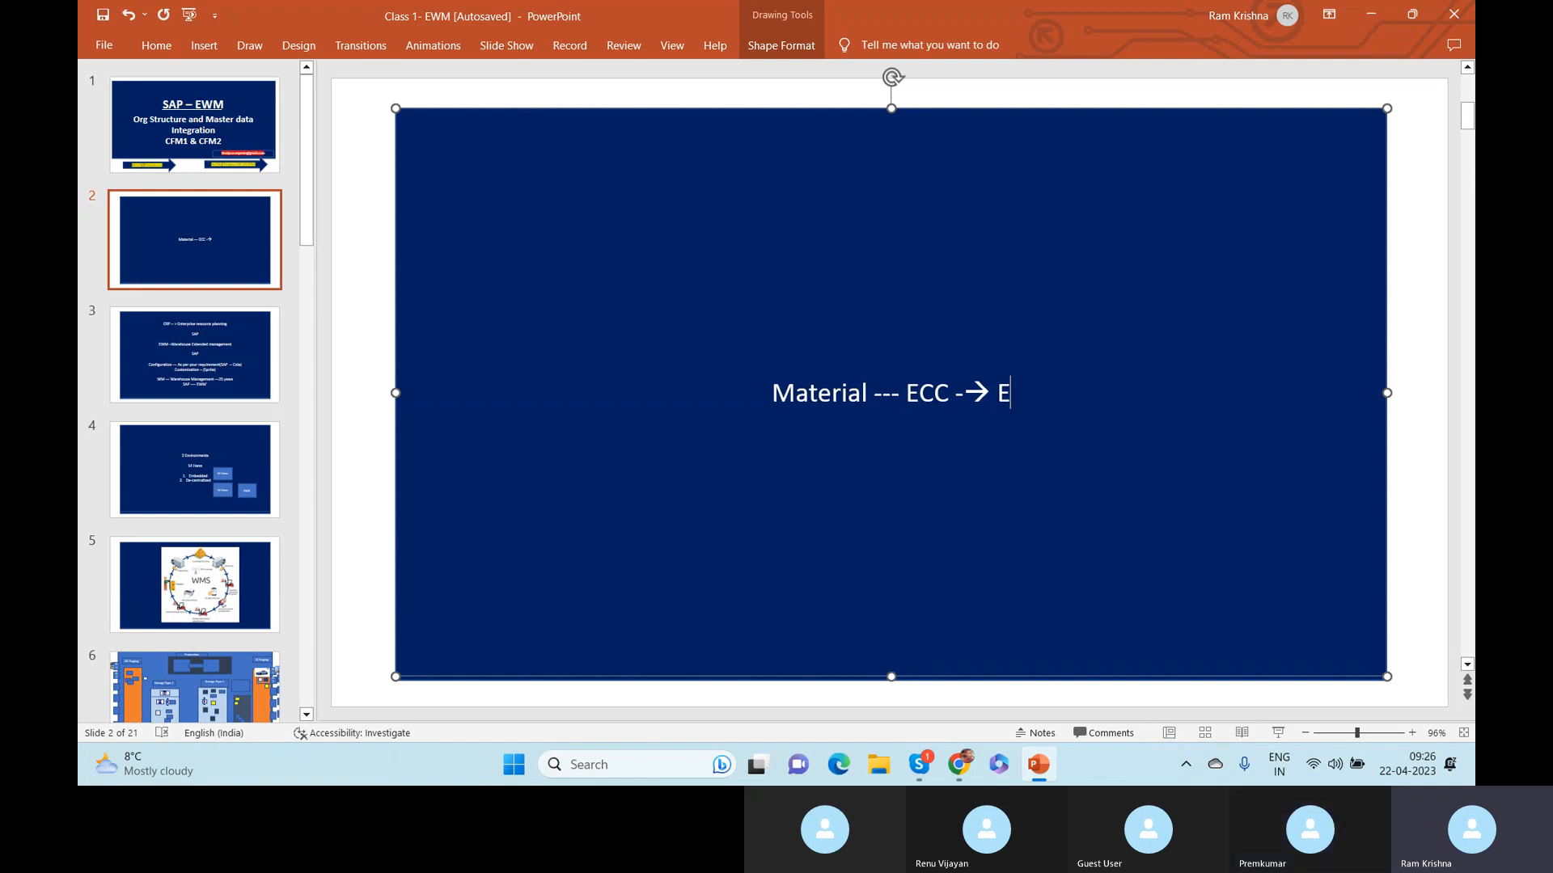
text(WM)
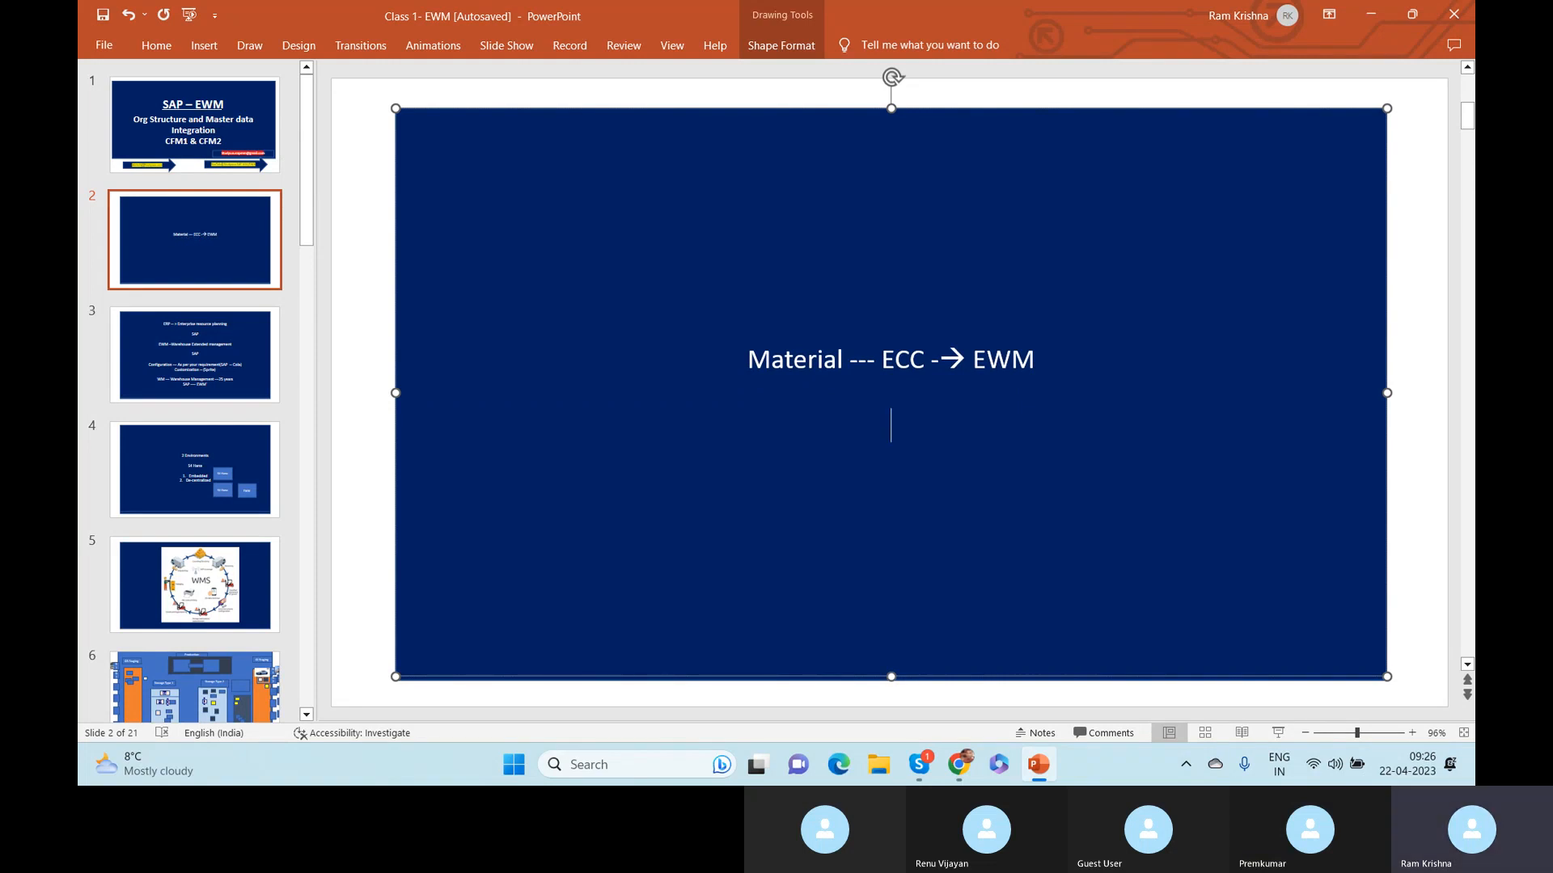
mouse_move(790, 450)
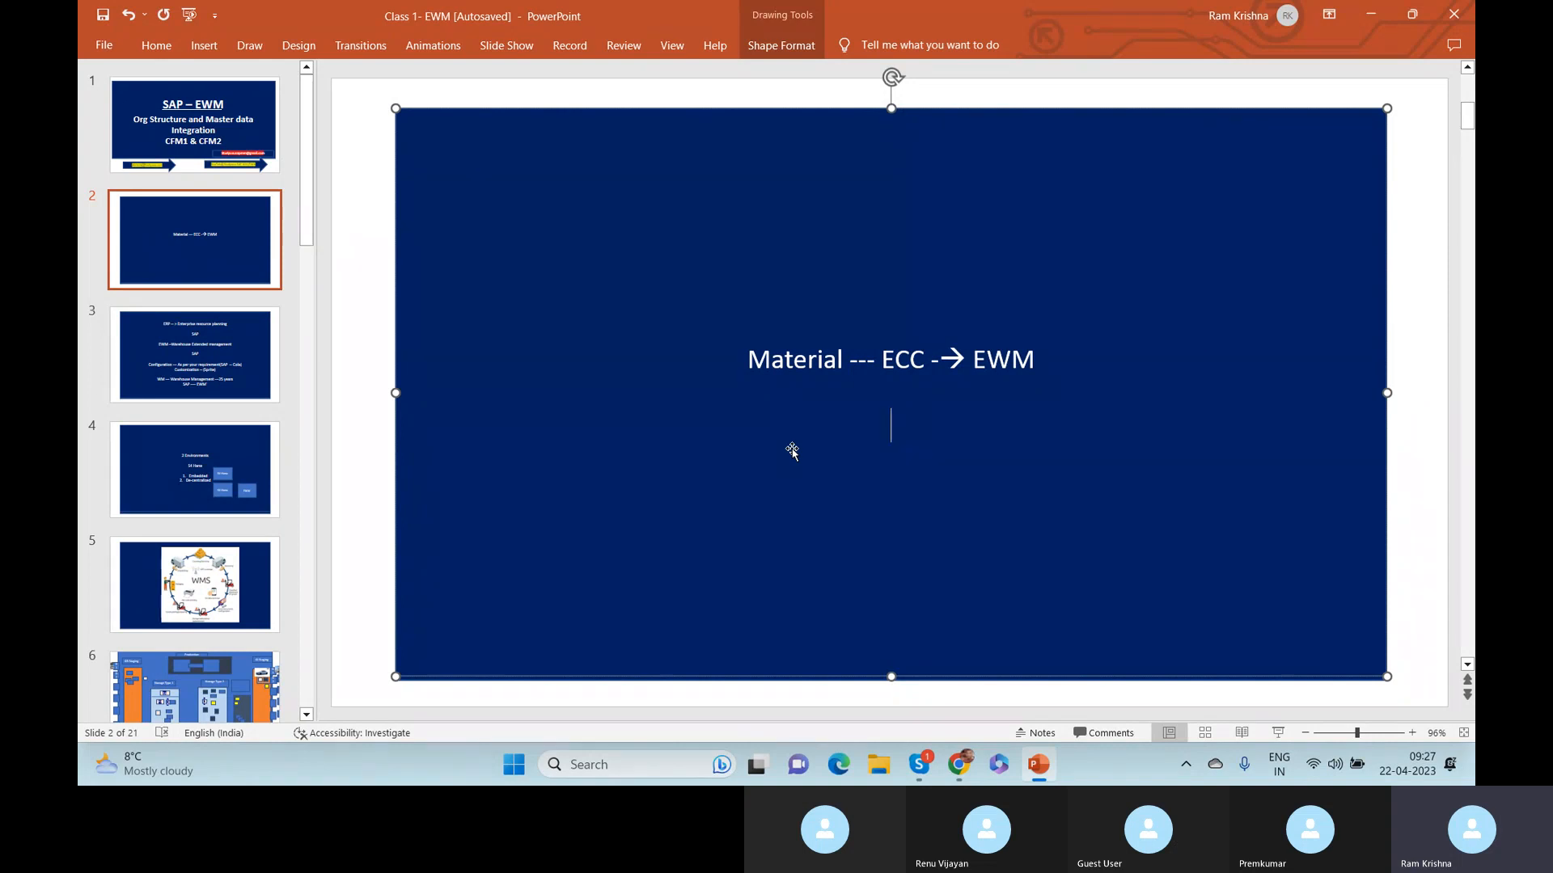
List 'Plant' and 'Shipping Points' on new lines below the heading.
text(Plant)
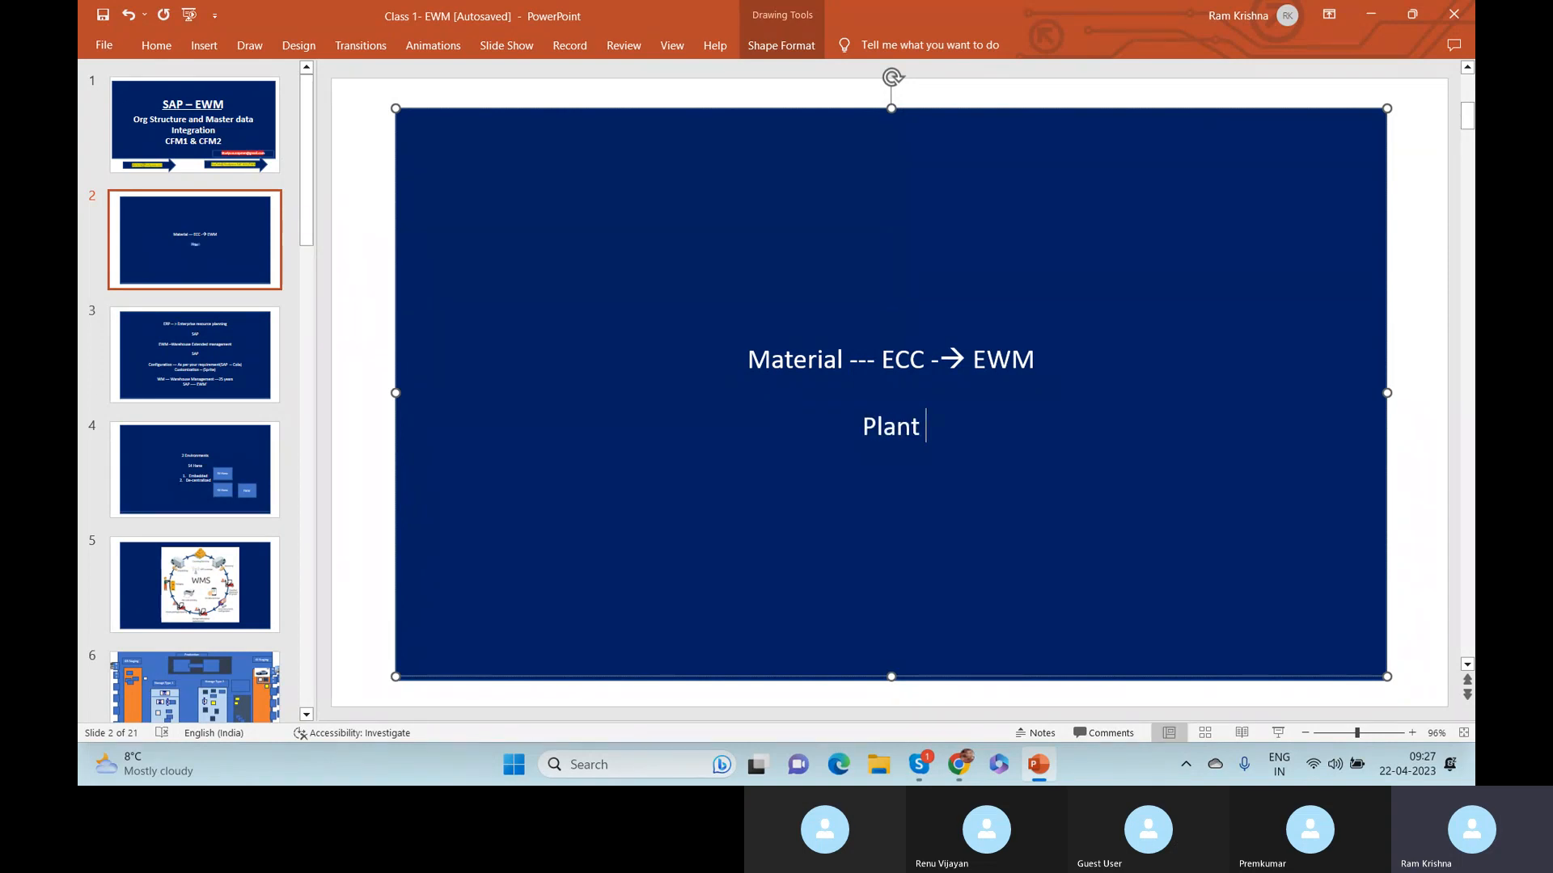
text(S)
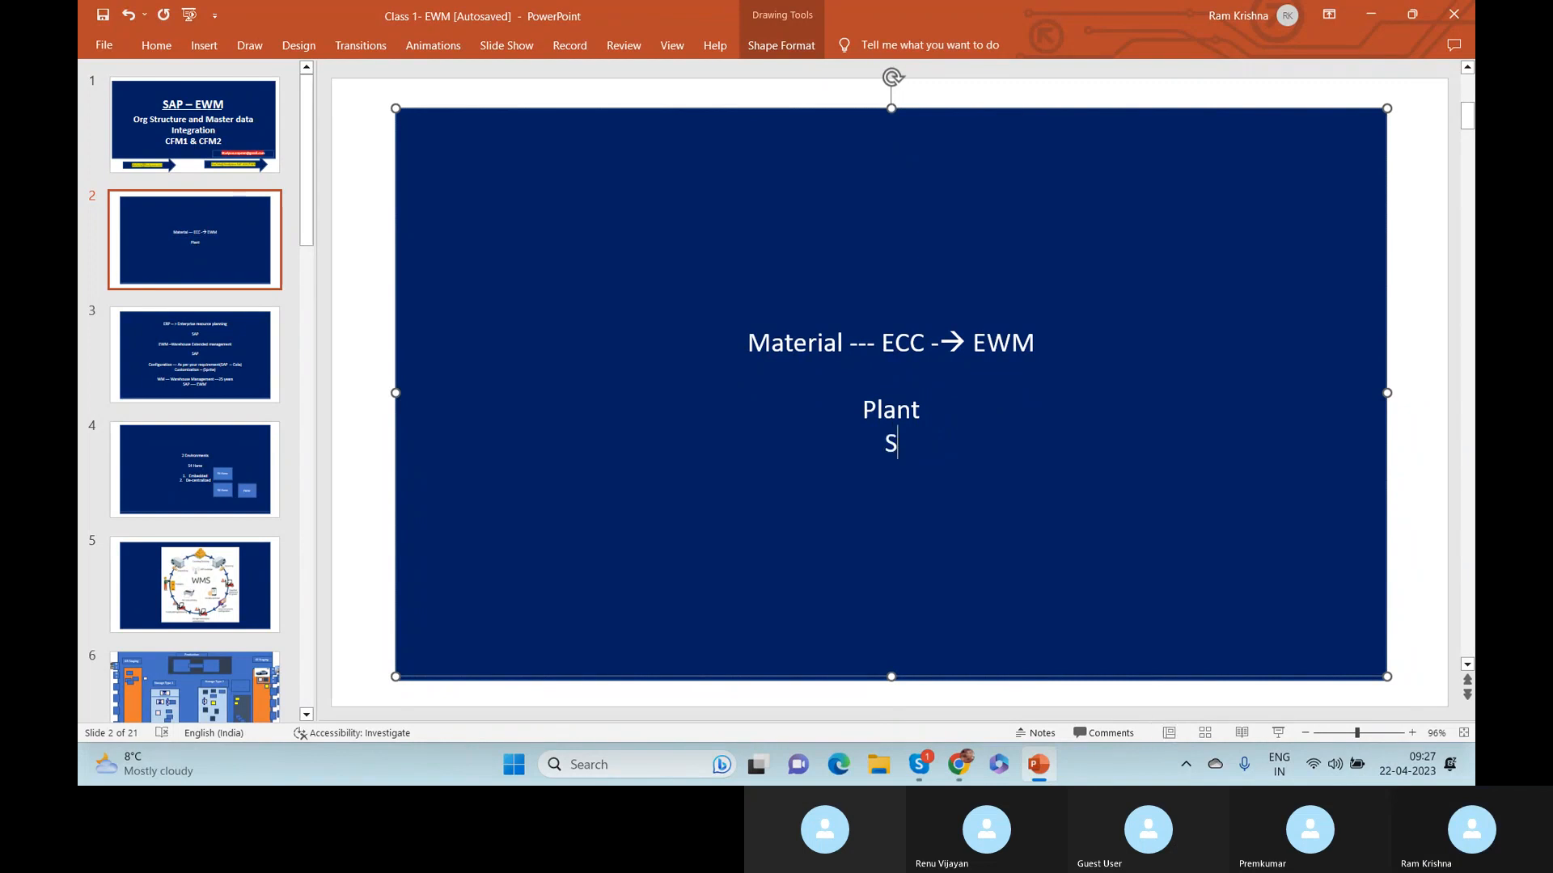
text(hipping)
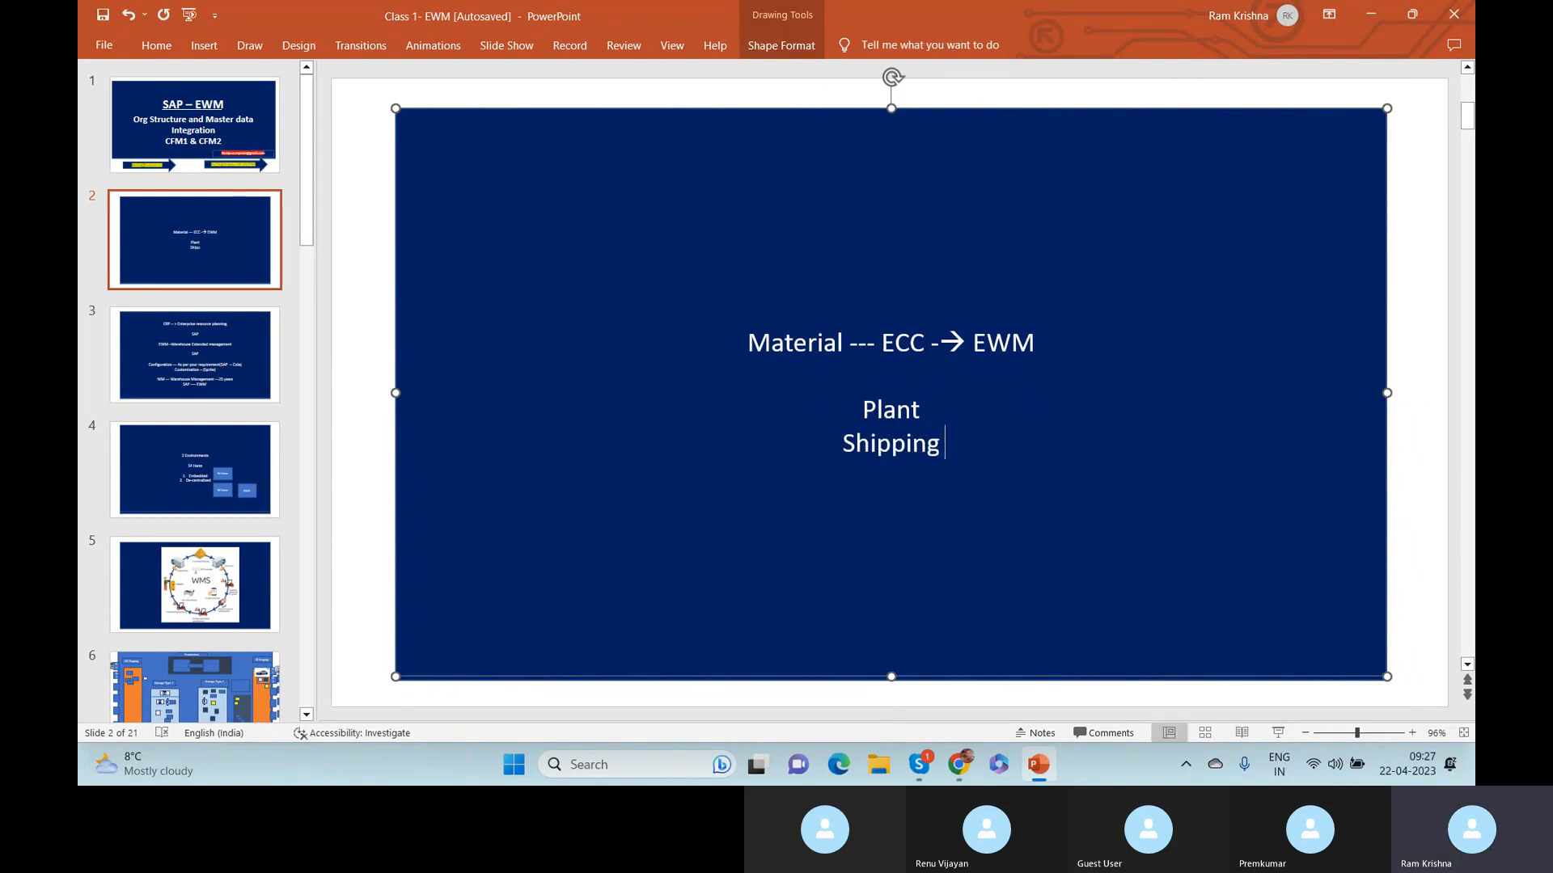
text(Points)
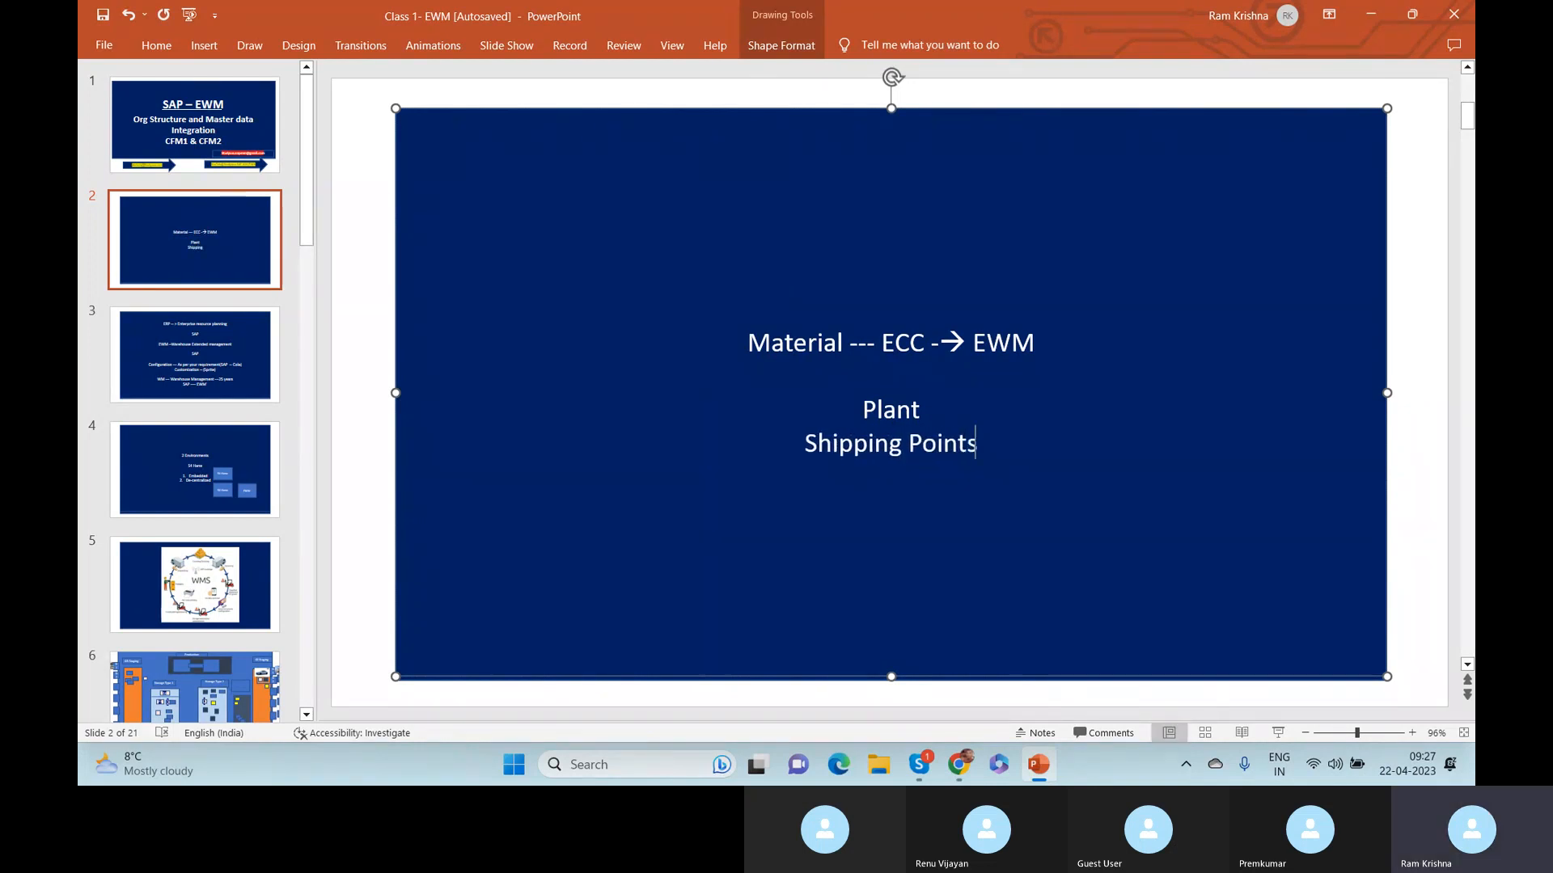
Add 'Storage locations' and '3 digit WH' lines to the list.
text(Storage lo)
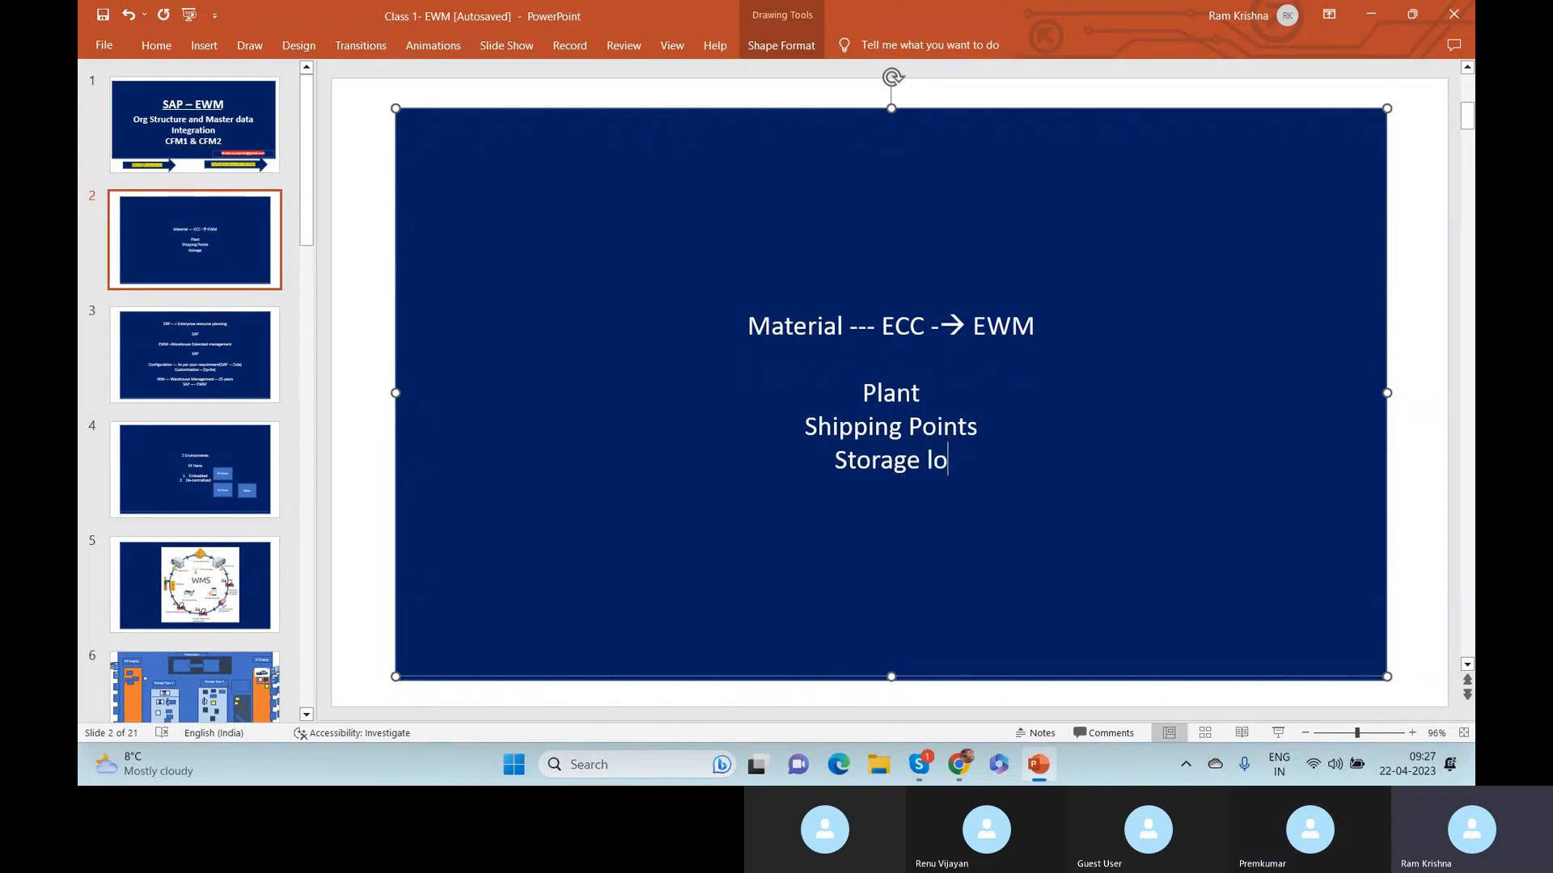
text(cations)
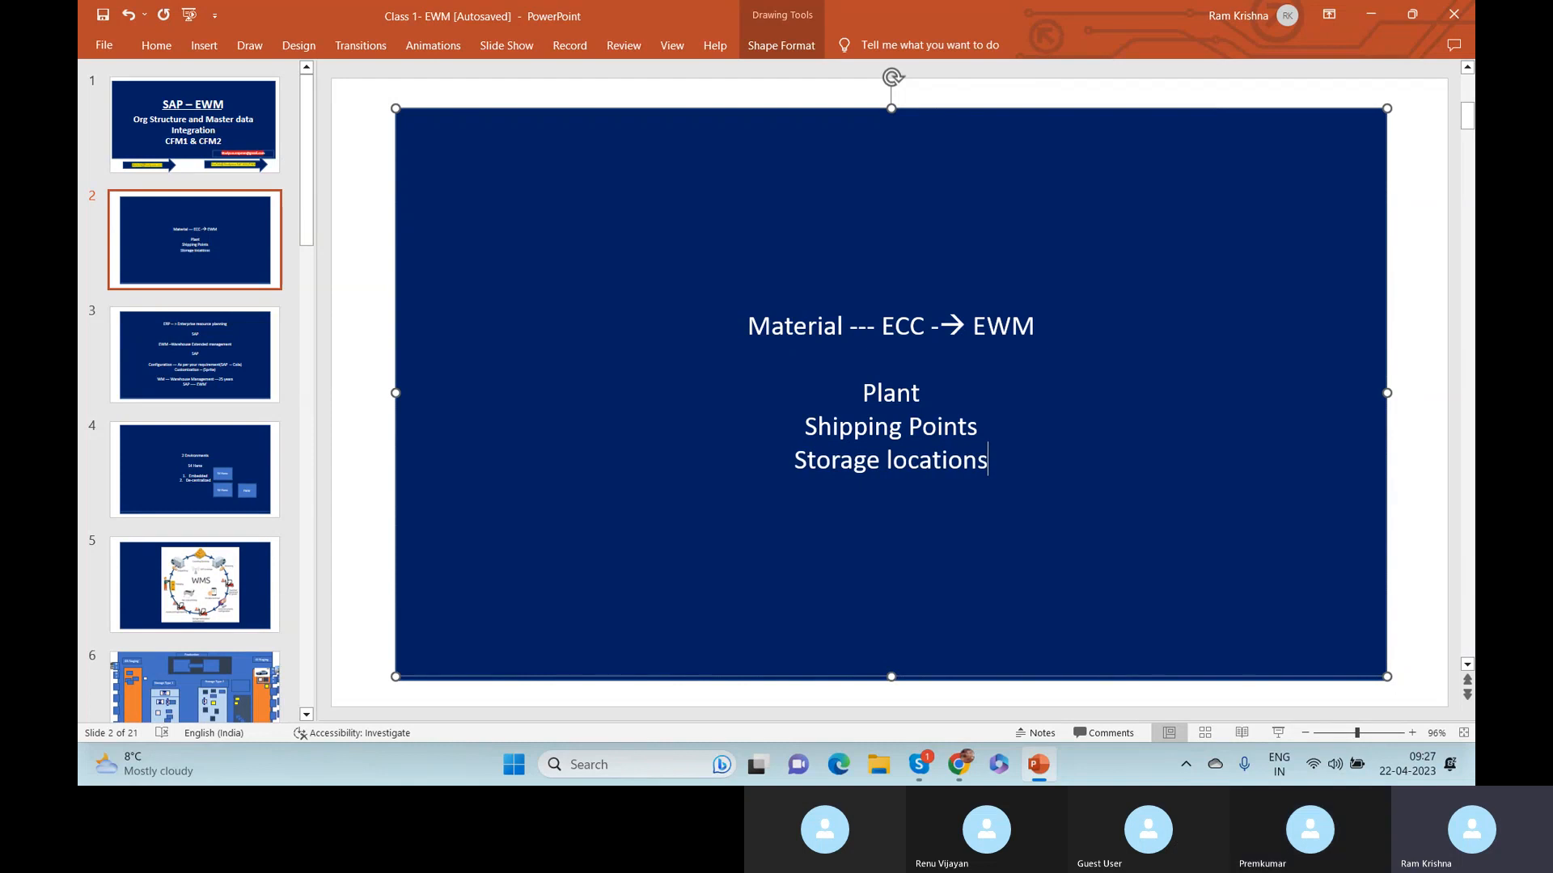
text(3)
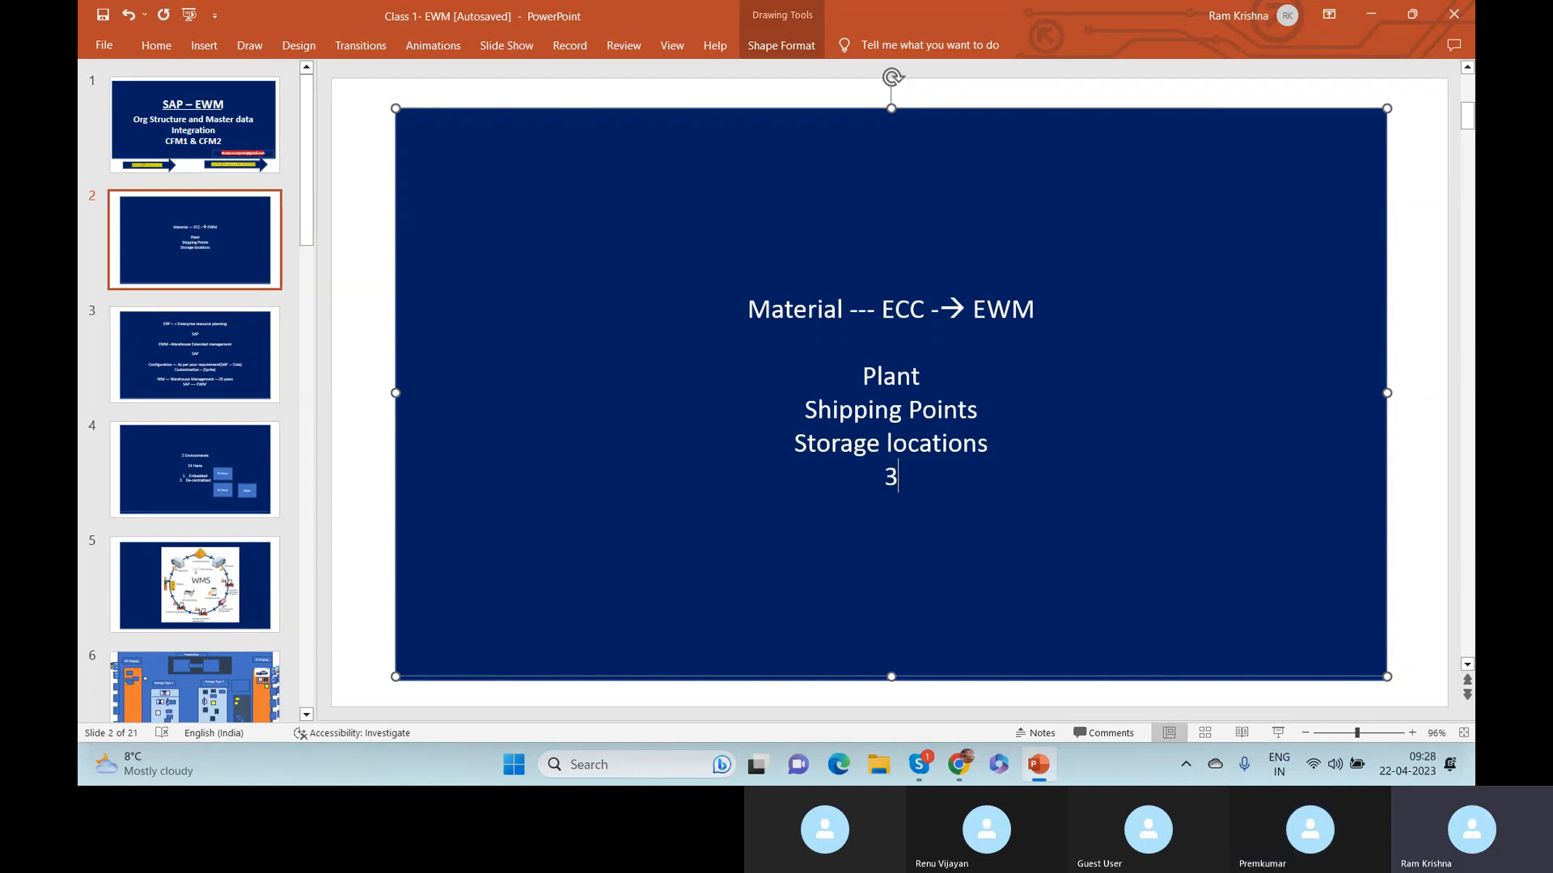
text(digit WH)
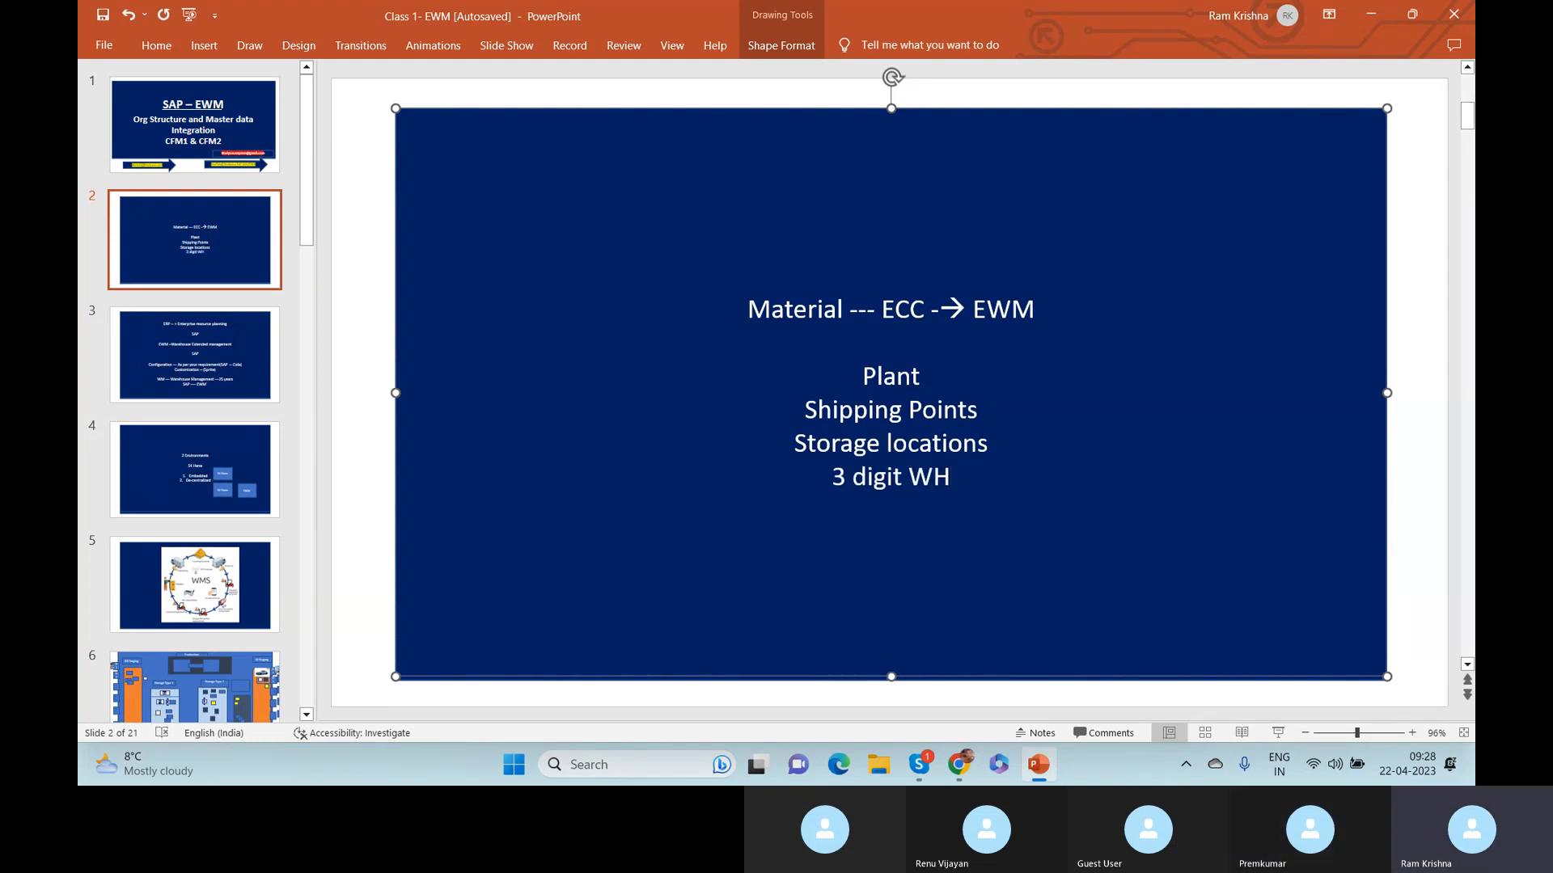
click(949, 476)
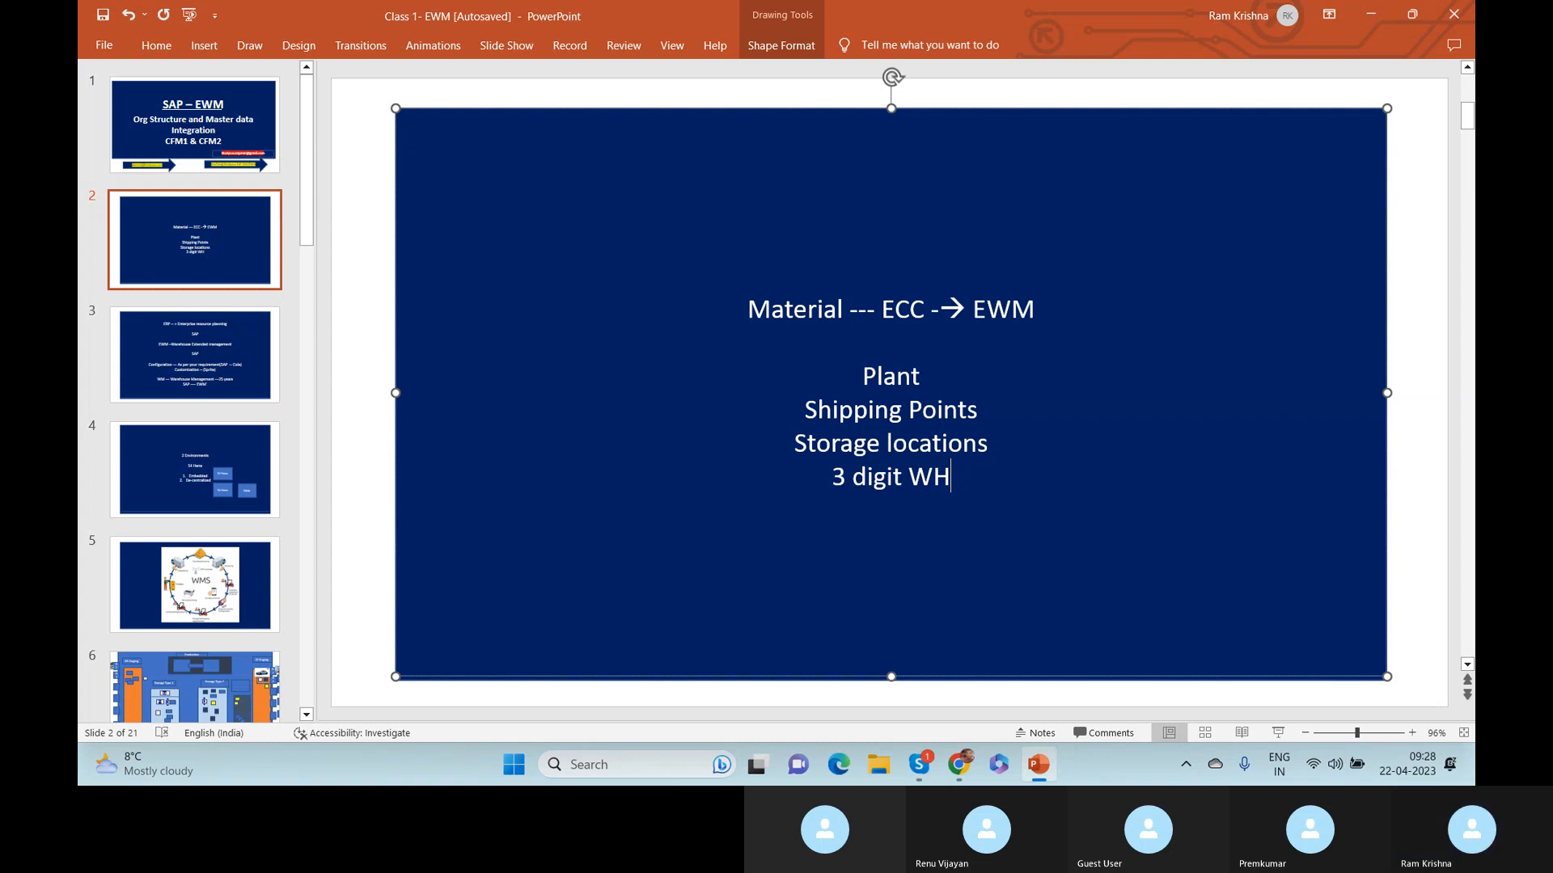
mouse_move(1255, 718)
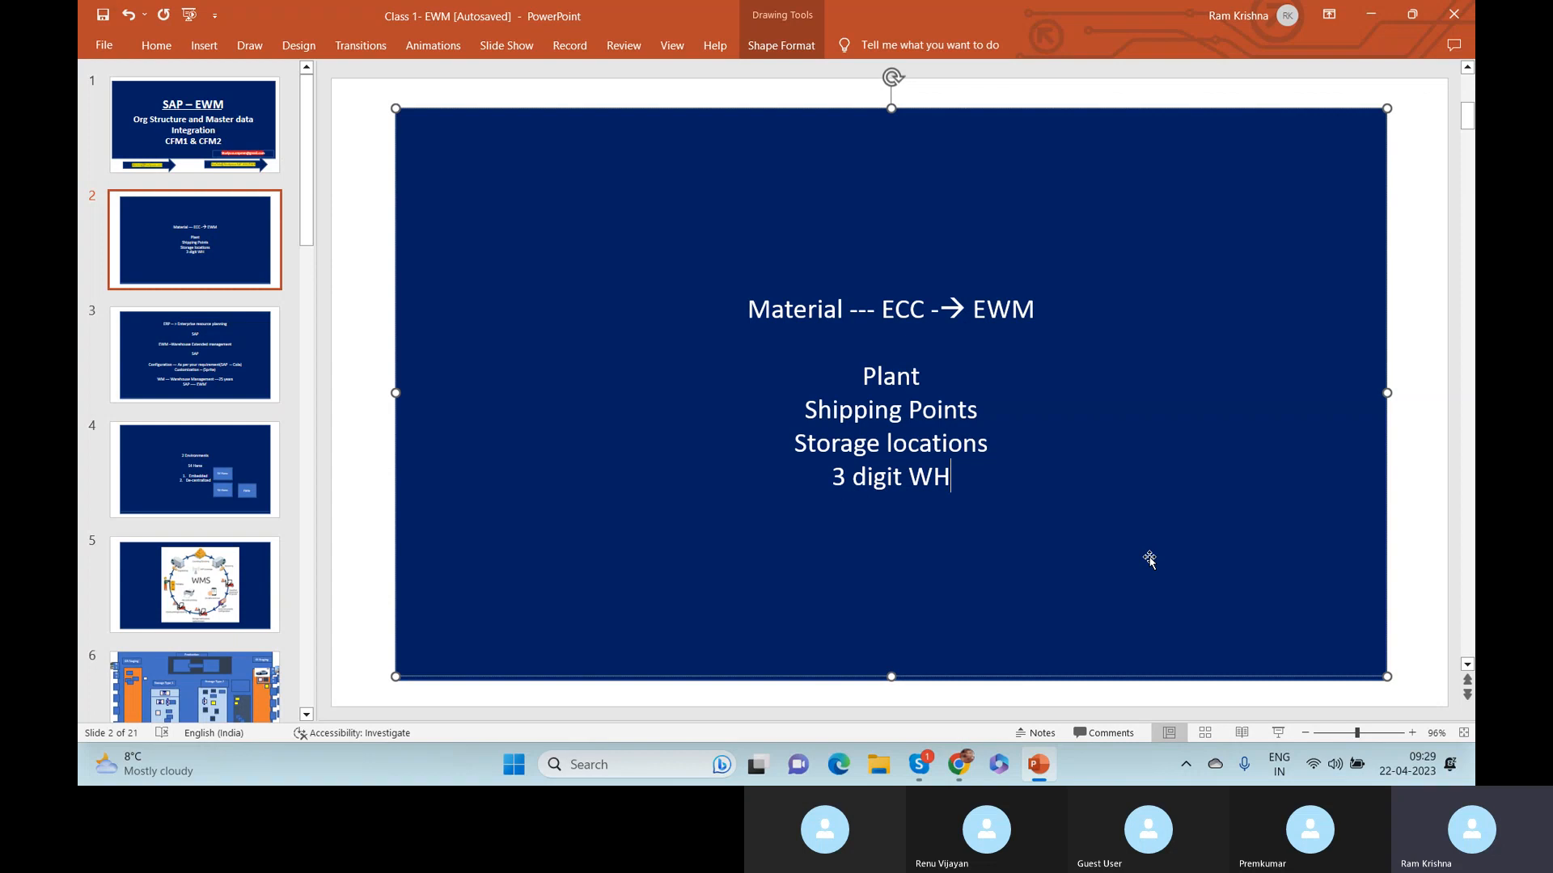
mouse_move(1063, 431)
text(sap)
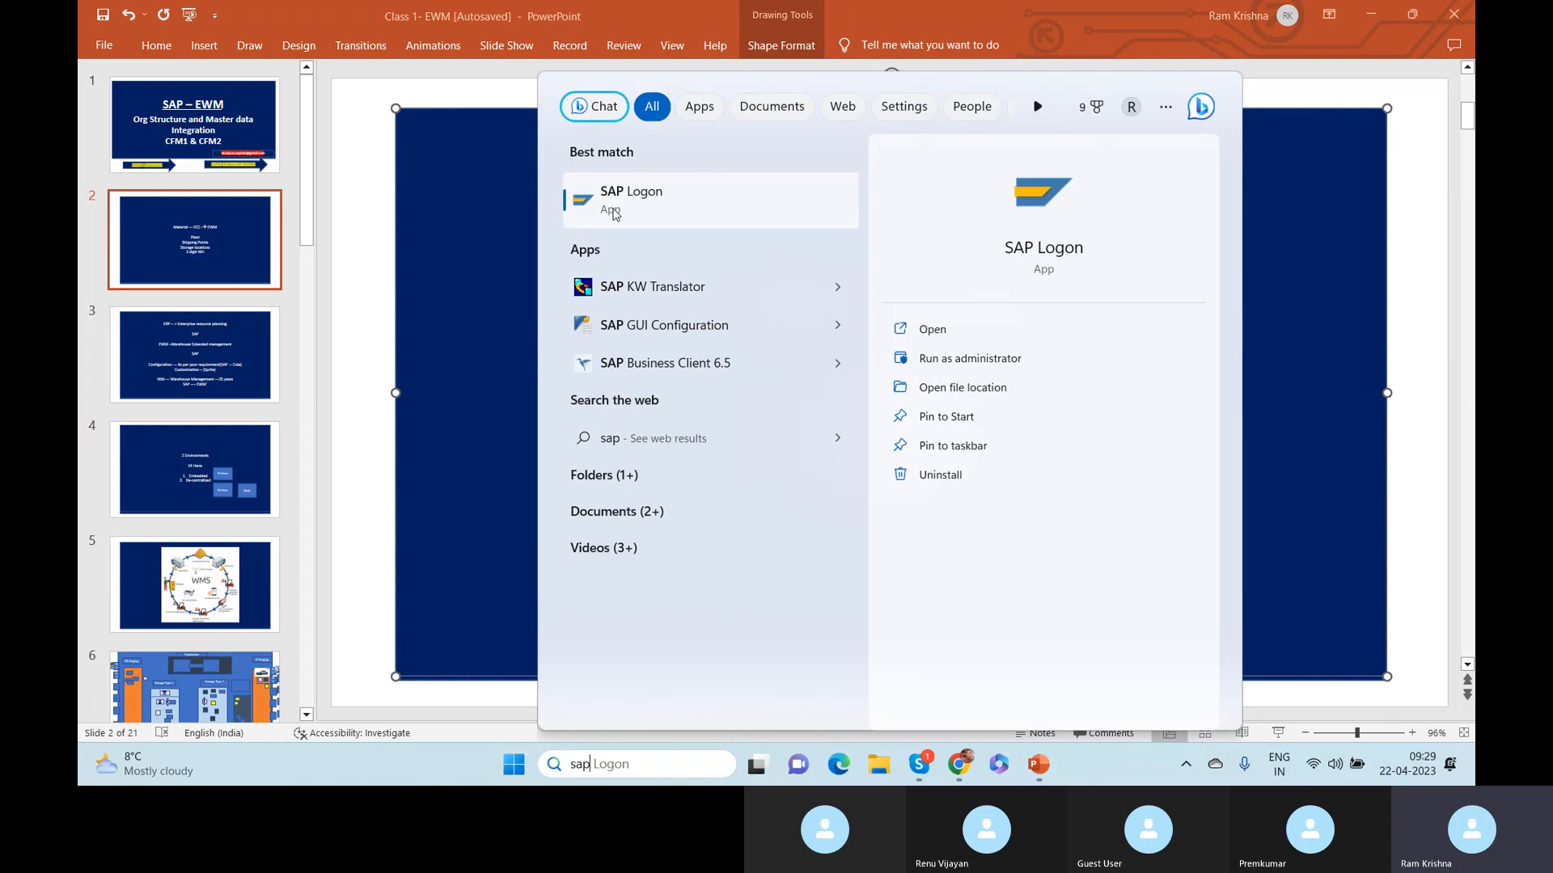
Launch SAP Logon and log on to the ECC (001) system, client 900.
click(631, 198)
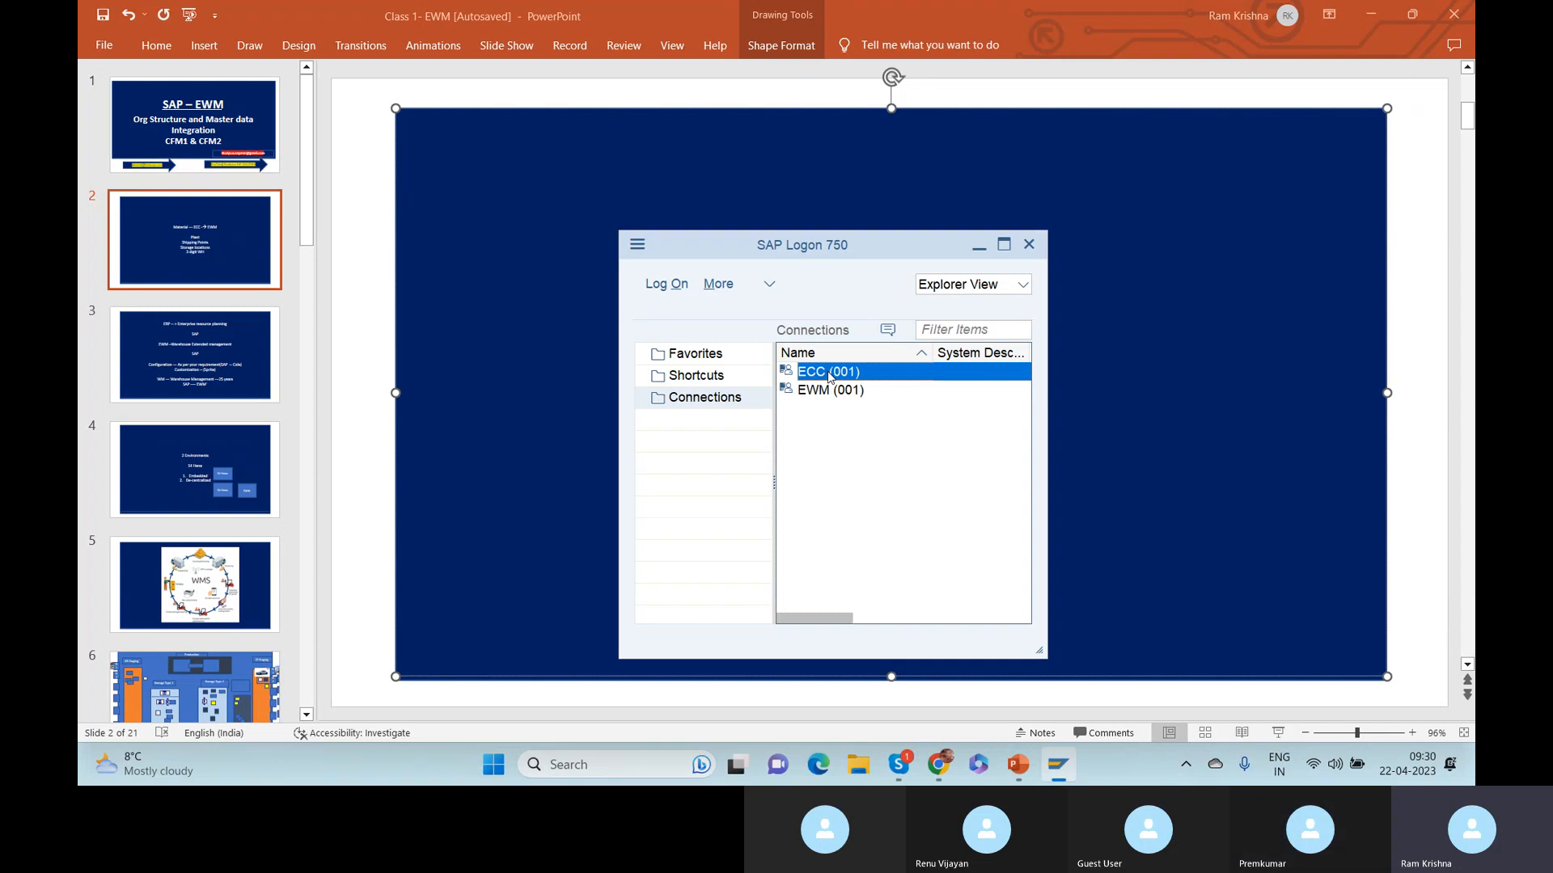
double_click(828, 372)
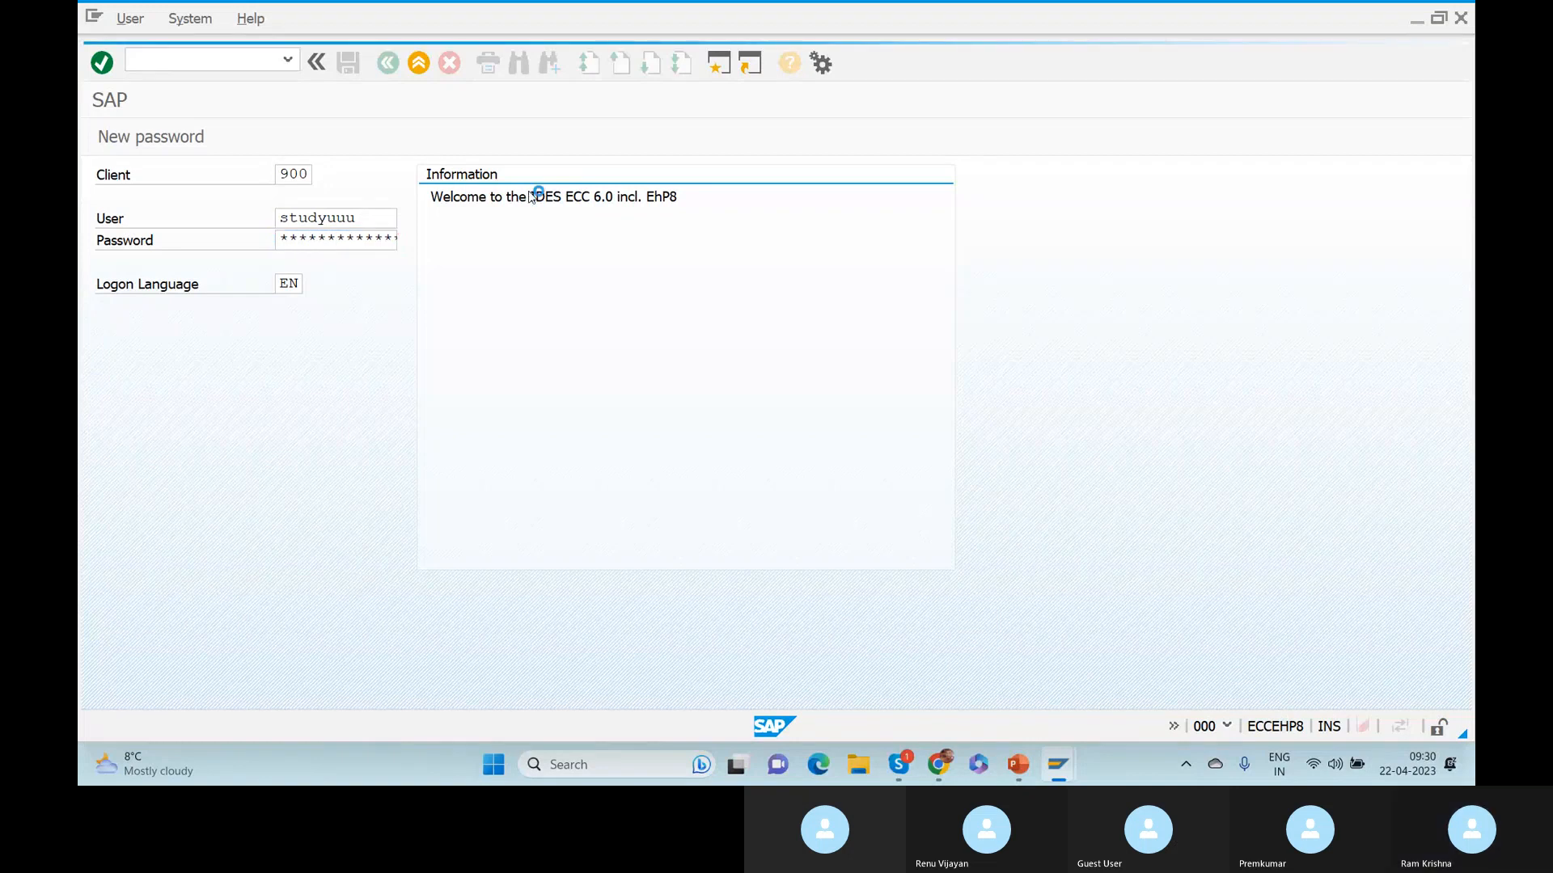
click(100, 63)
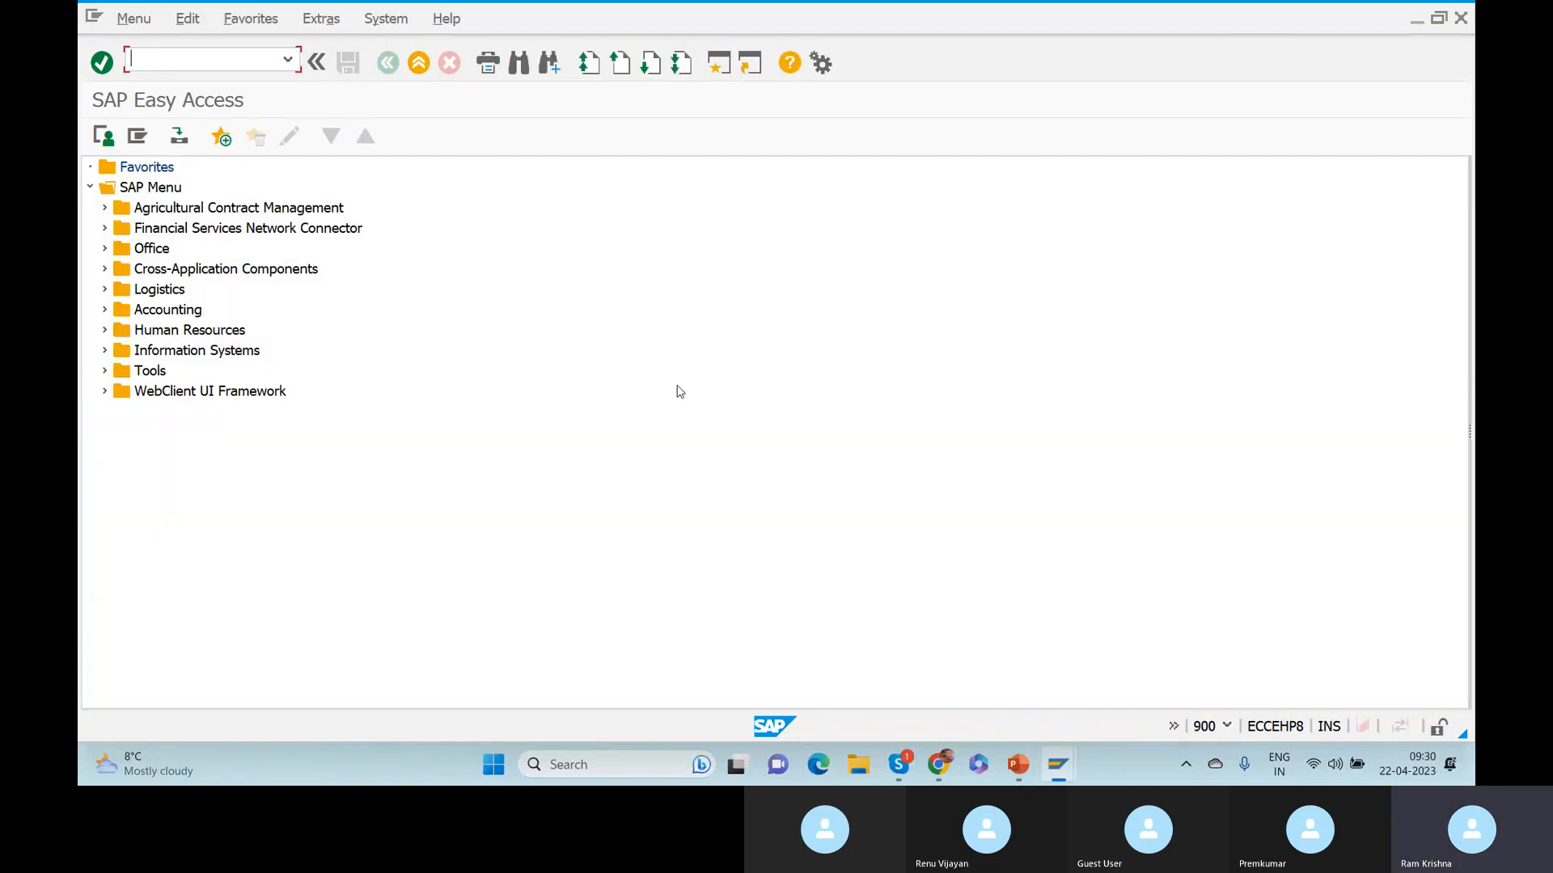
mouse_move(666, 543)
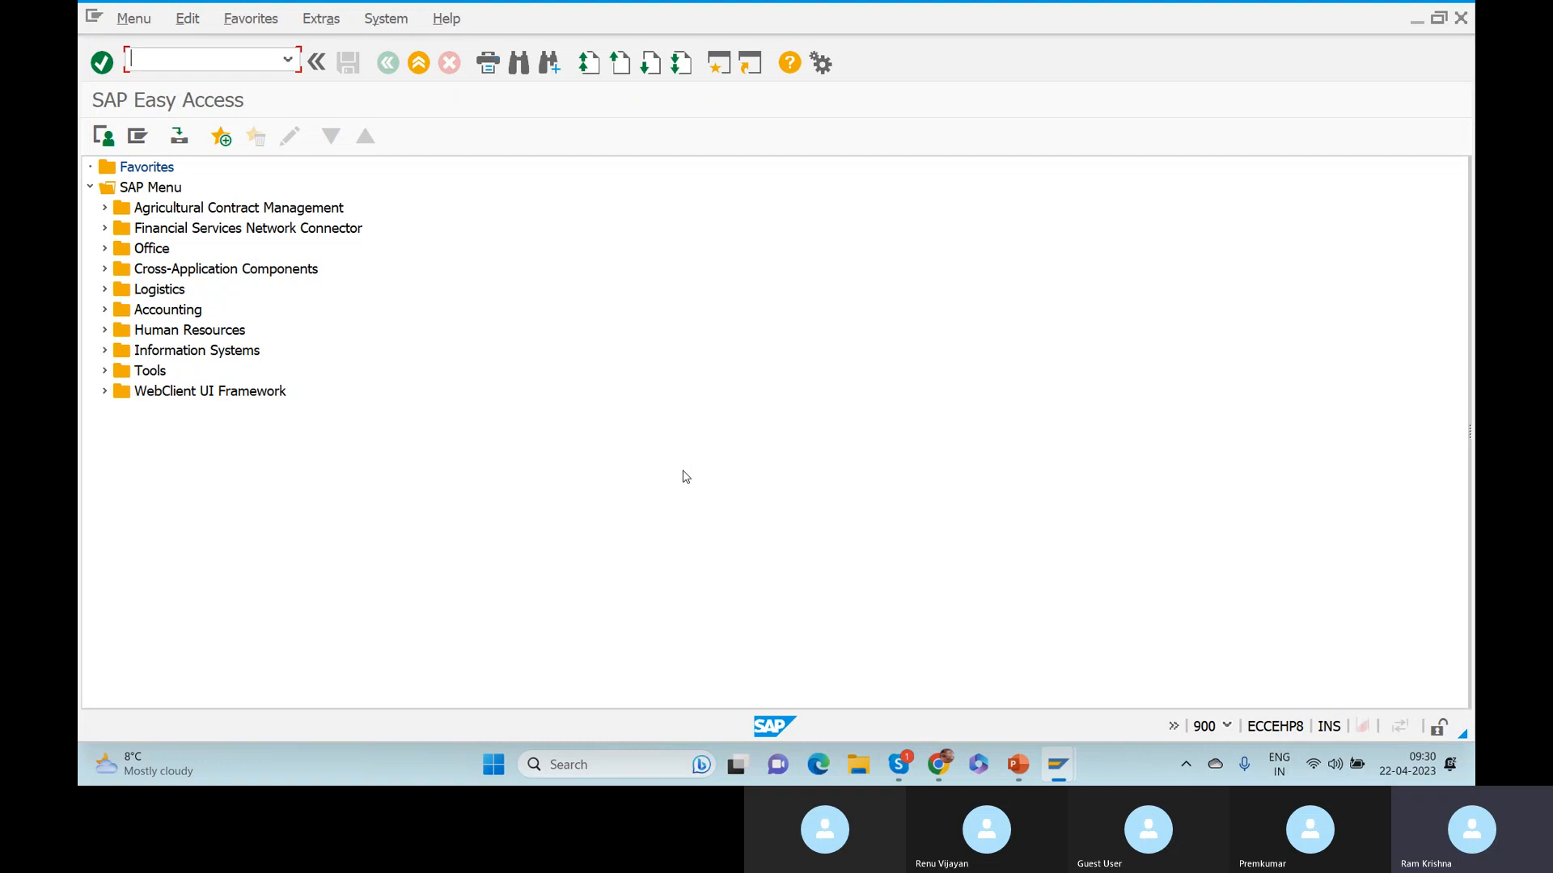
mouse_move(724, 435)
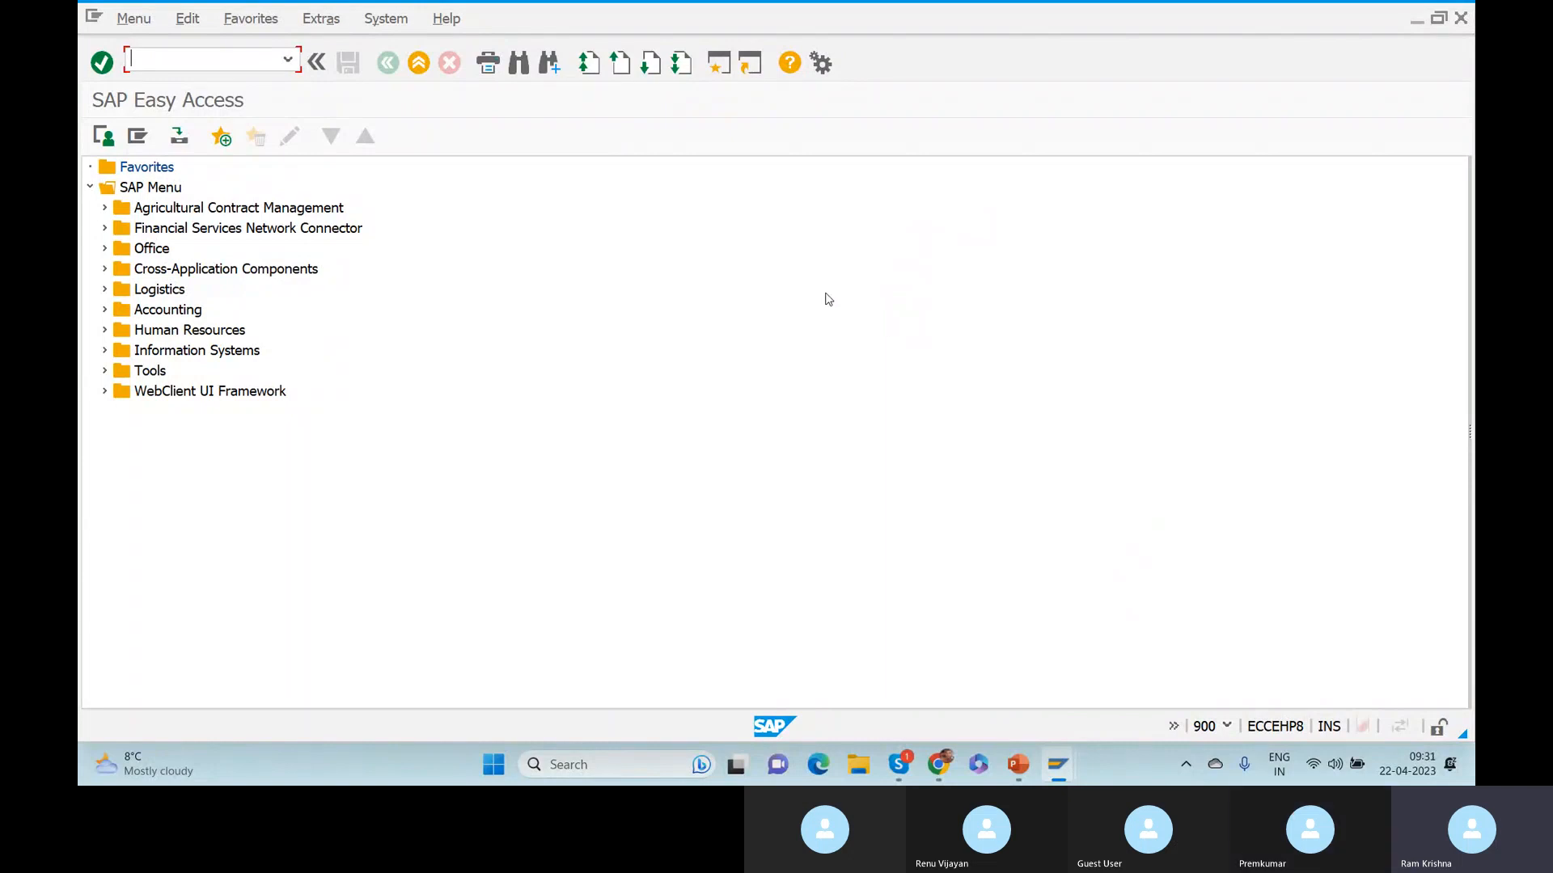
mouse_move(859, 283)
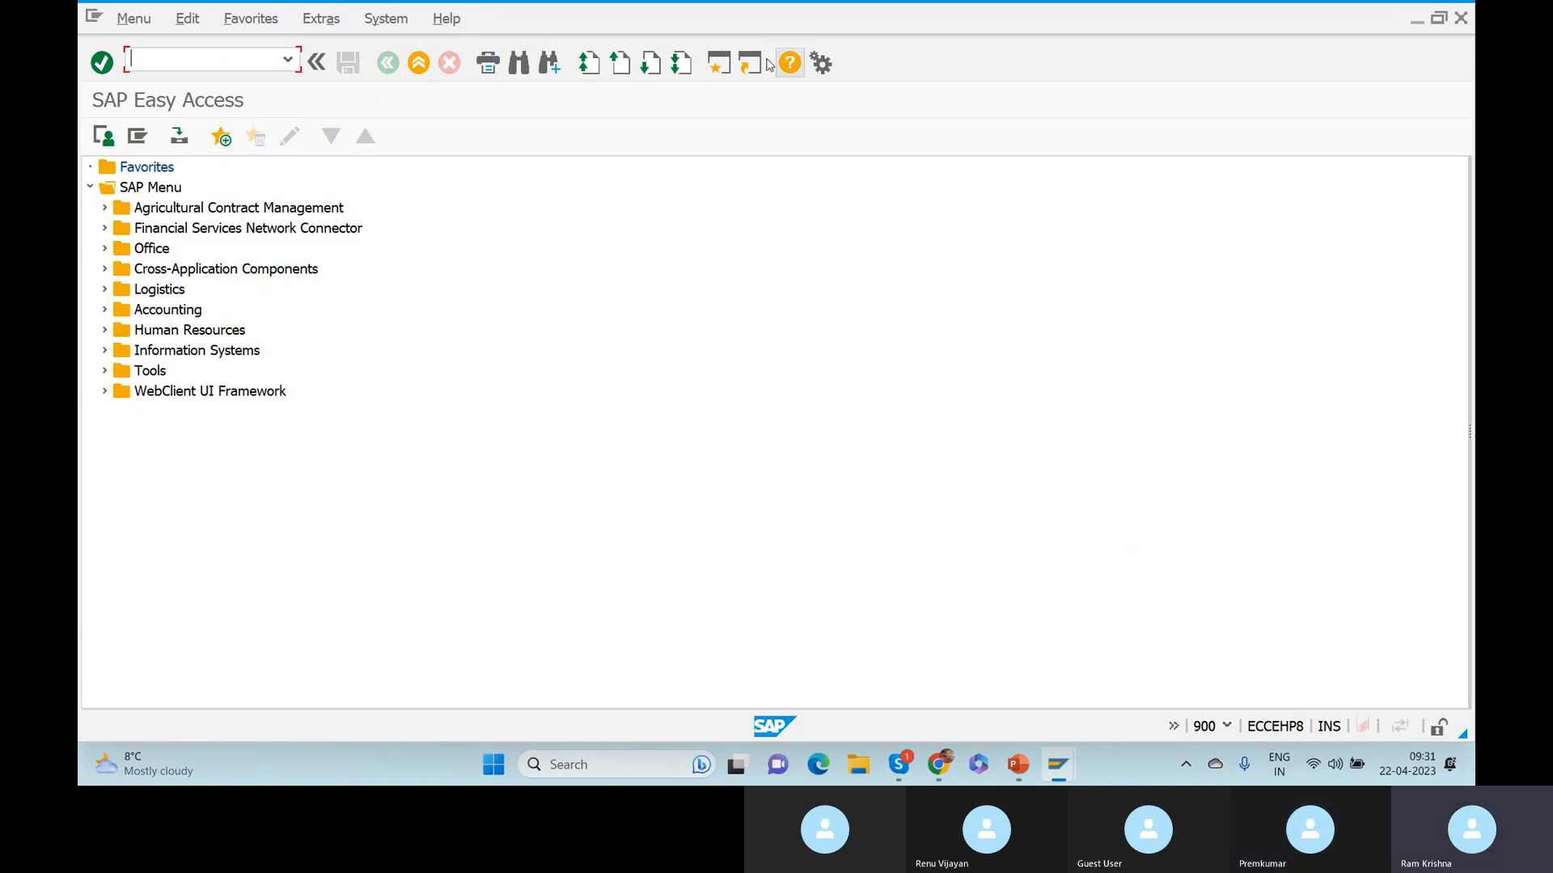
mouse_move(615, 275)
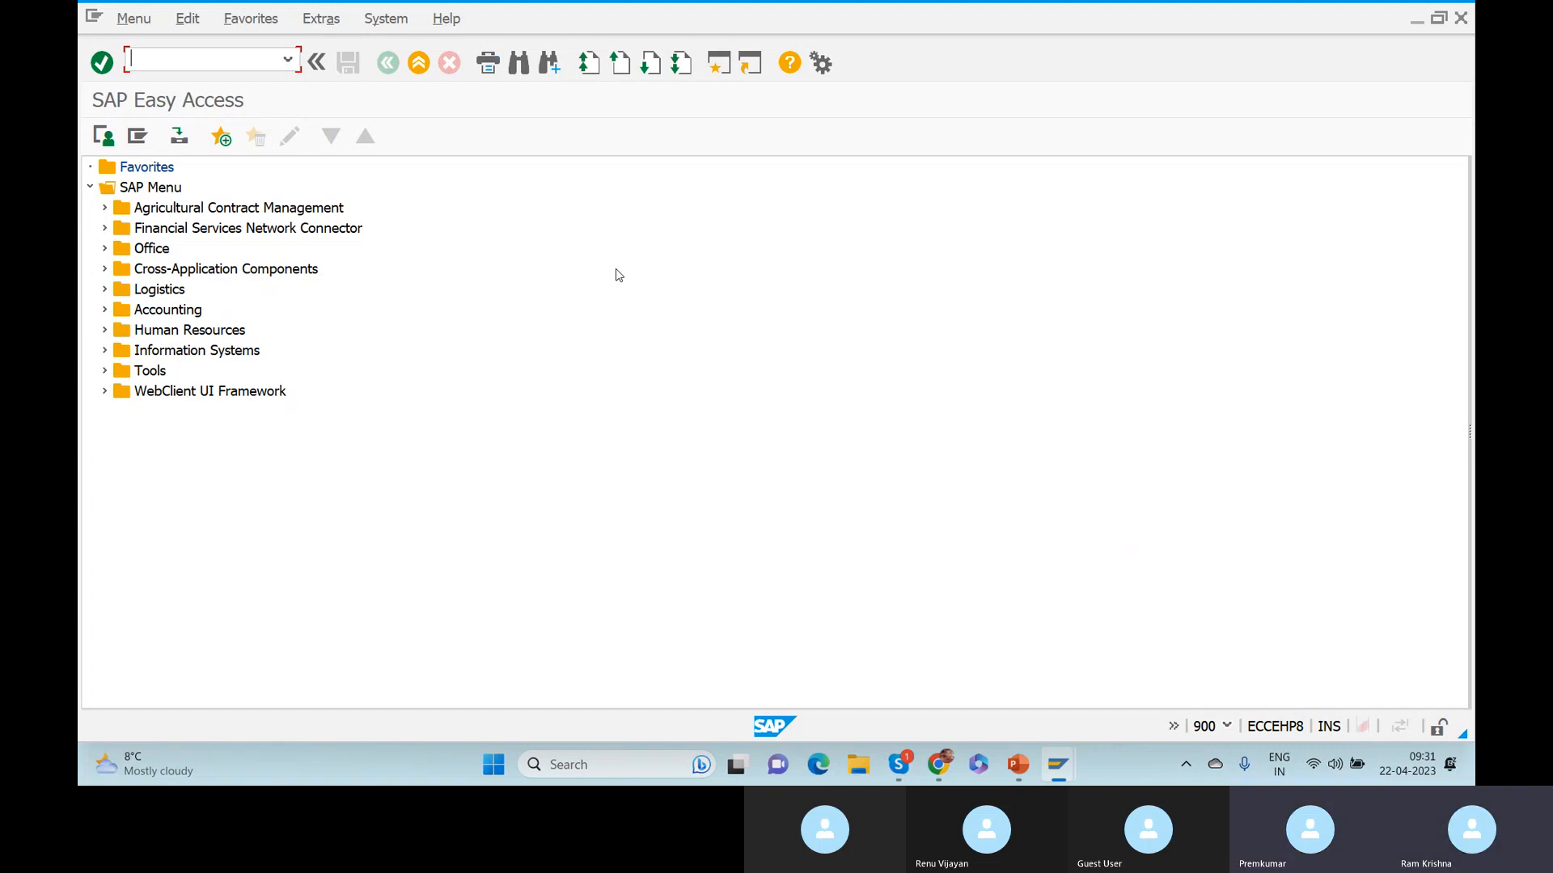
Run SPRO and open the SAP Reference IMG customizing guide.
text(spr)
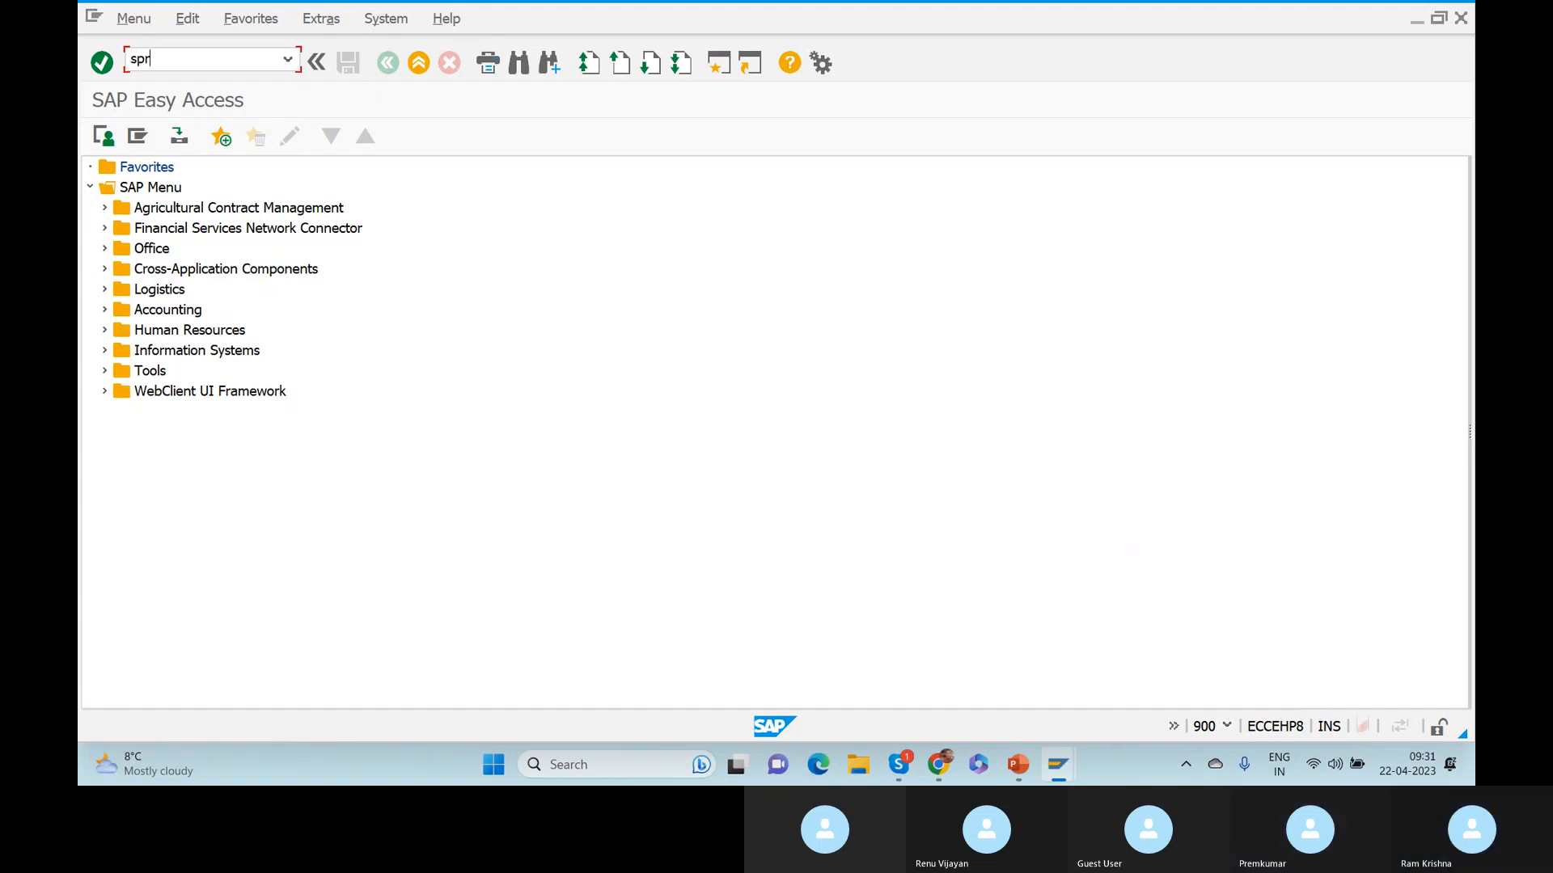
key(Enter)
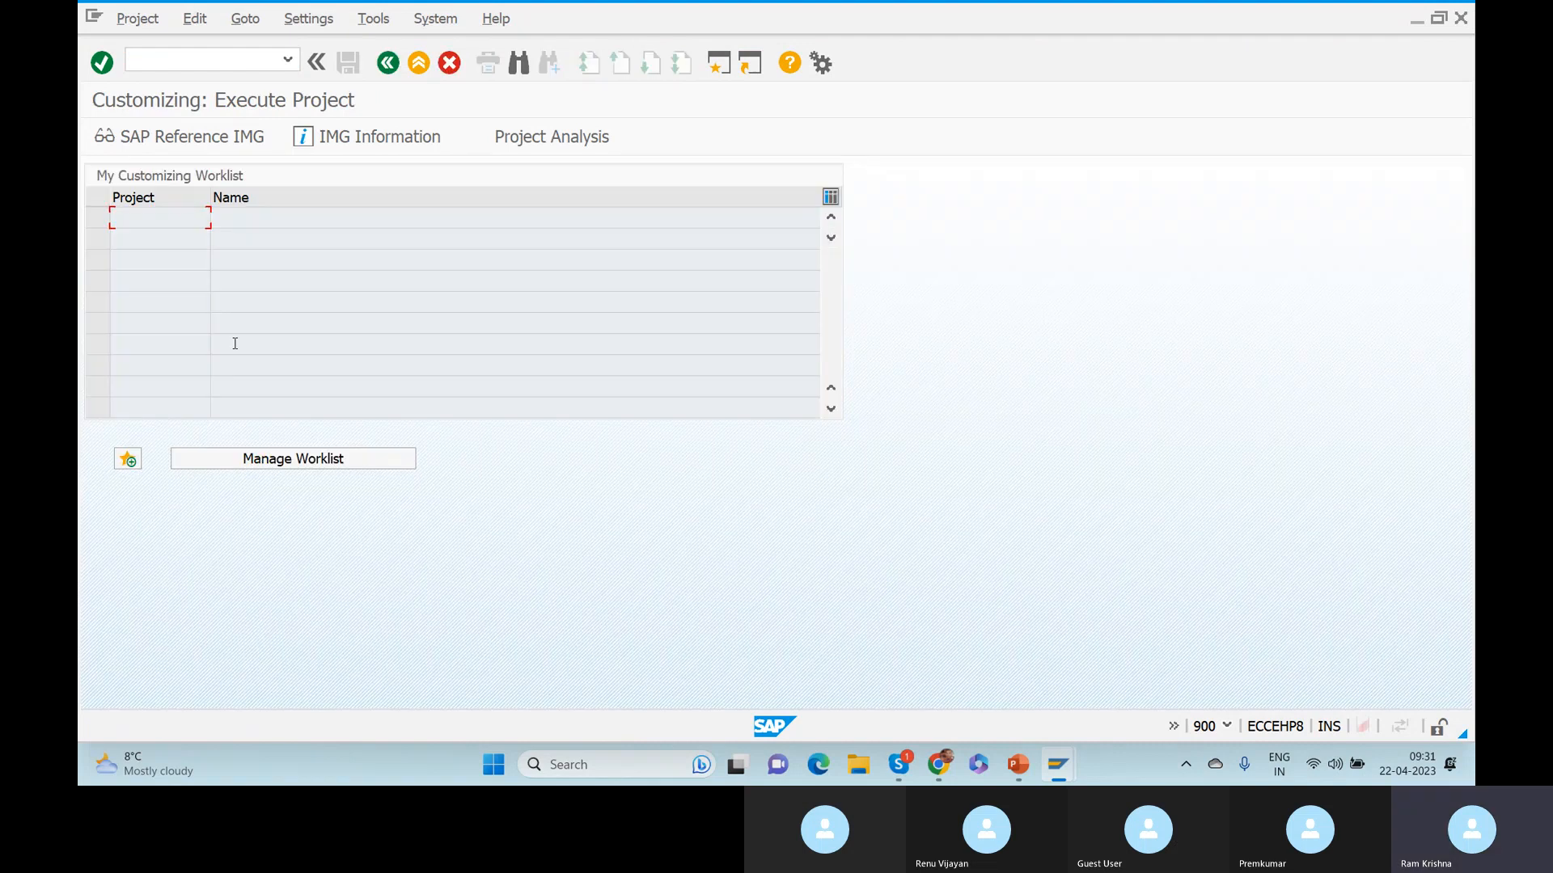
click(179, 135)
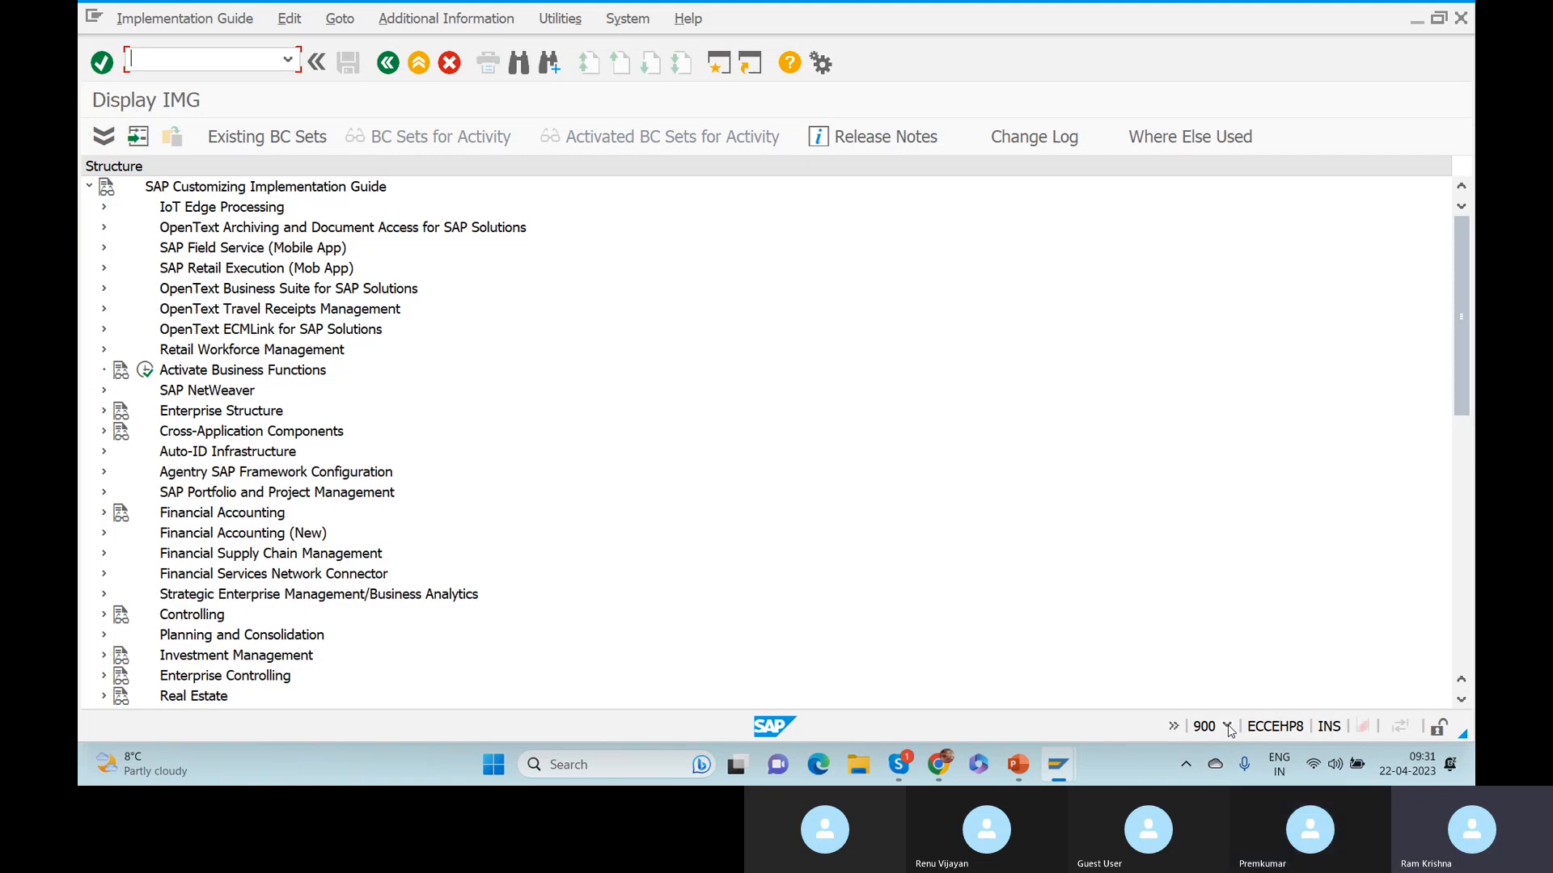
click(1203, 726)
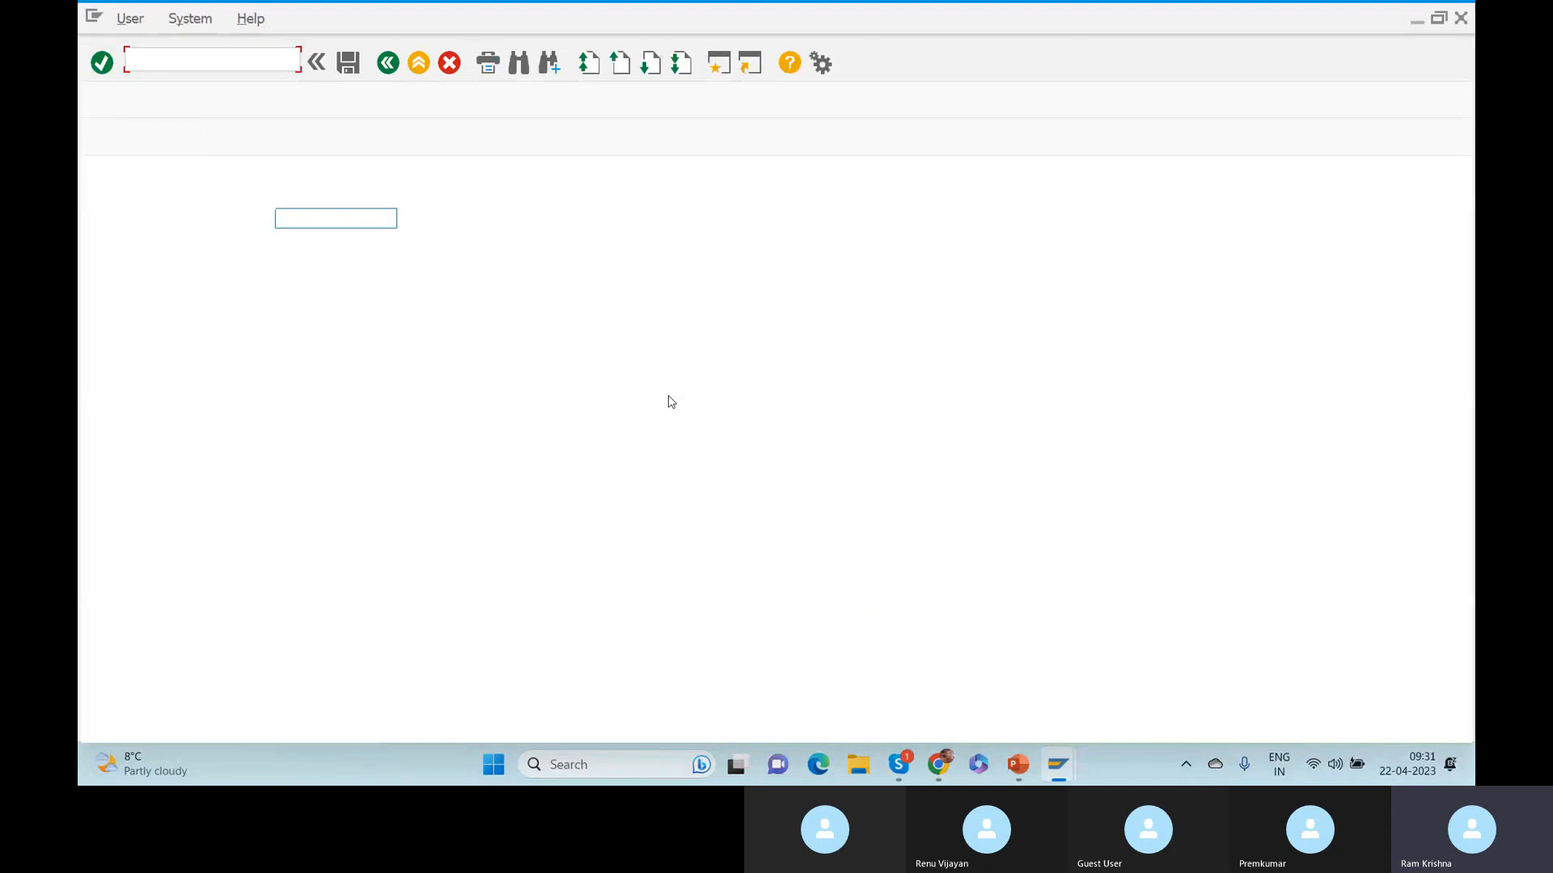
Log on a second session for client 110, then return to the client 900 IMG window.
text(s)
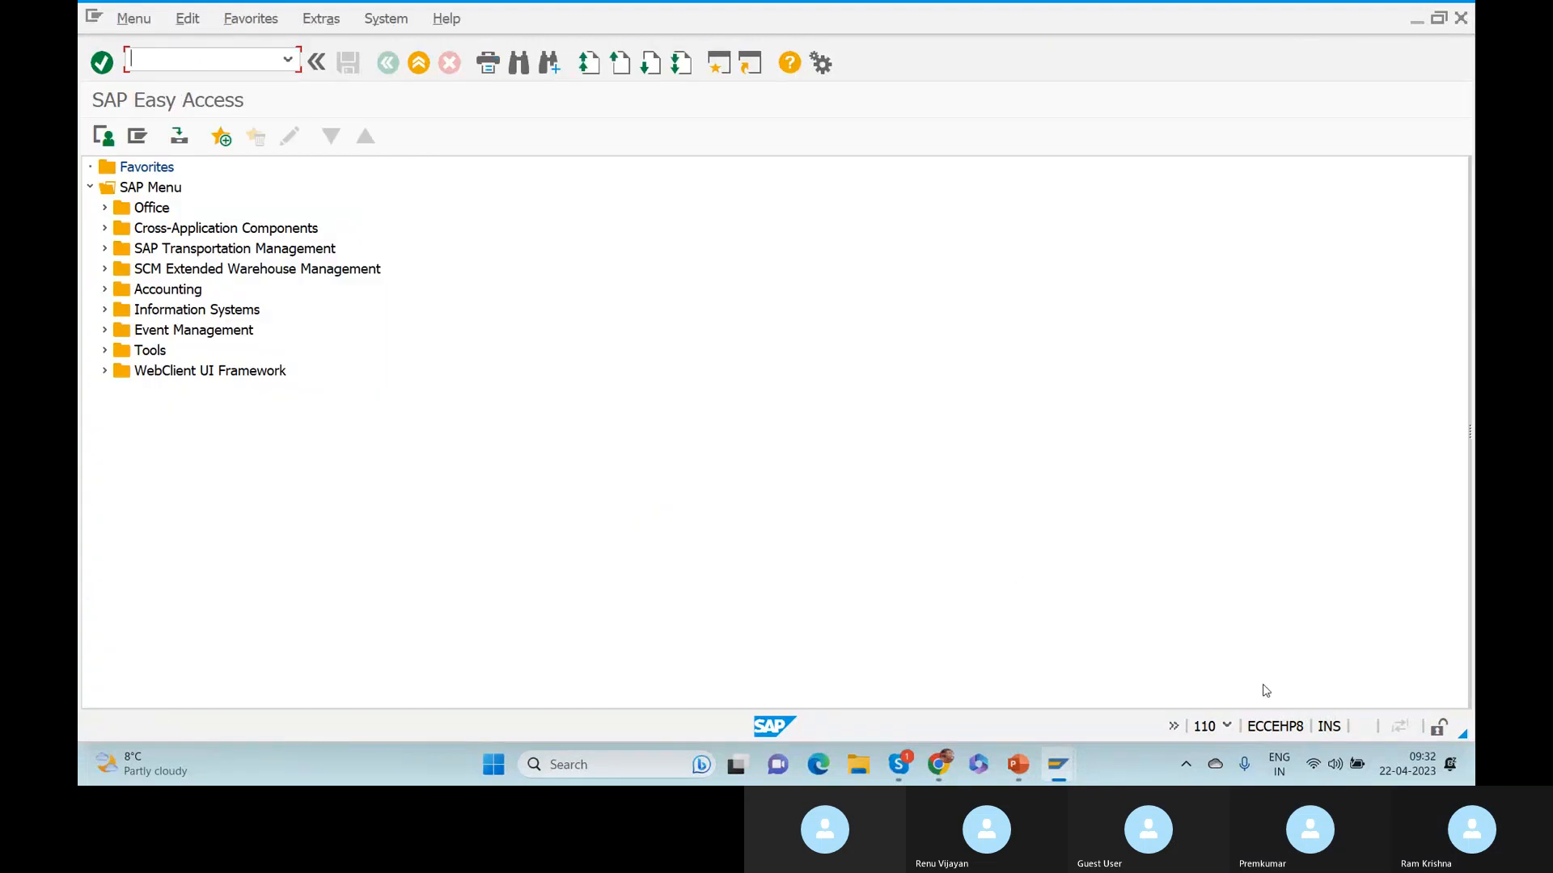
click(1201, 726)
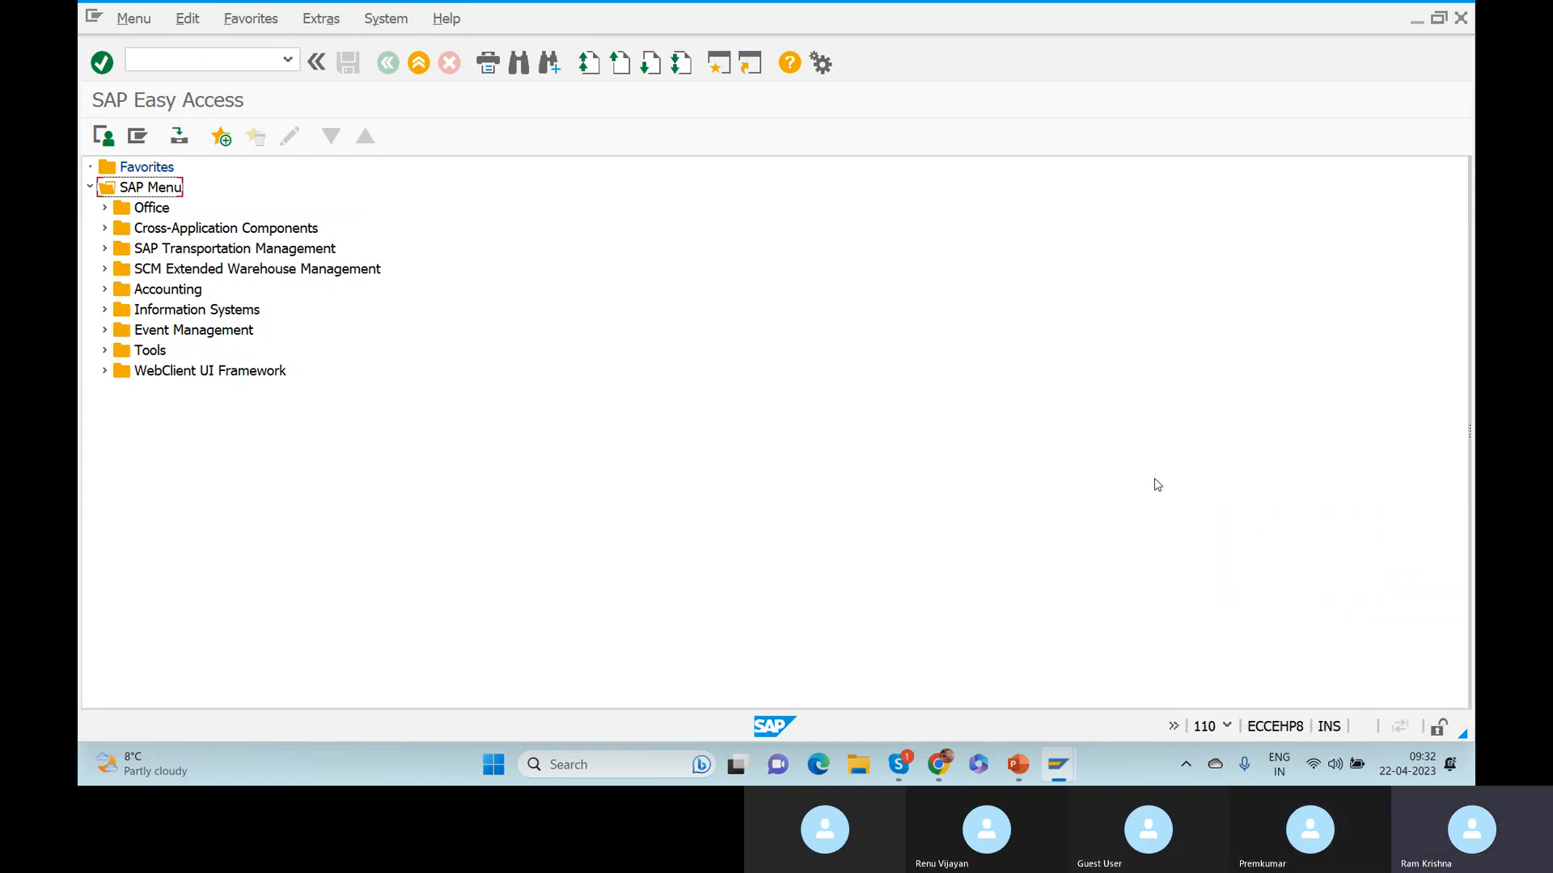
key(alt+tab)
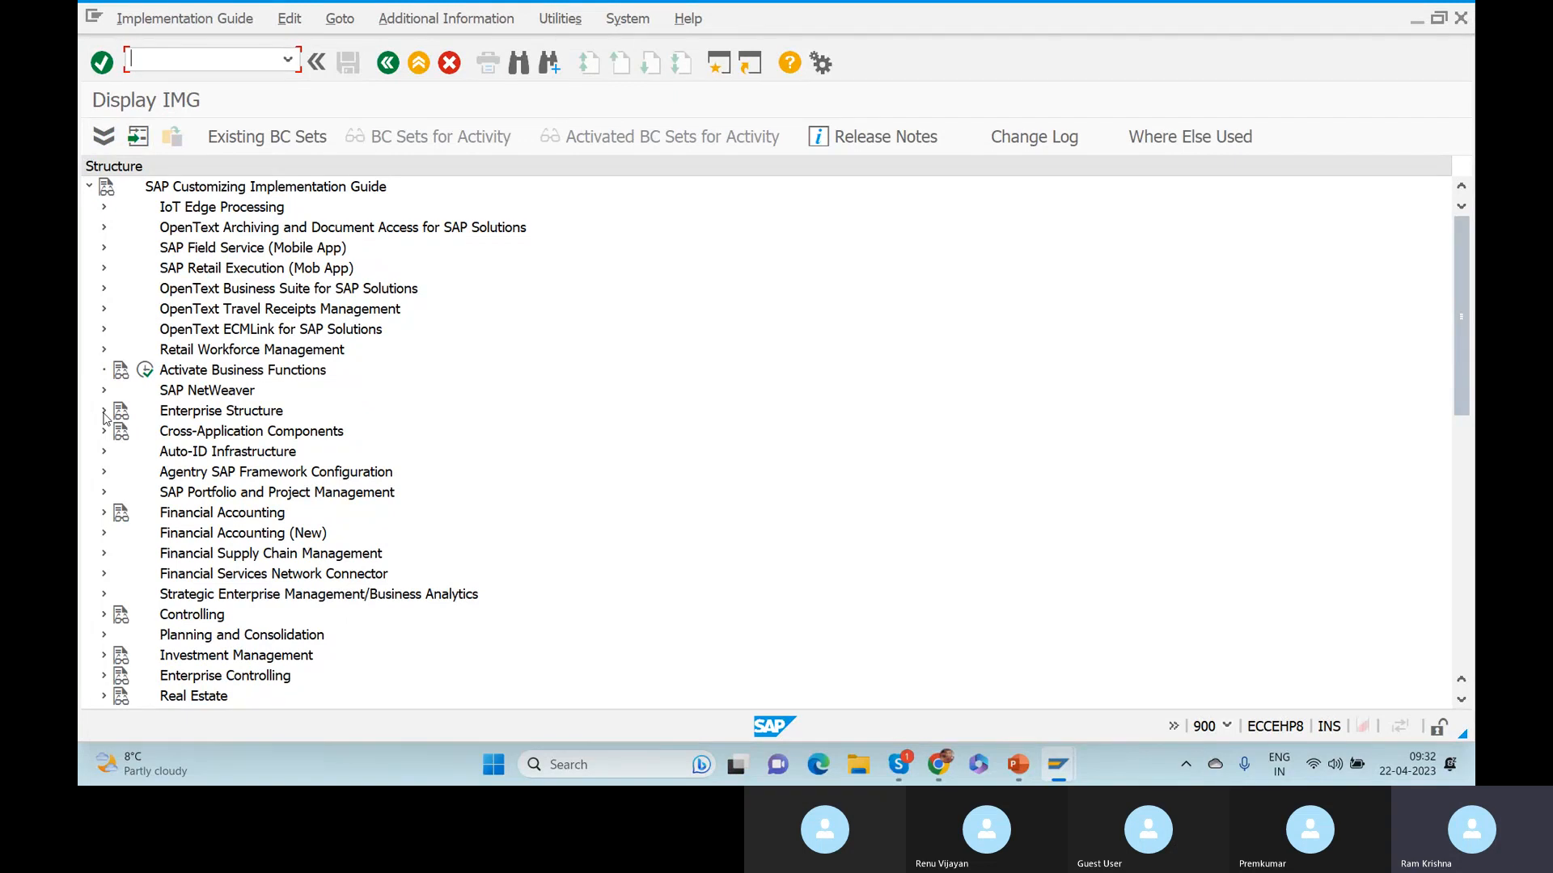
key(alt+tab)
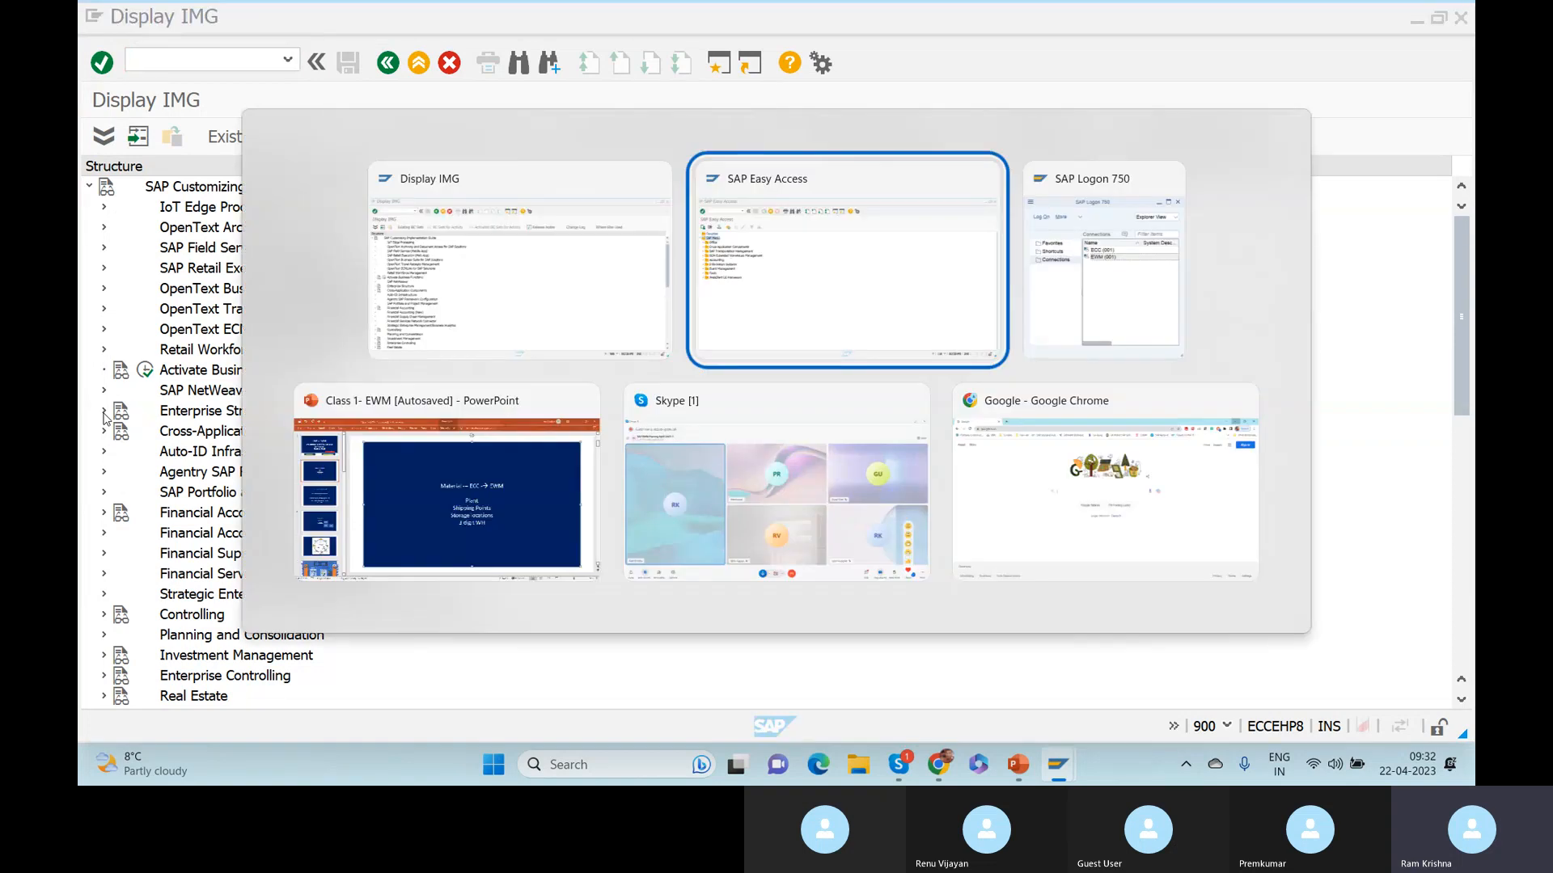
click(448, 481)
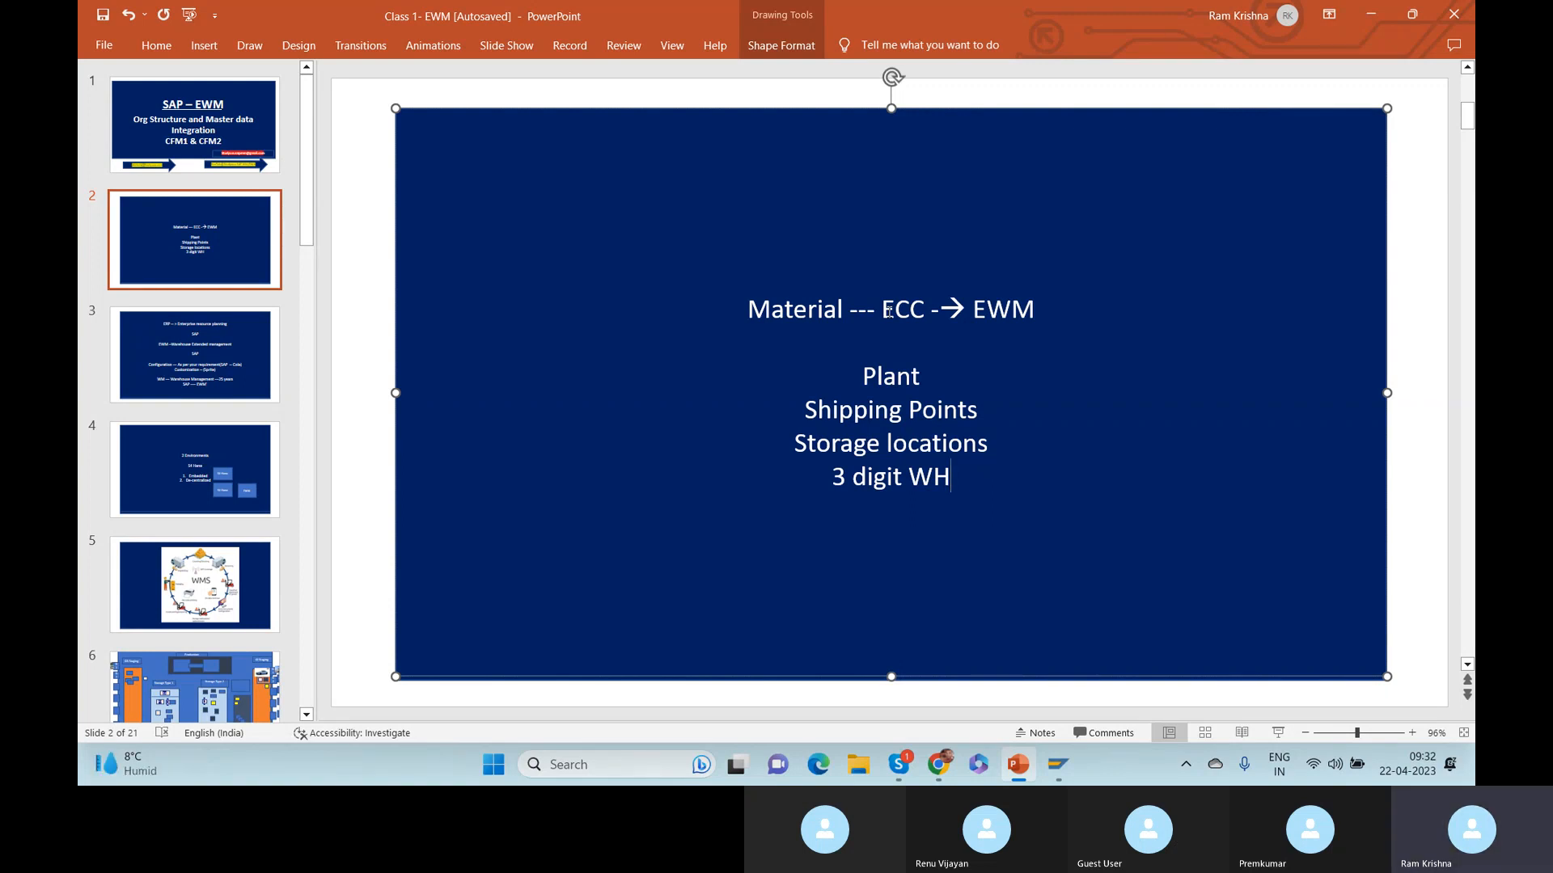
key(alt+tab)
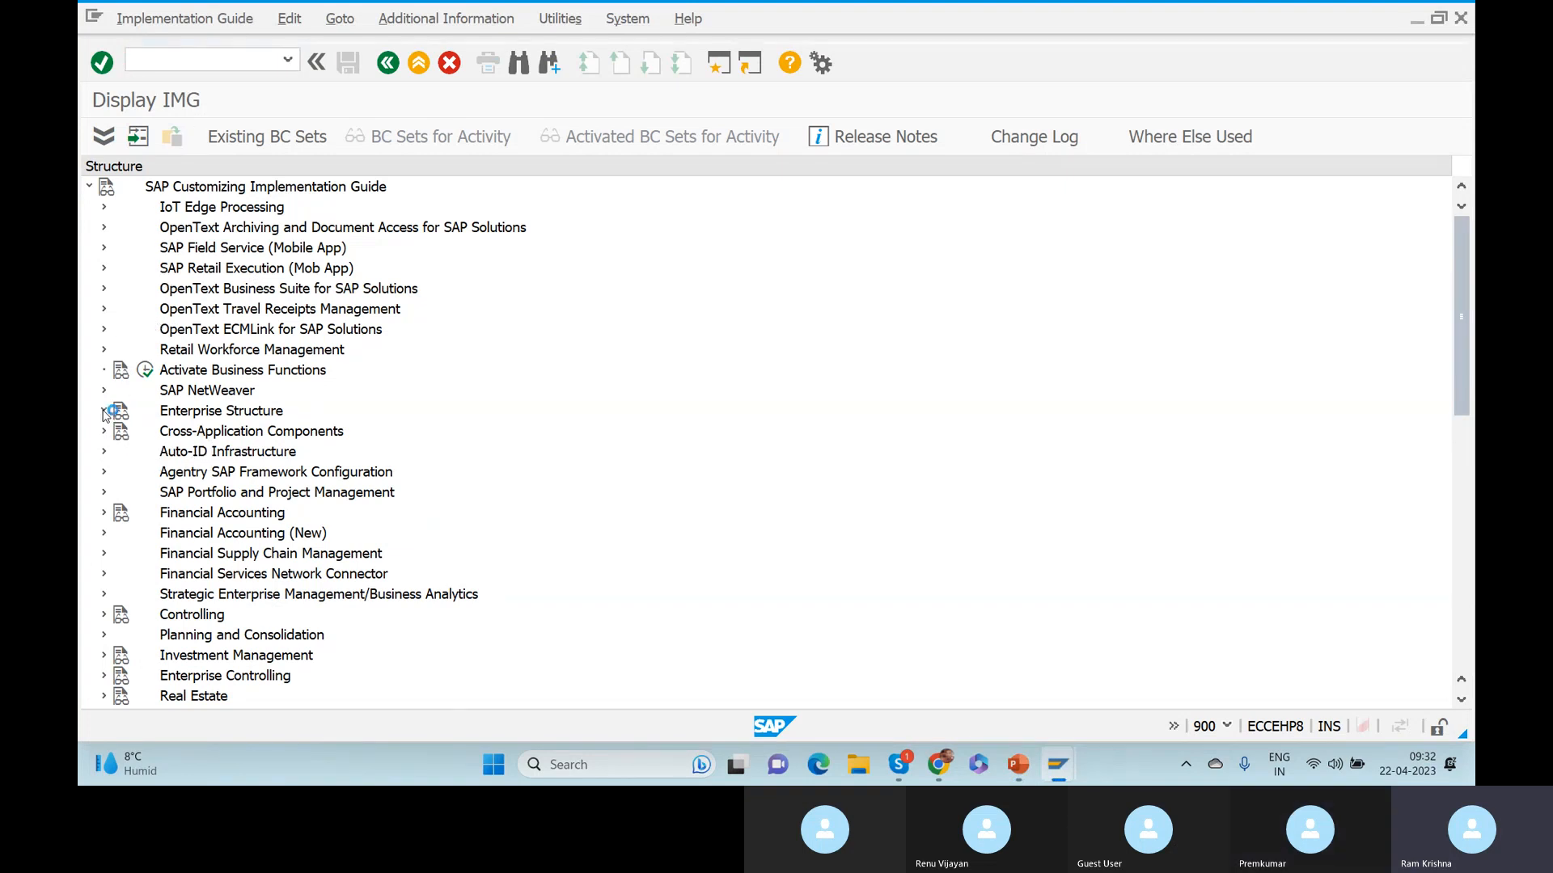
Expand Enterprise Structure and its Definition branch in the IMG tree.
click(103, 409)
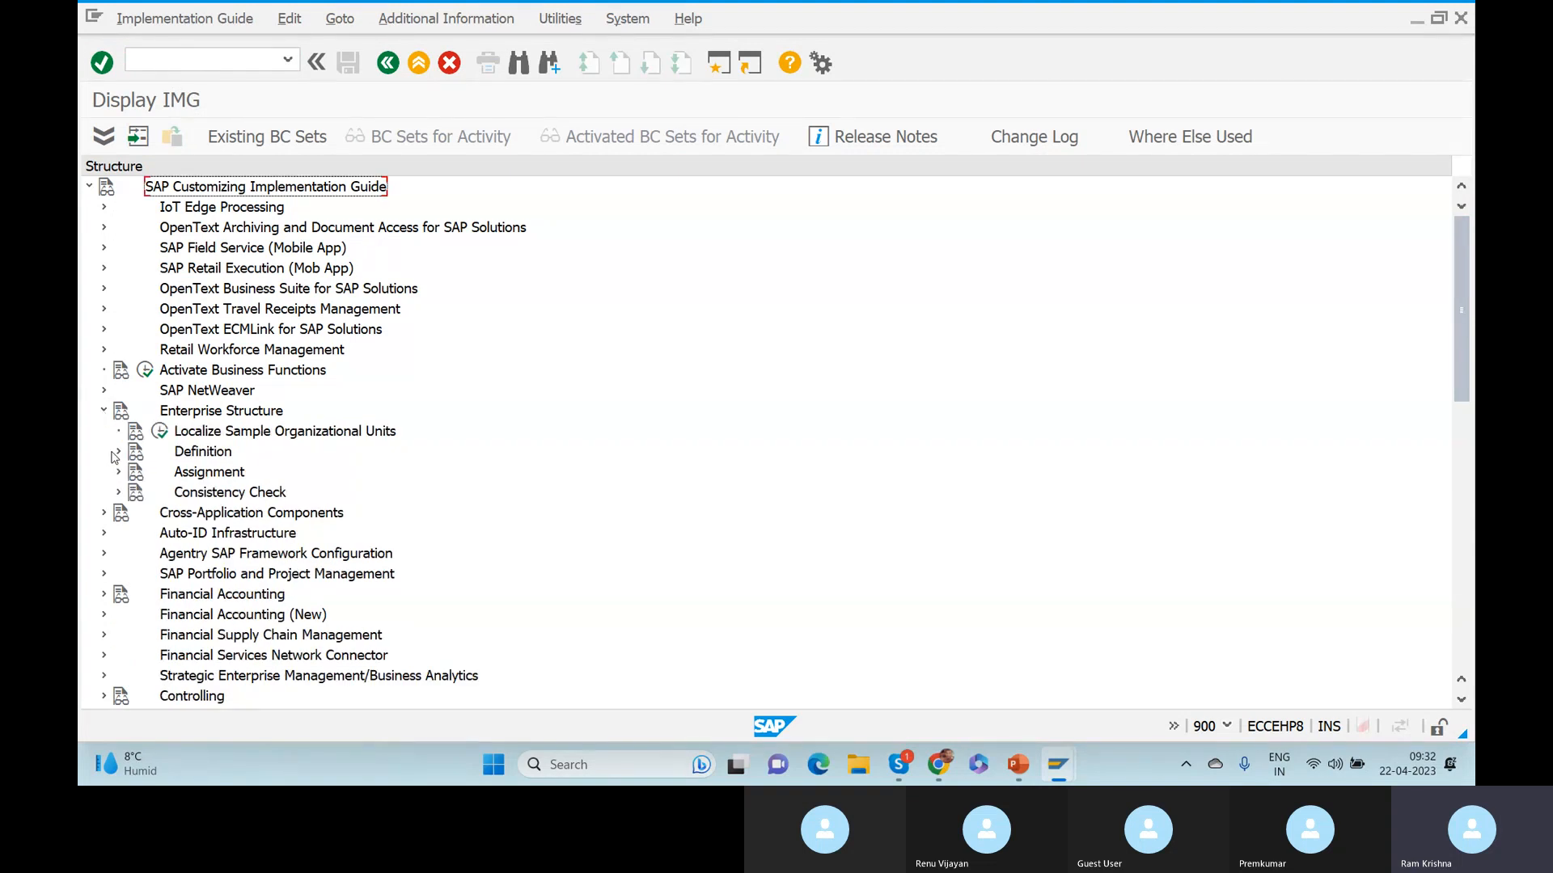
click(118, 451)
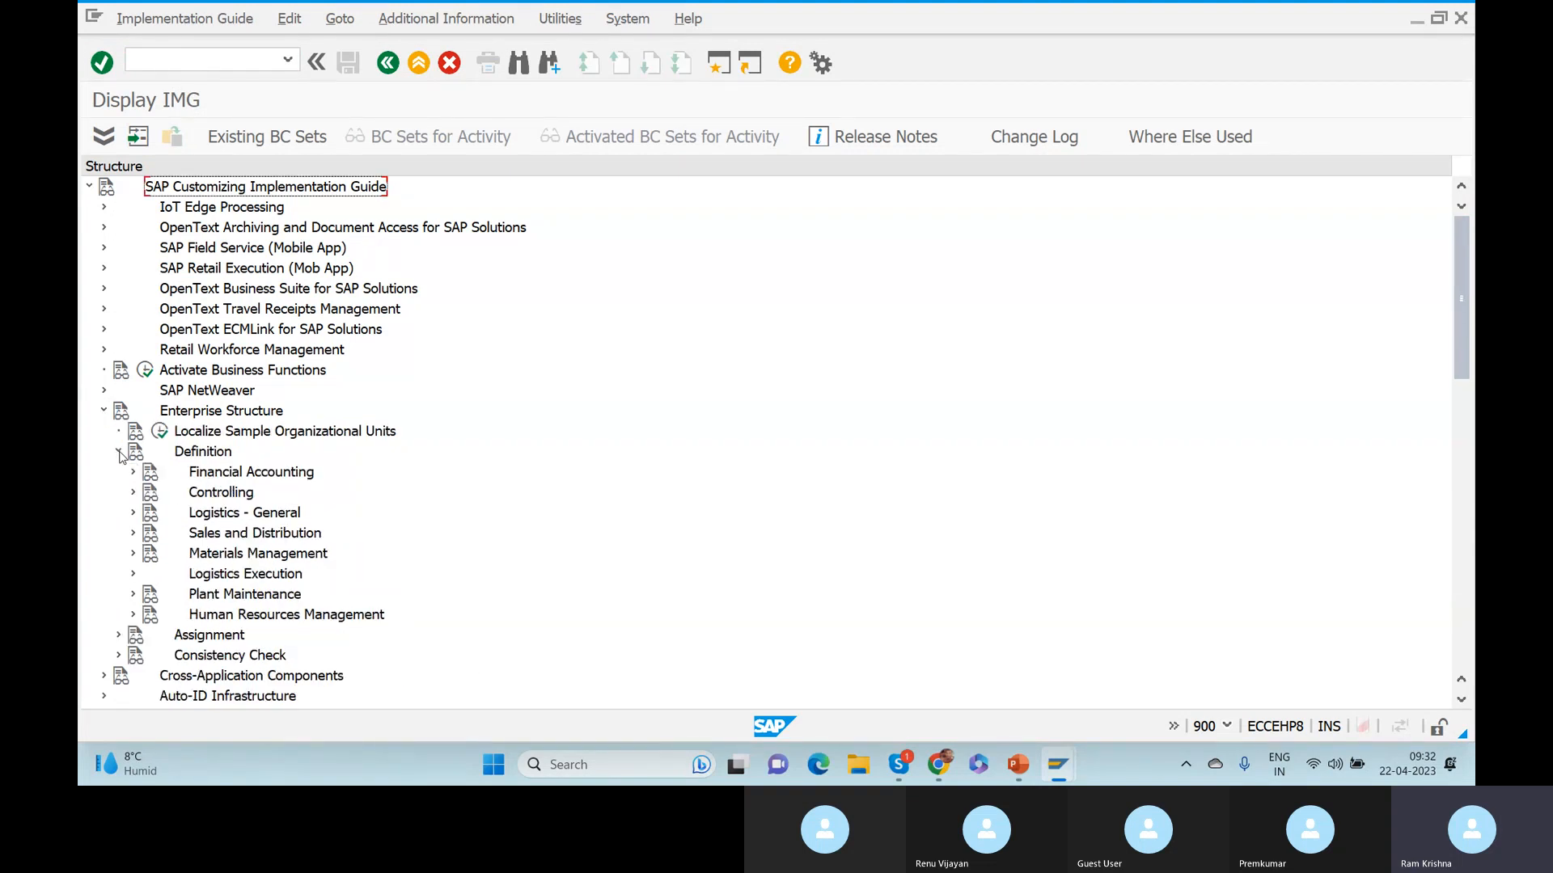
click(118, 452)
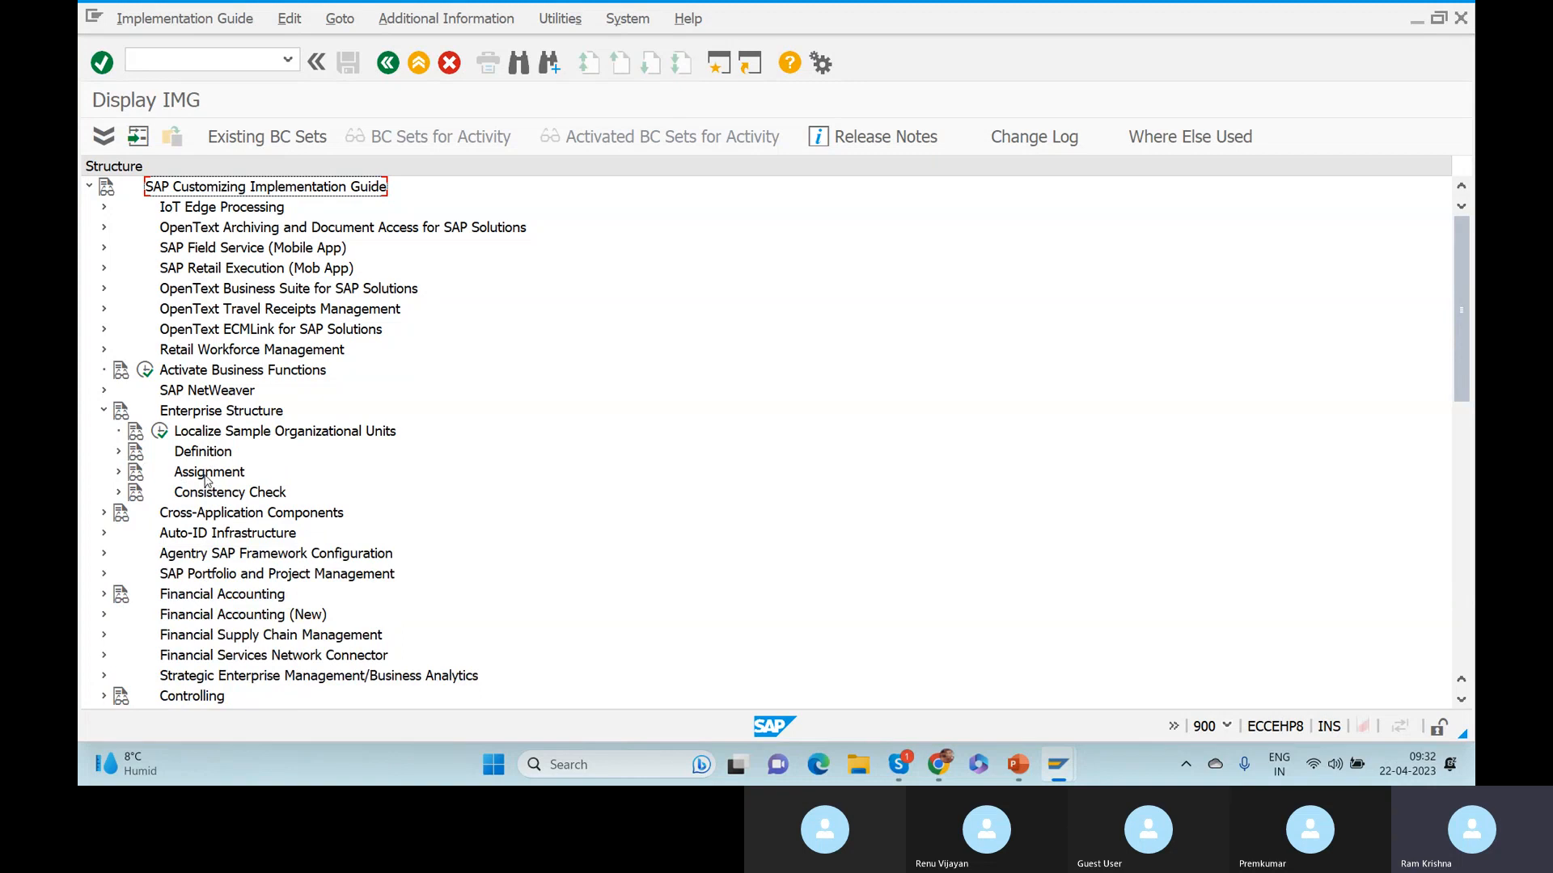
mouse_move(204, 458)
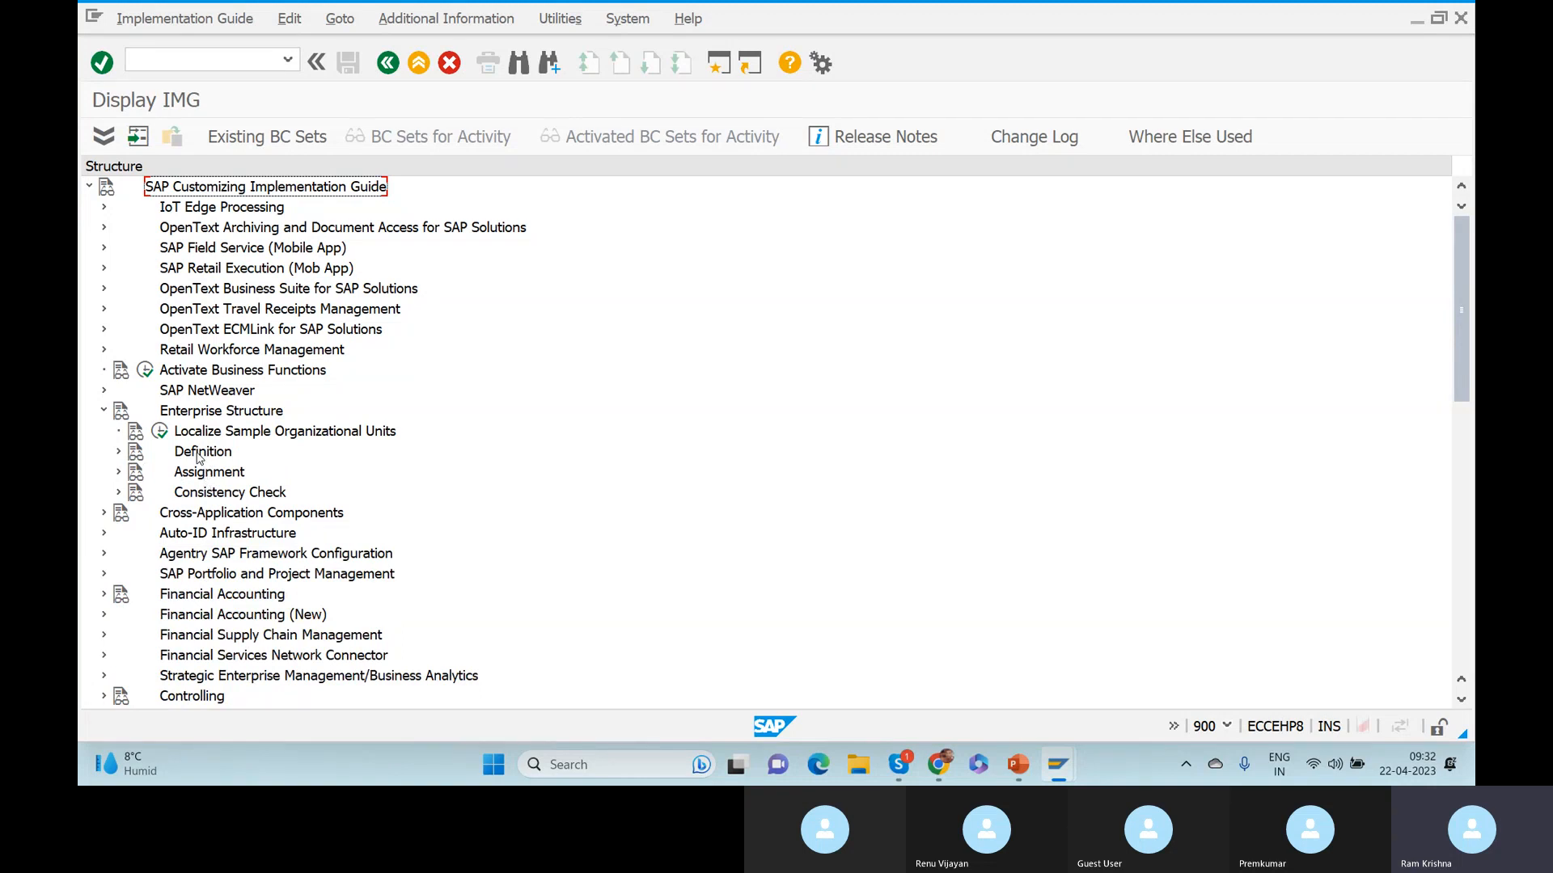
click(202, 451)
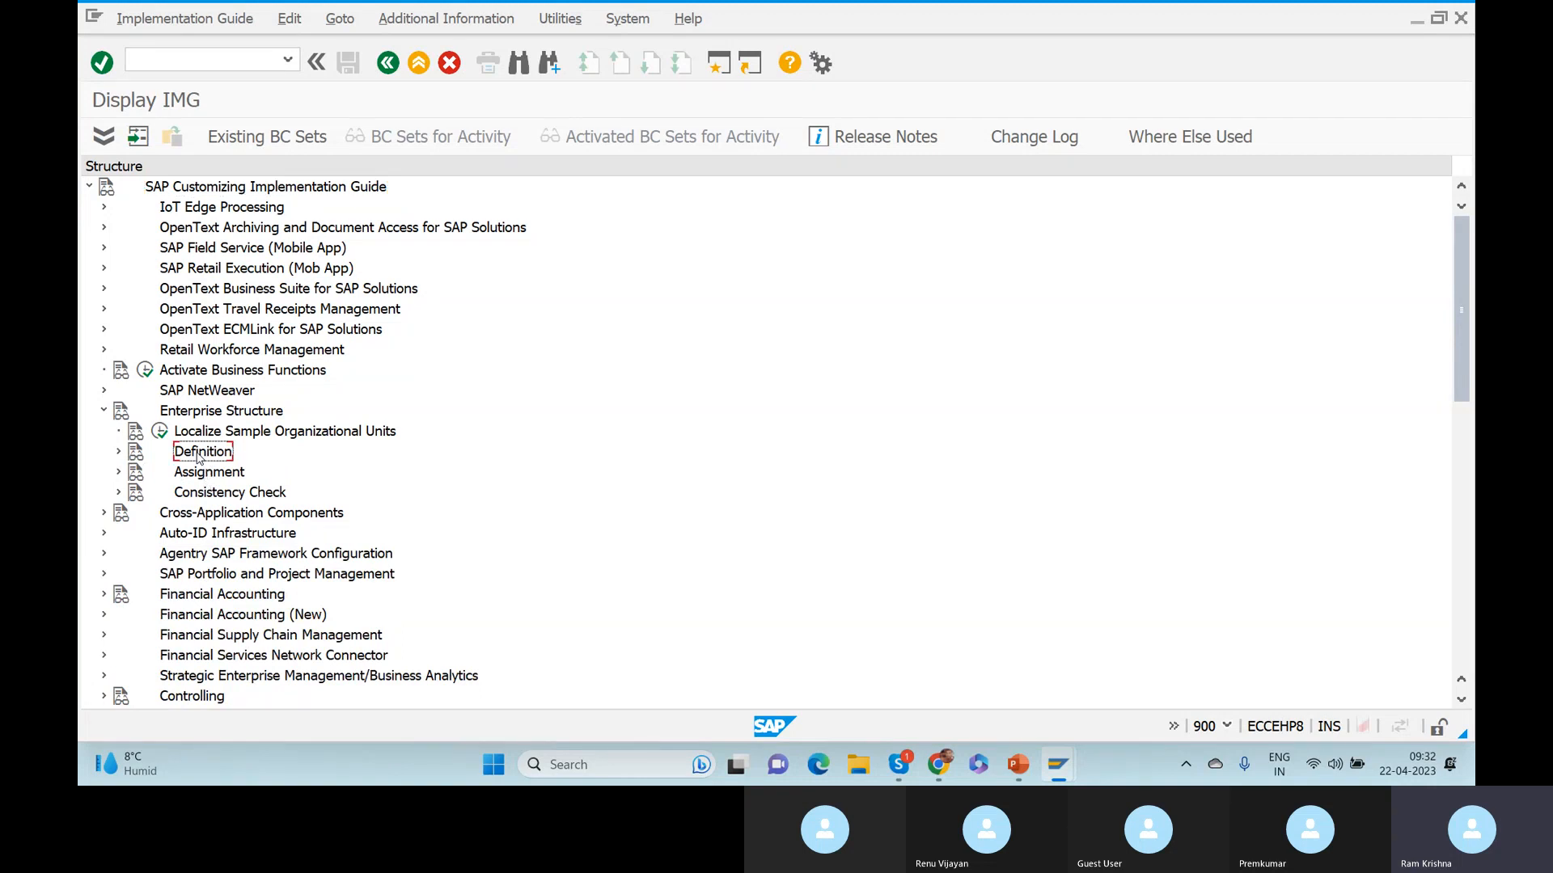
Under Logistics - General, execute Define, copy, delete, check plant.
click(209, 471)
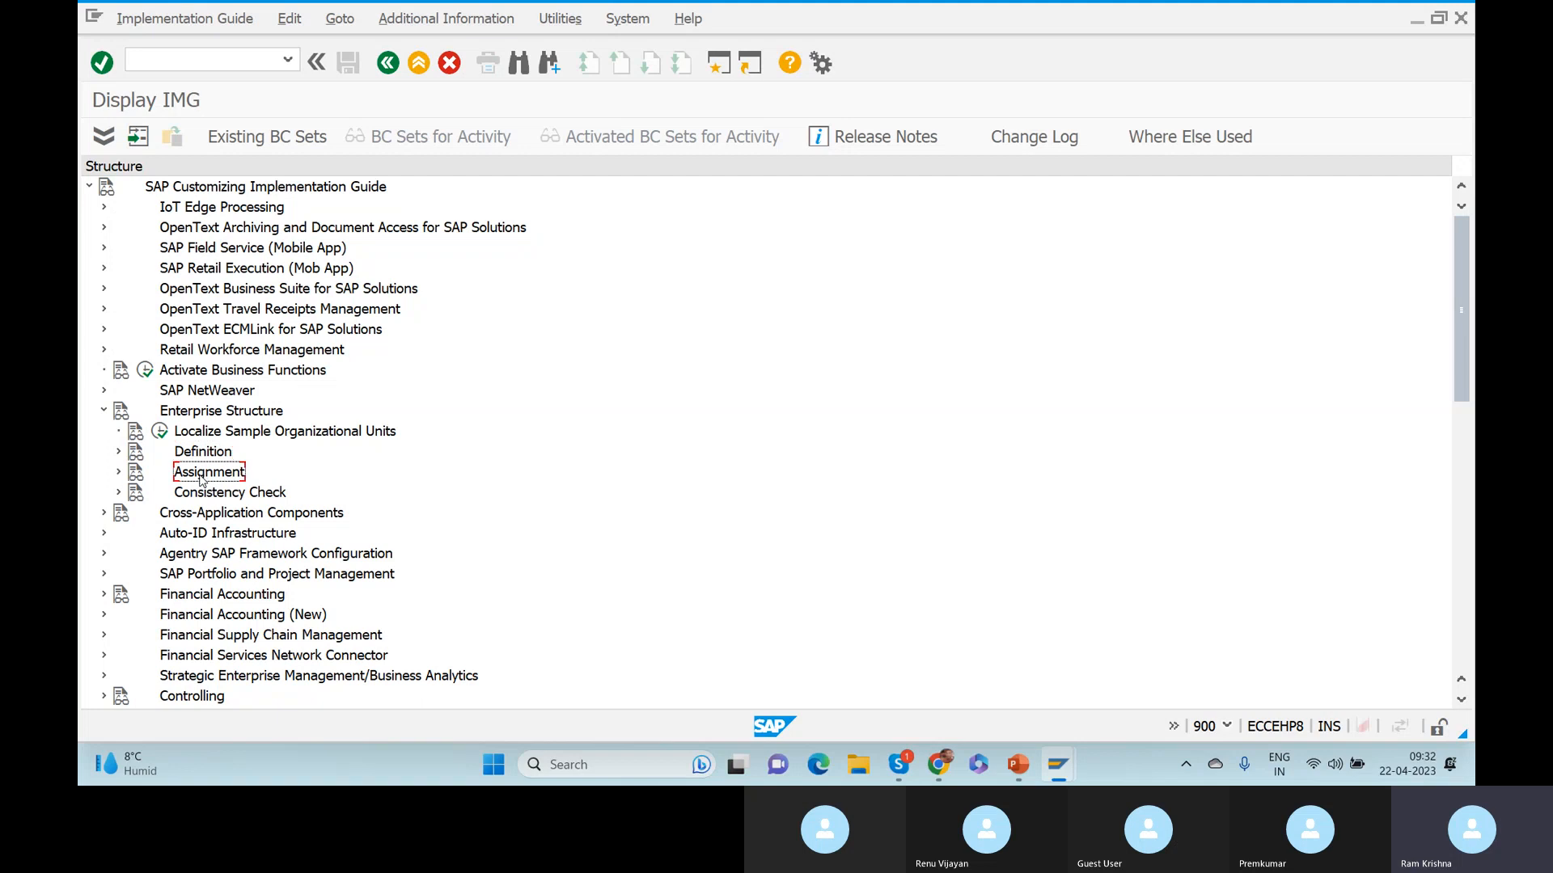
mouse_move(191, 468)
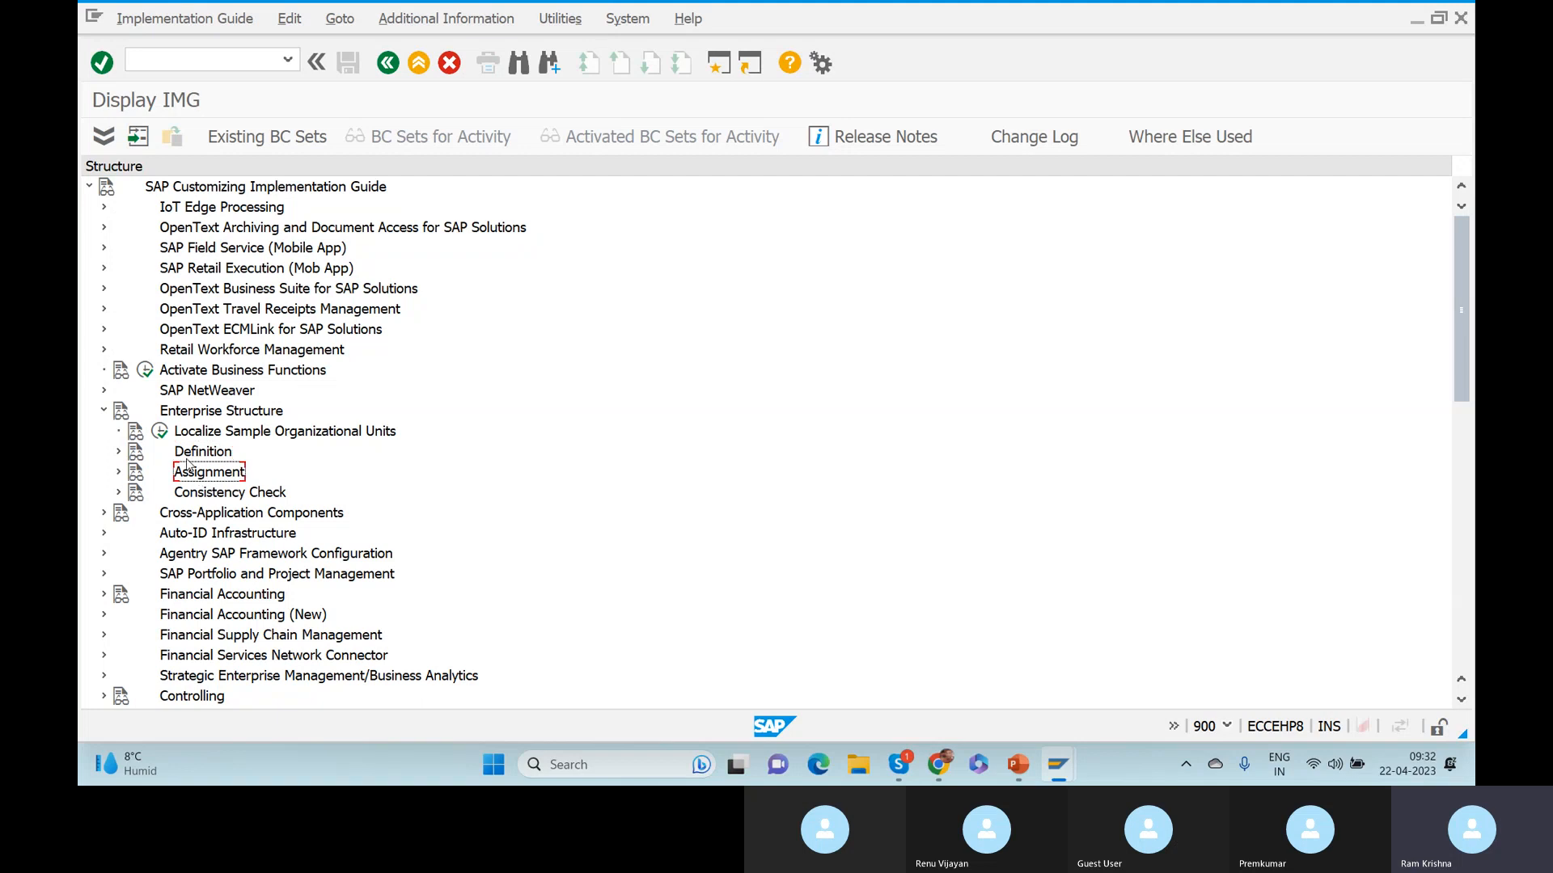
click(118, 452)
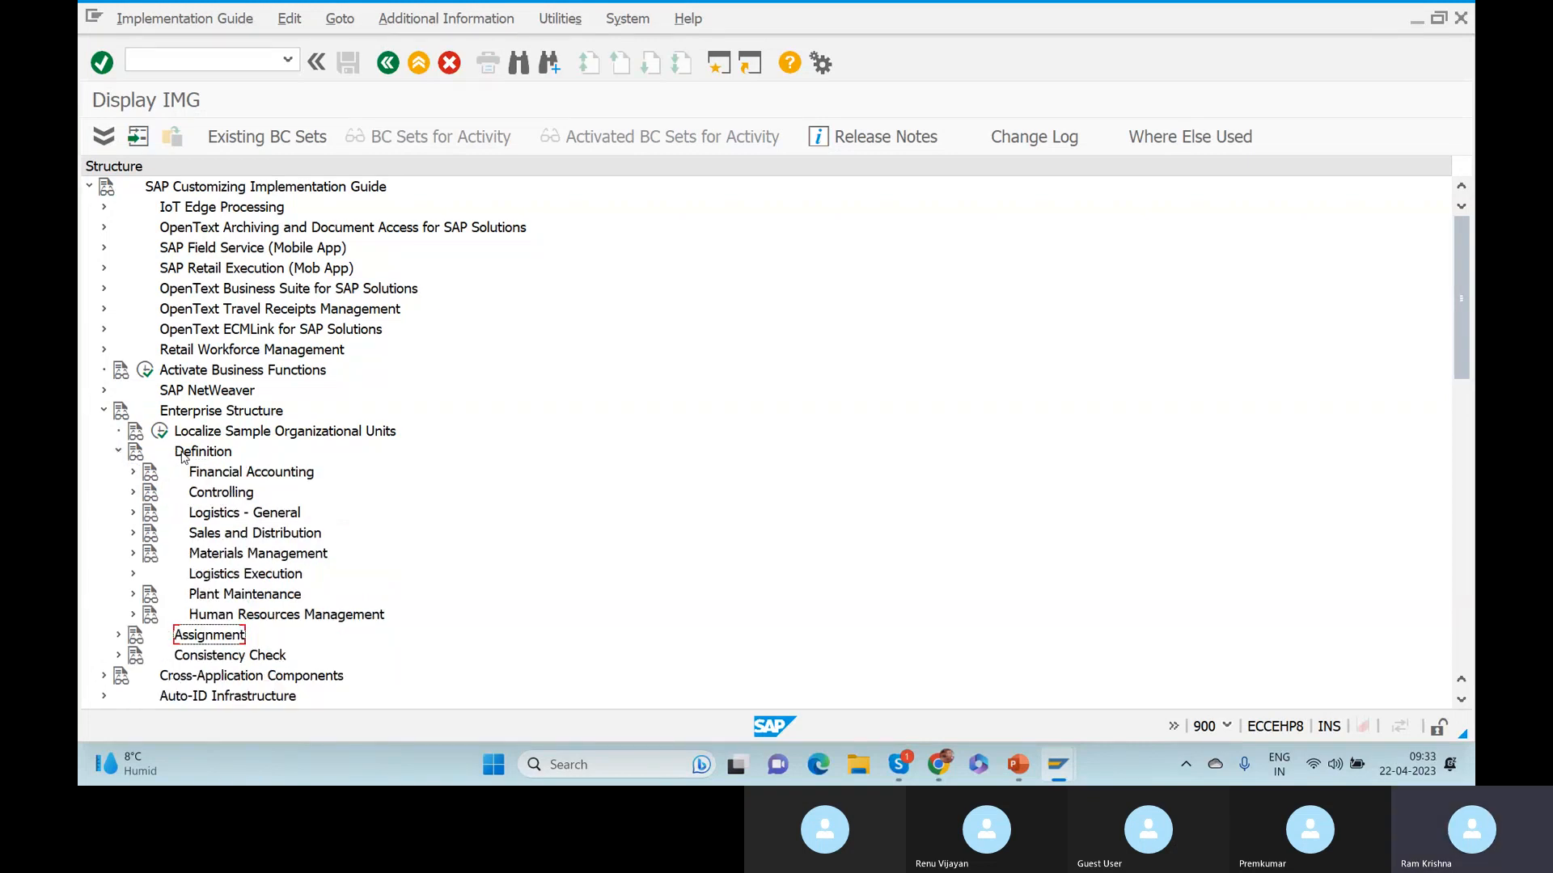
click(133, 513)
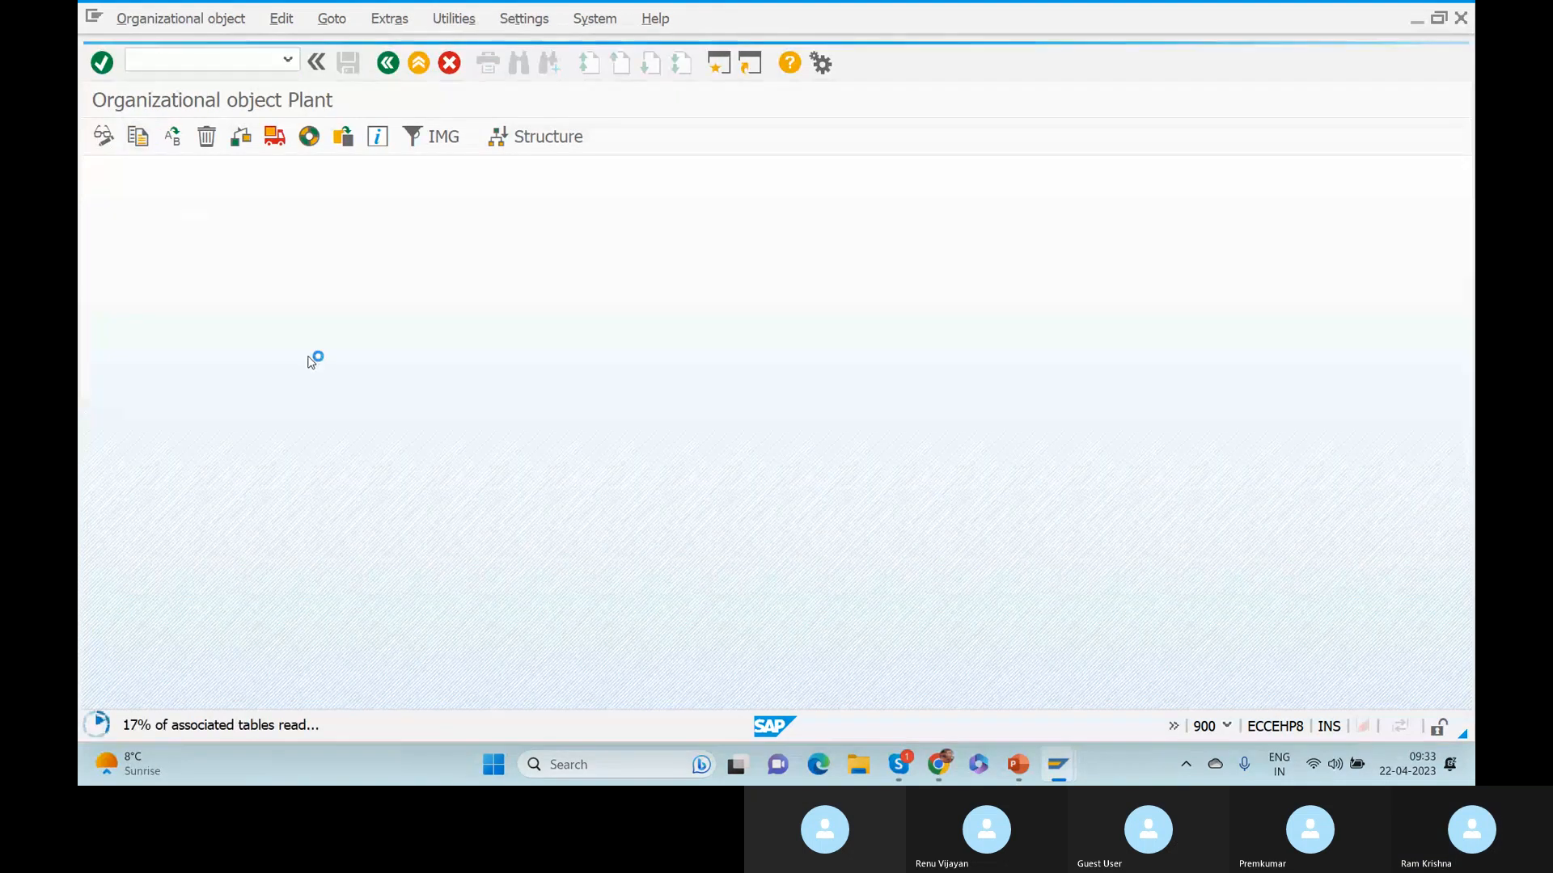
Start Copy org. object with From Plant 1000 as the source.
click(137, 135)
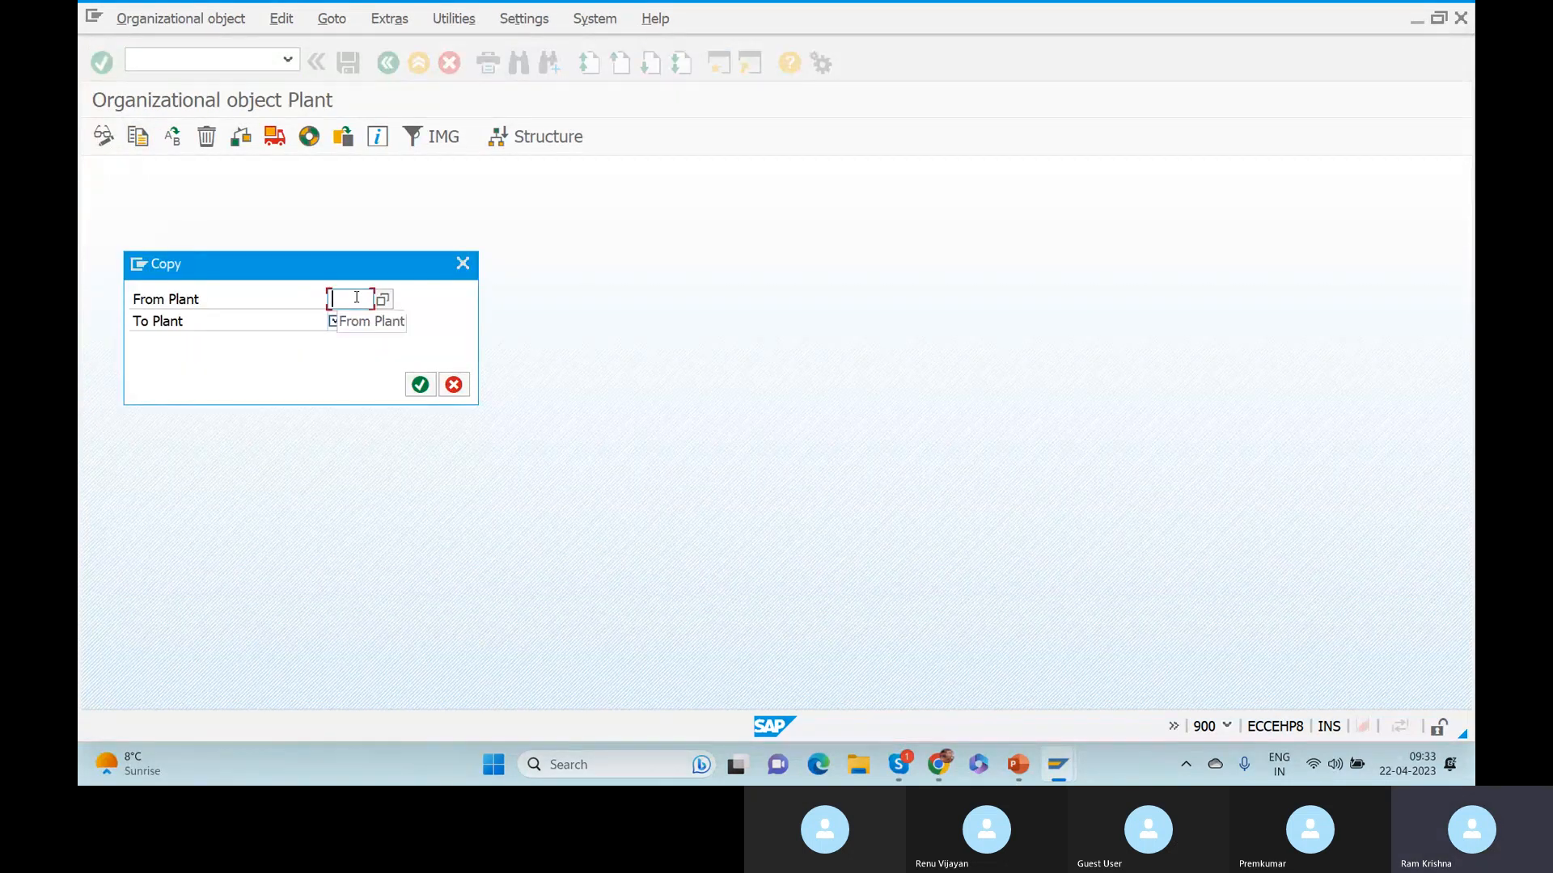
text(1000)
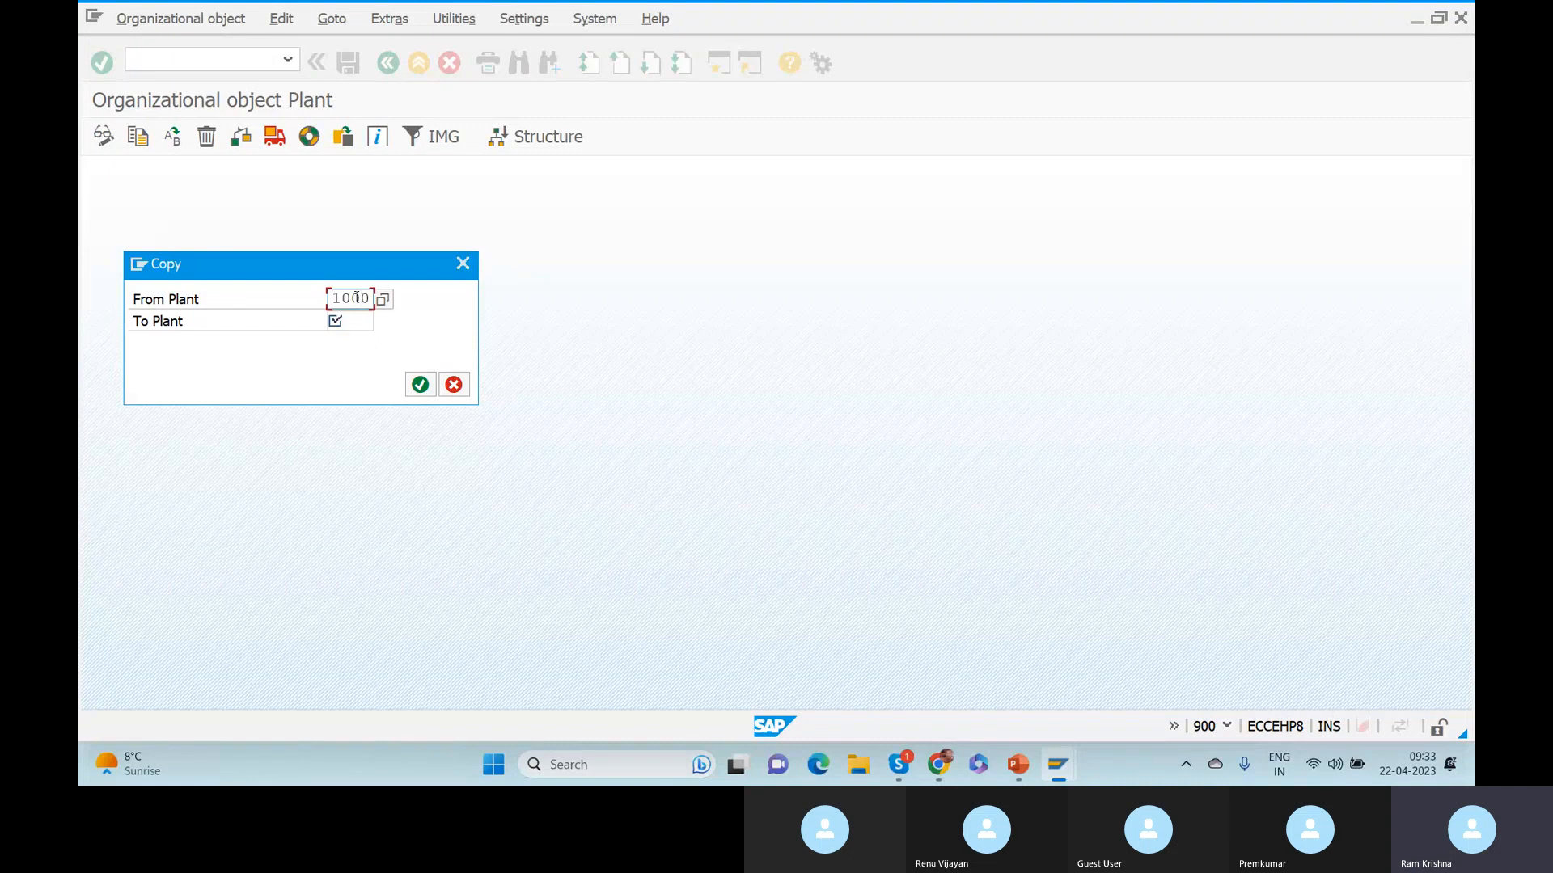
click(349, 320)
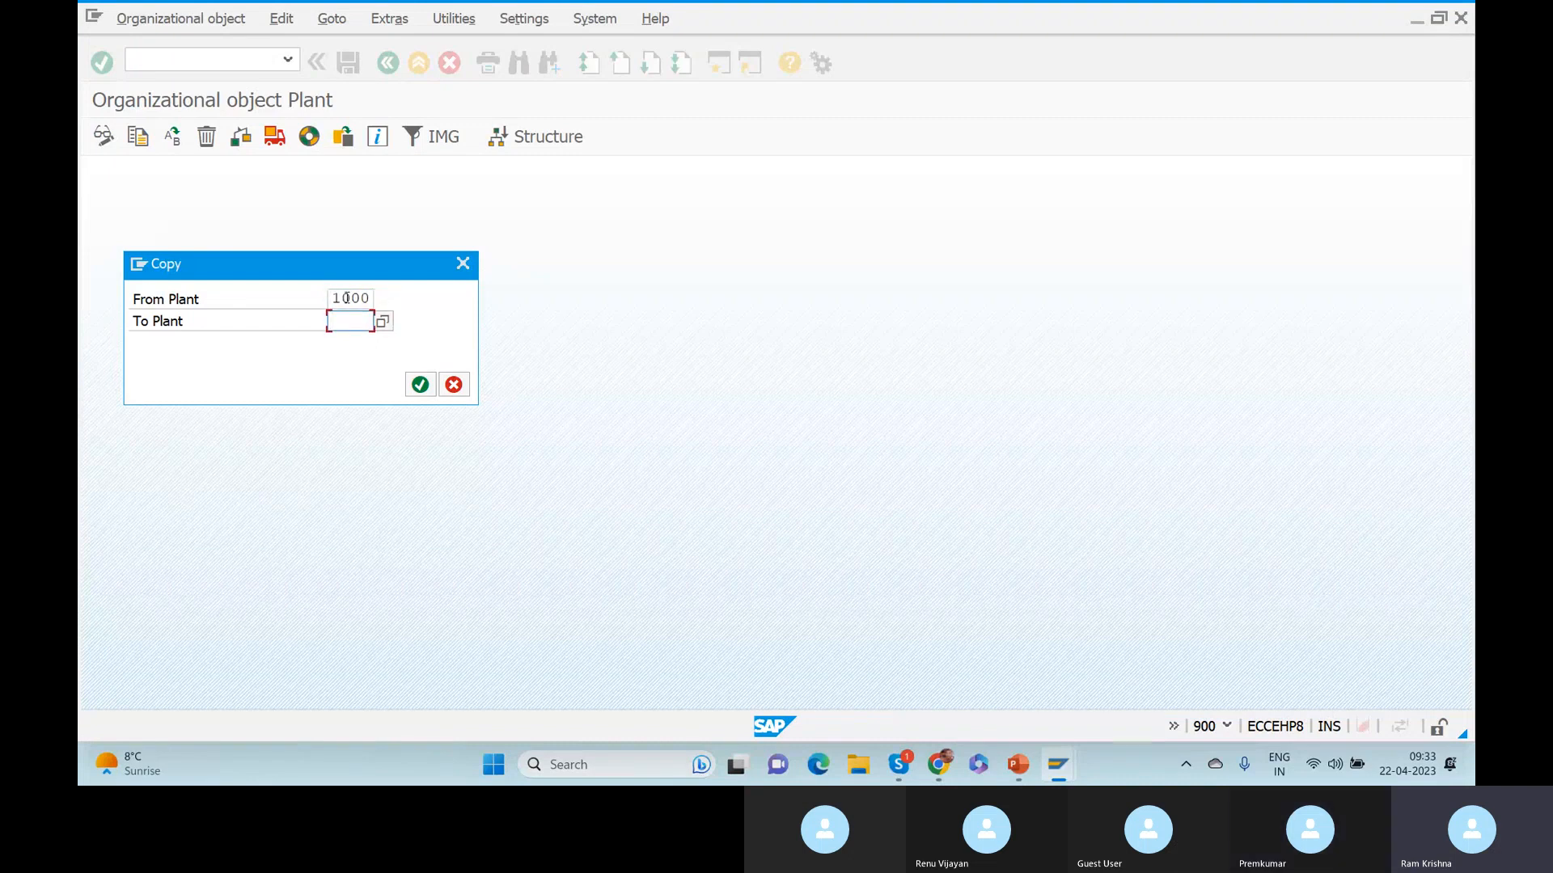
click(349, 297)
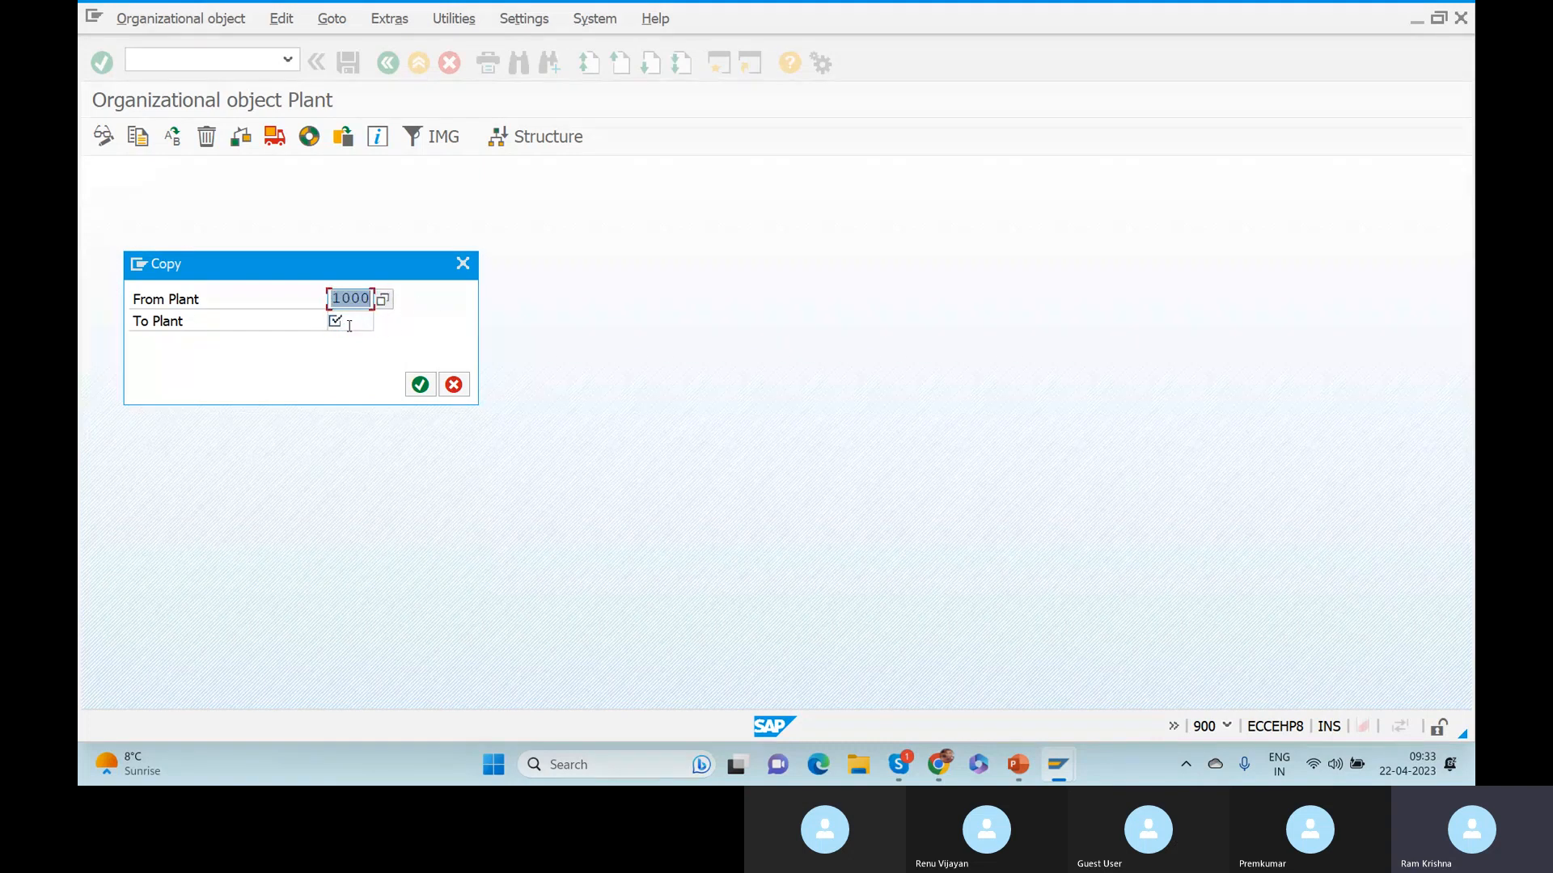